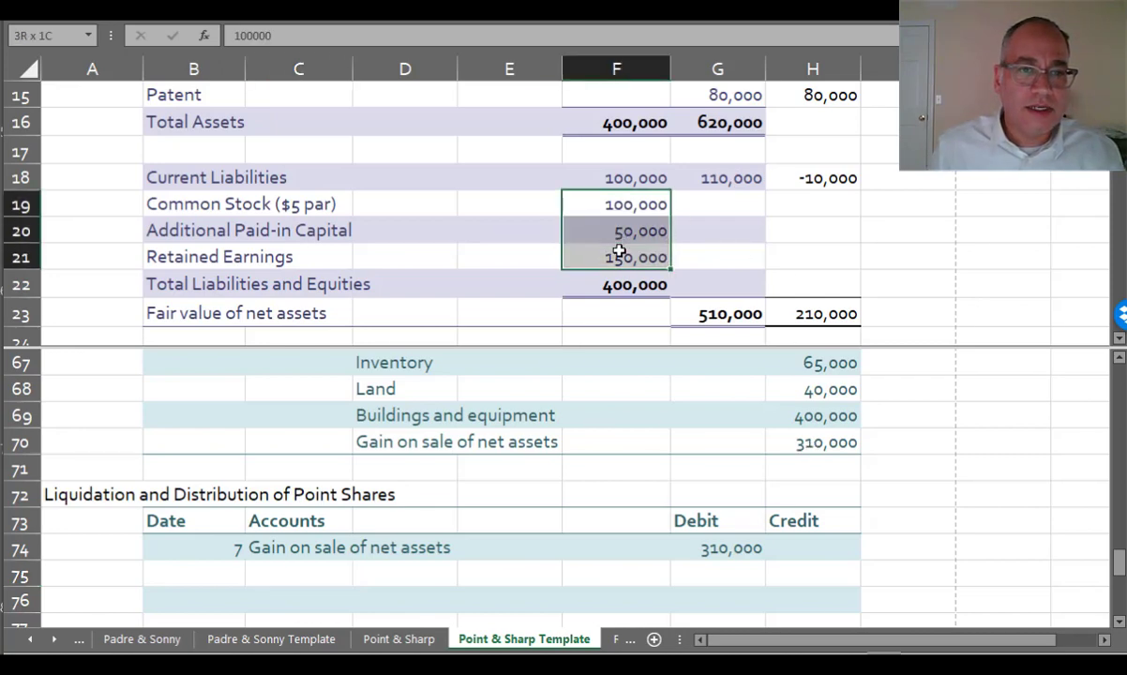
Step: Debit Common stock ($5 par), Additional paid-in capital and Retained earnings, linking amounts to F19:F21
left_click(299, 573)
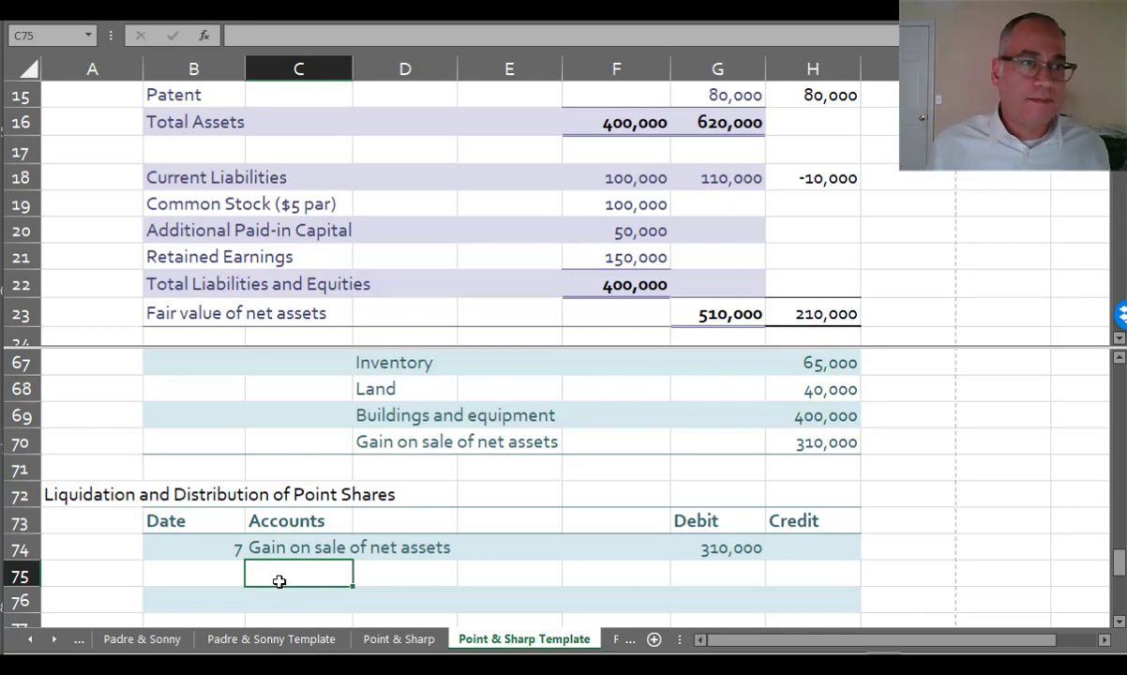
type("Common stock ($5")
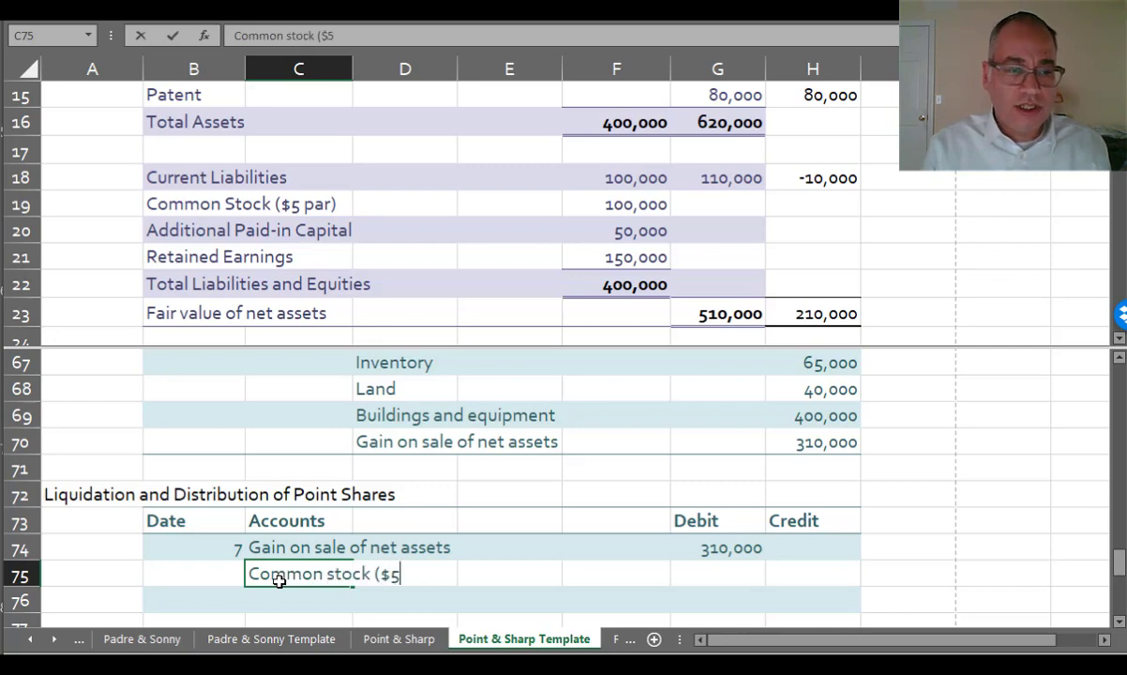
type("par)")
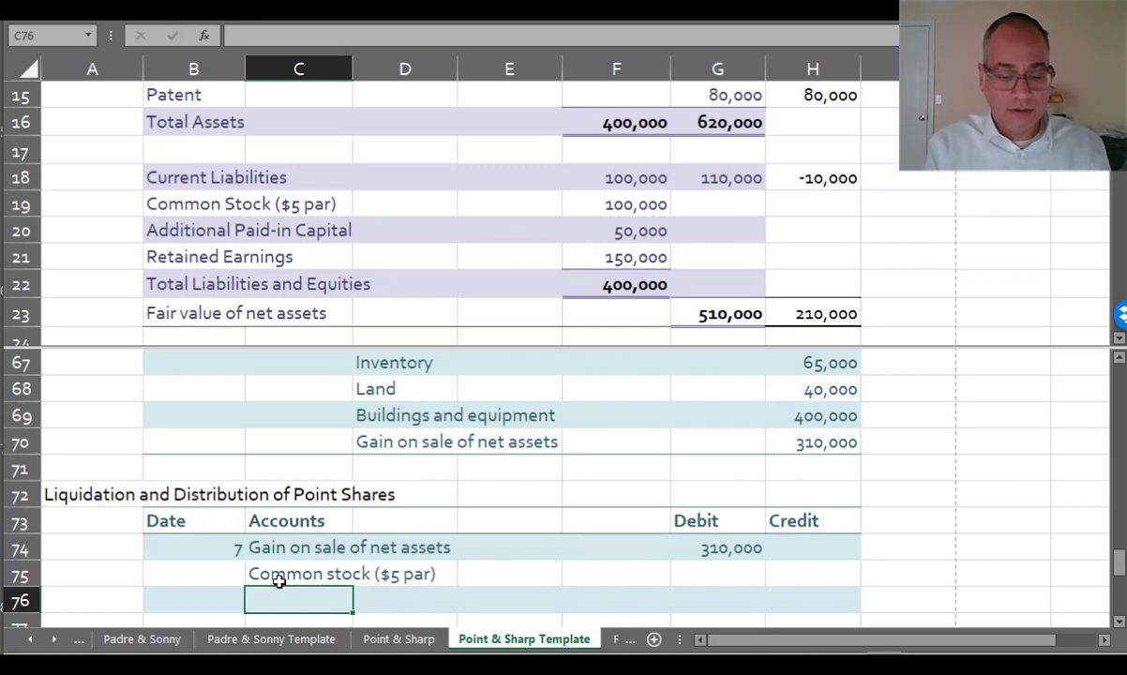
type("Additional paid-in capital")
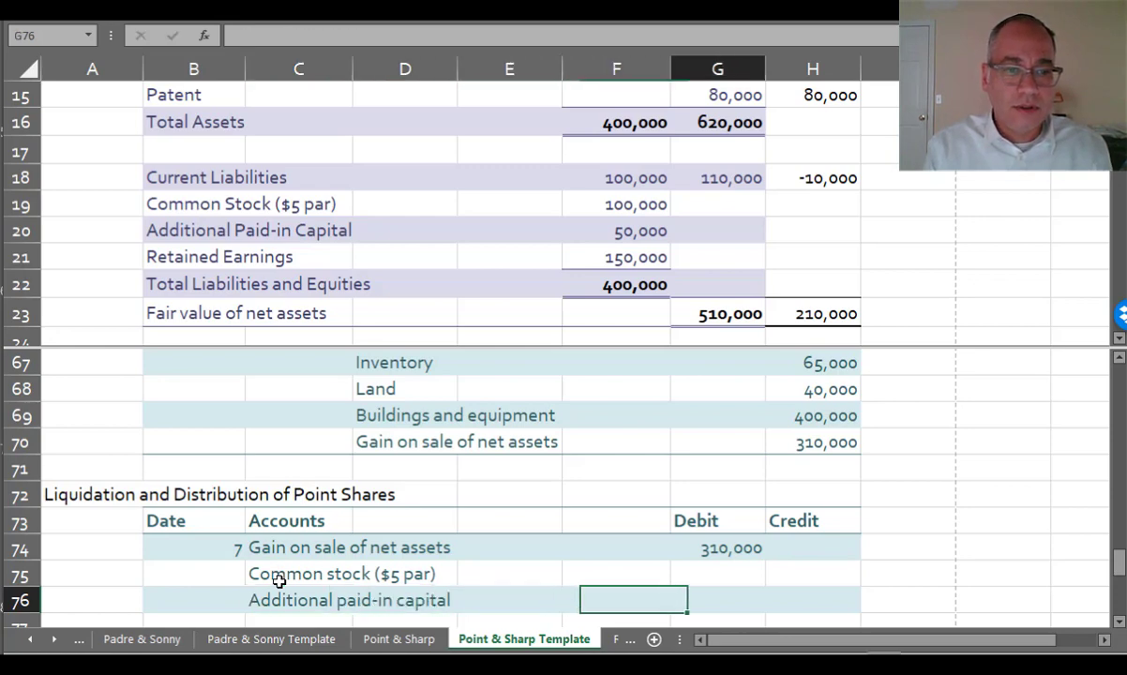
type("=")
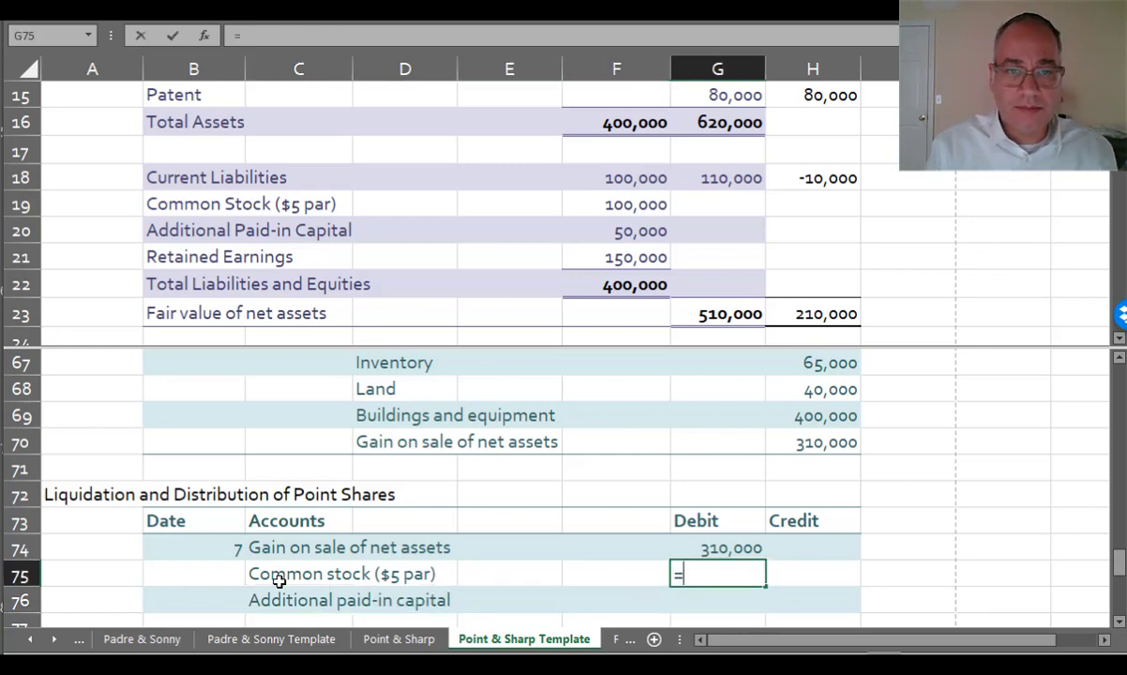
left_click(616, 204)
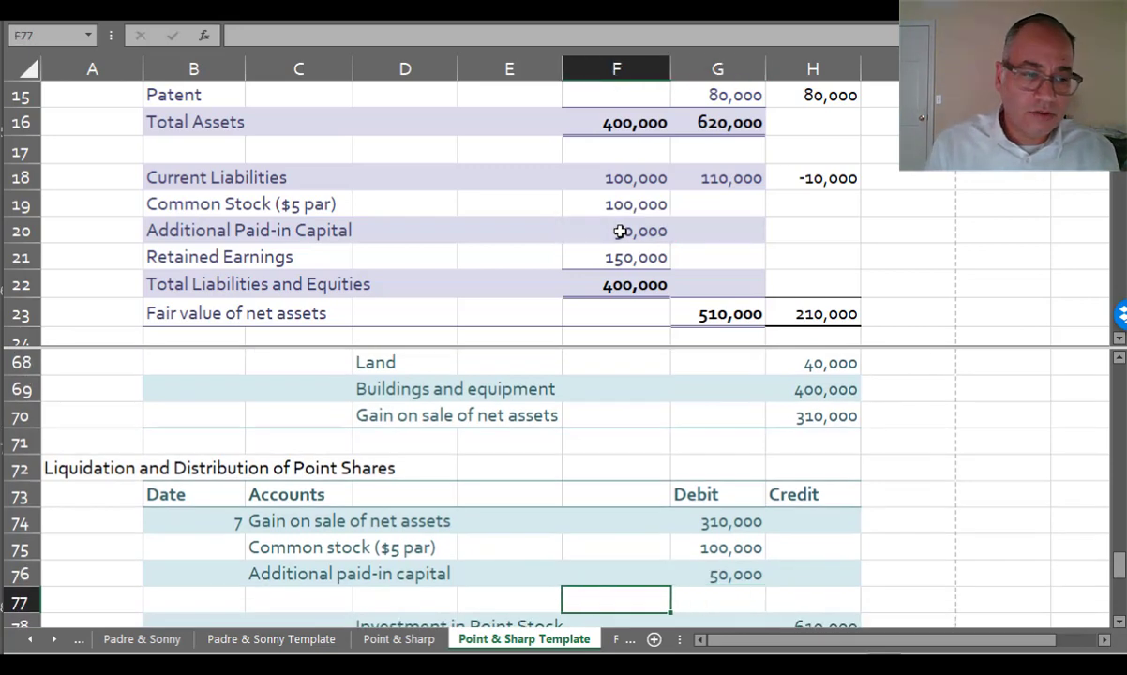
type("Retained")
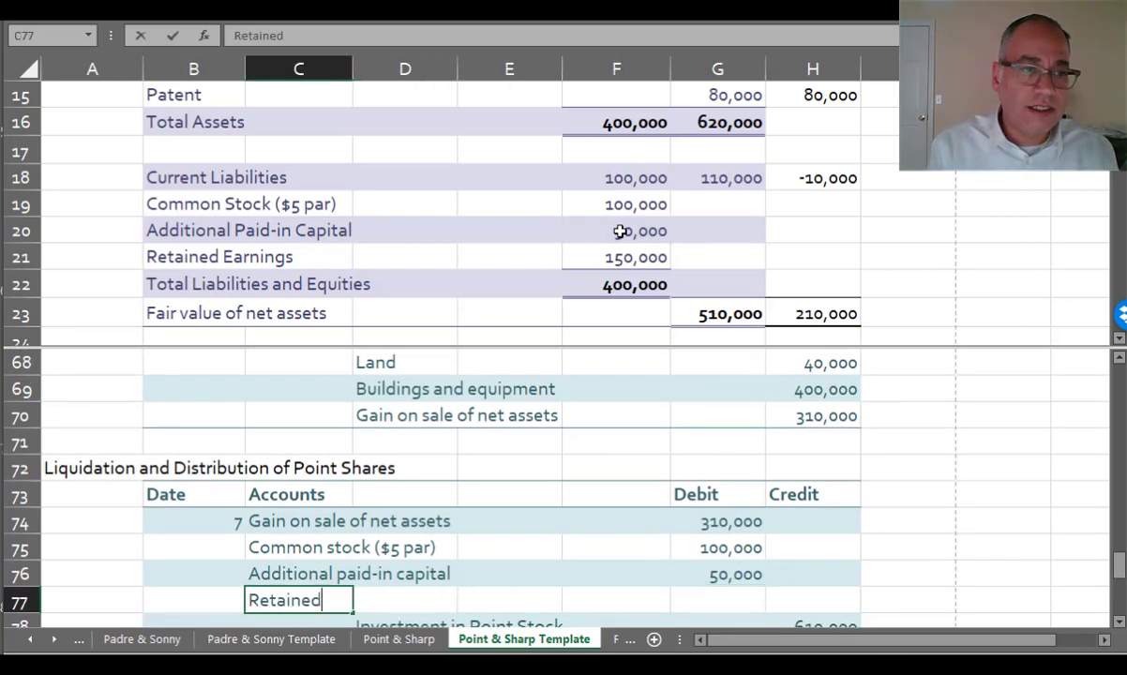
type("earnings")
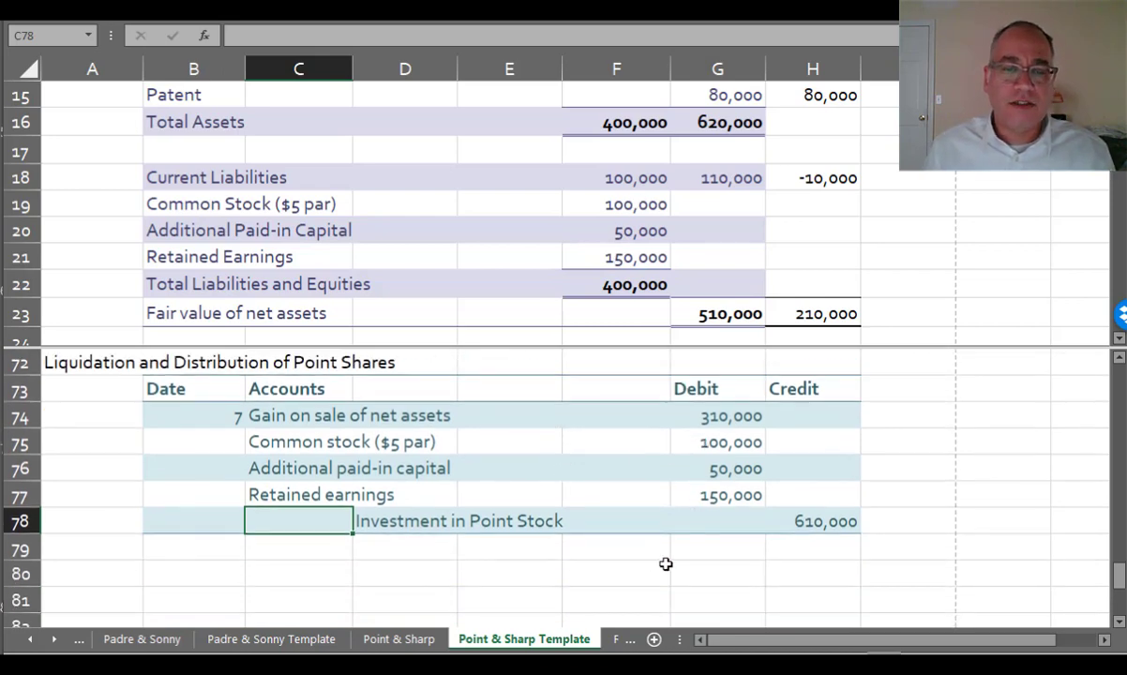
mouse_move(731, 564)
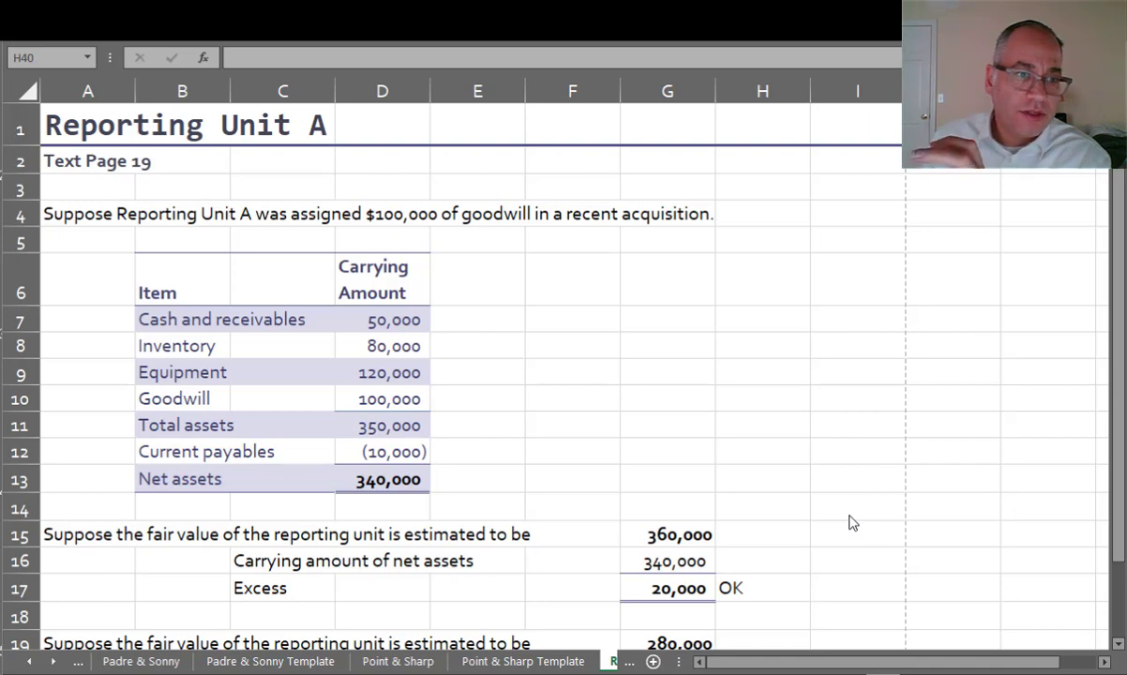
mouse_move(390, 335)
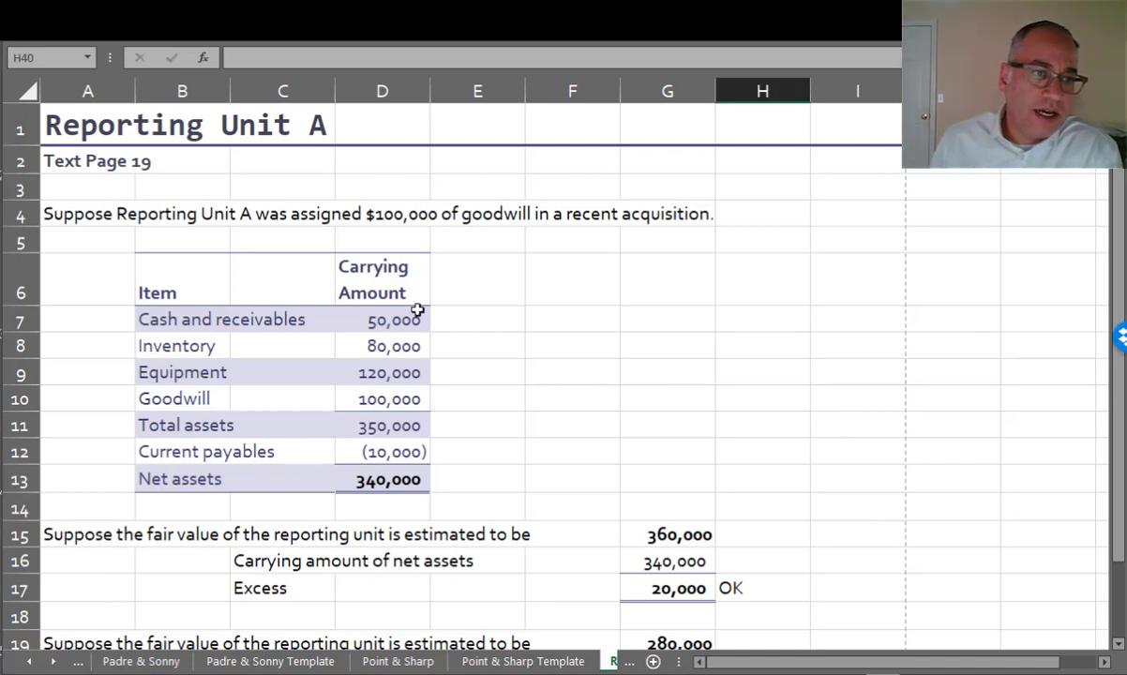
mouse_move(378, 346)
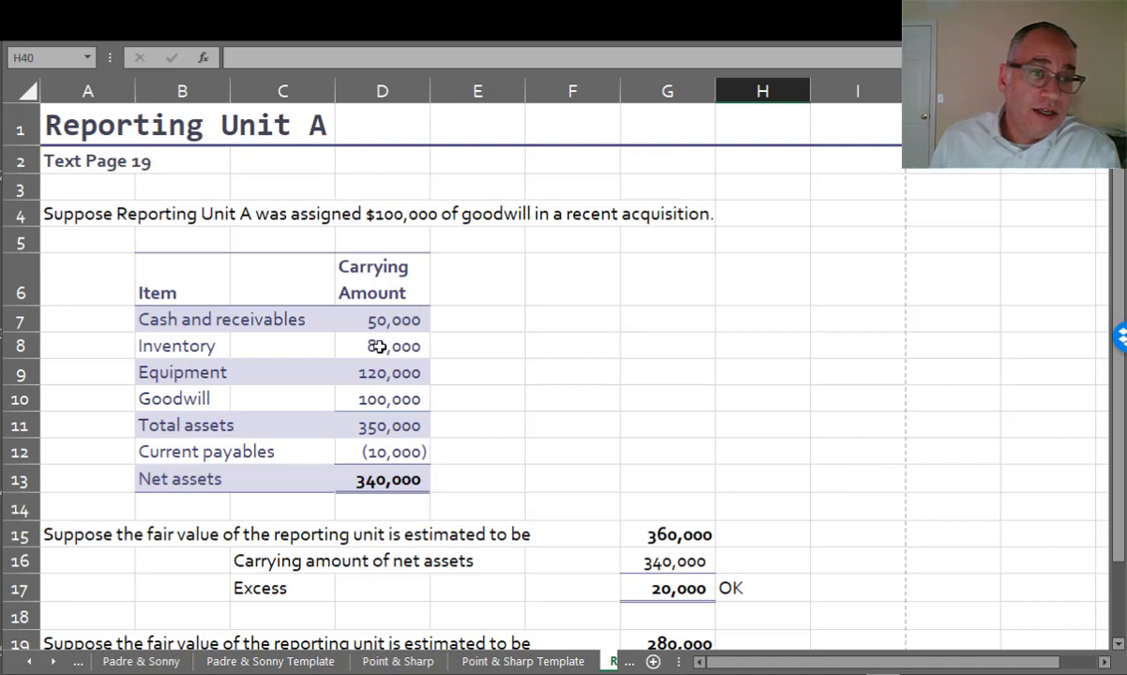
left_click(382, 372)
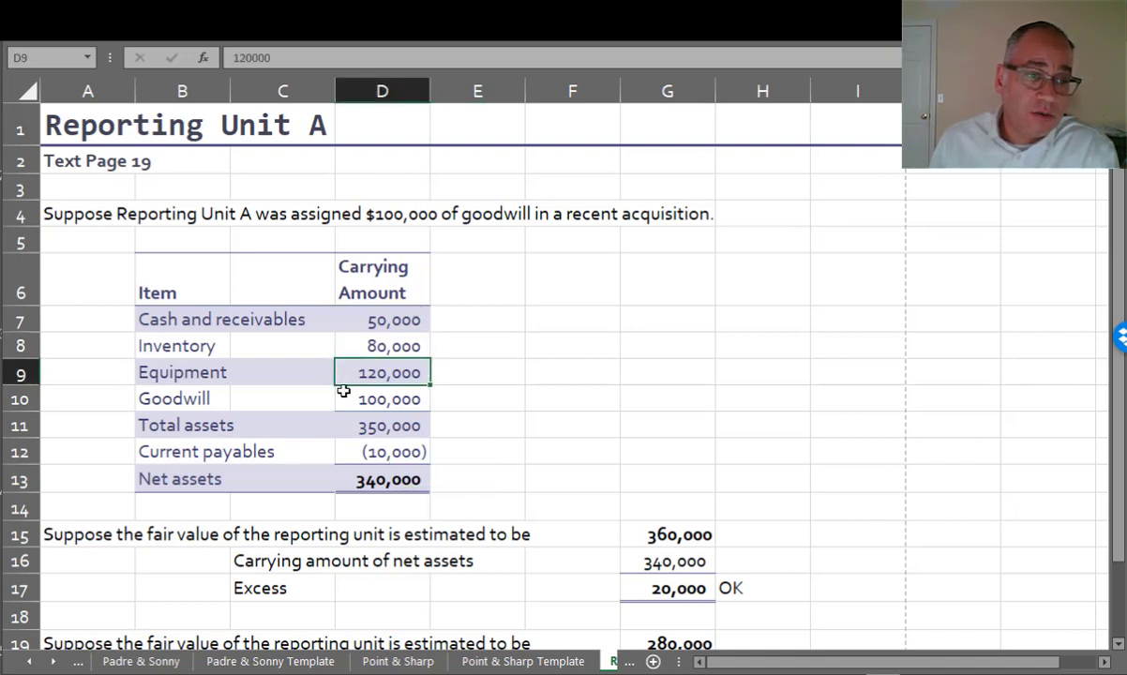
left_click(381, 451)
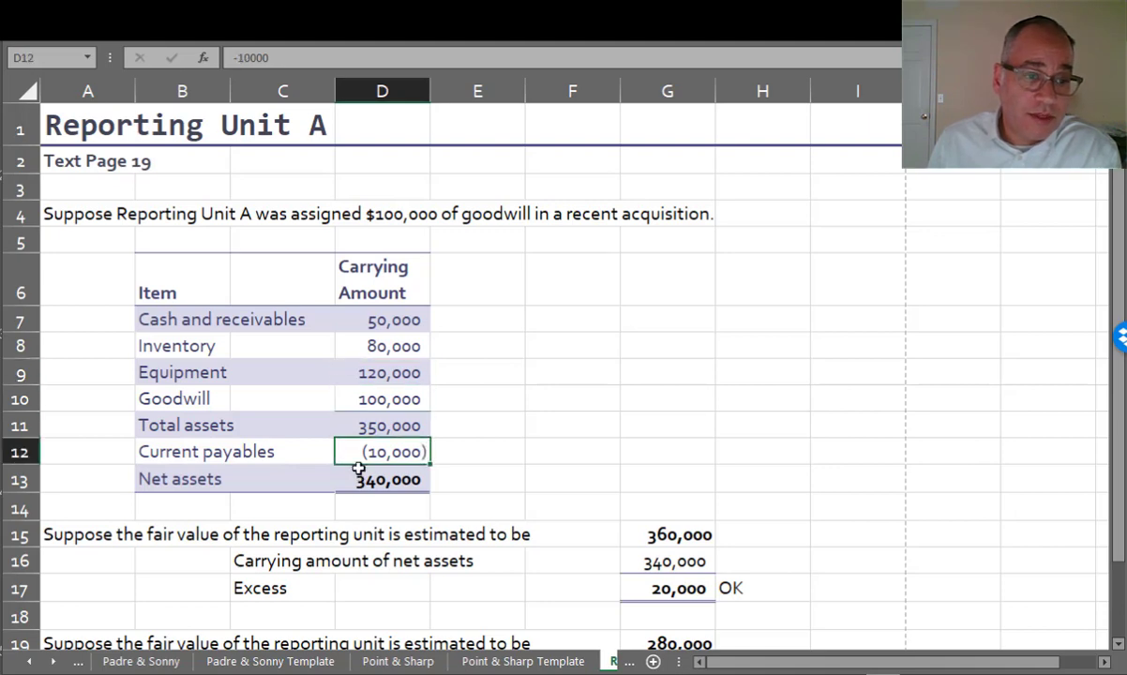
left_click(382, 479)
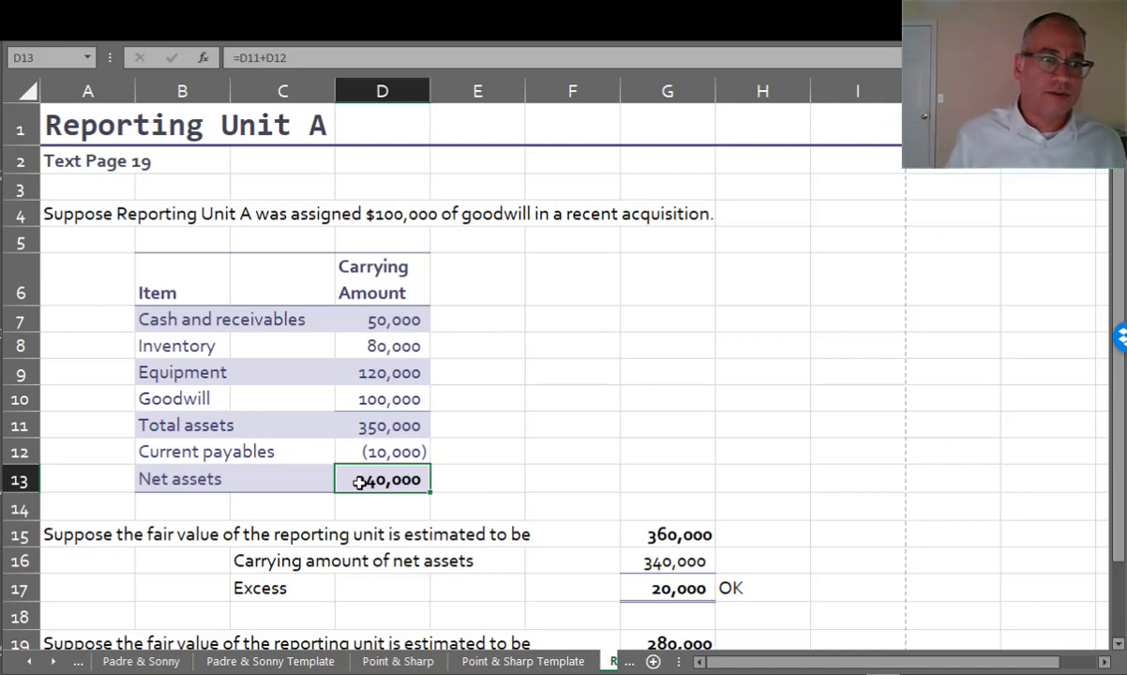
mouse_move(556, 410)
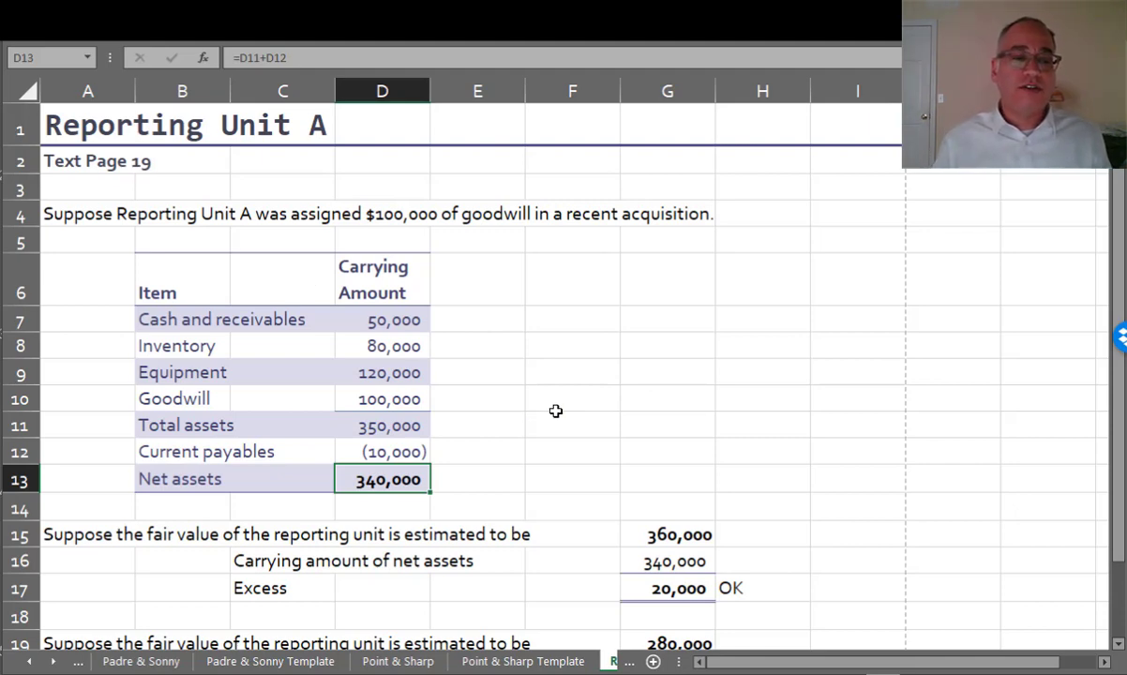
mouse_move(550, 437)
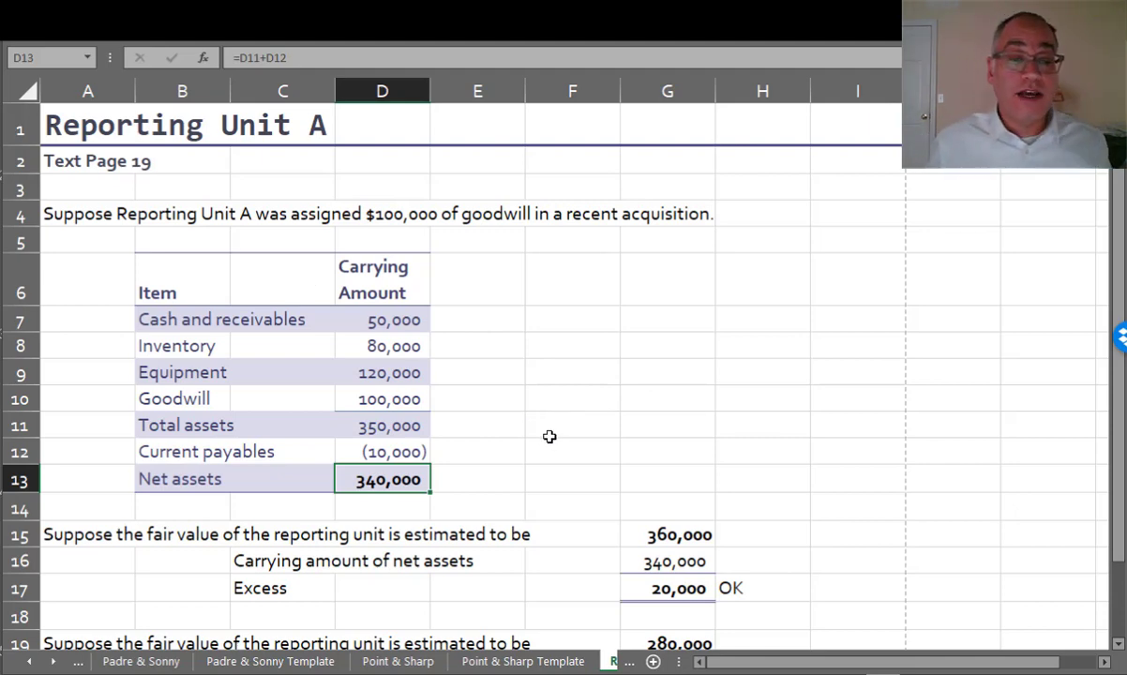
scroll("down", 3)
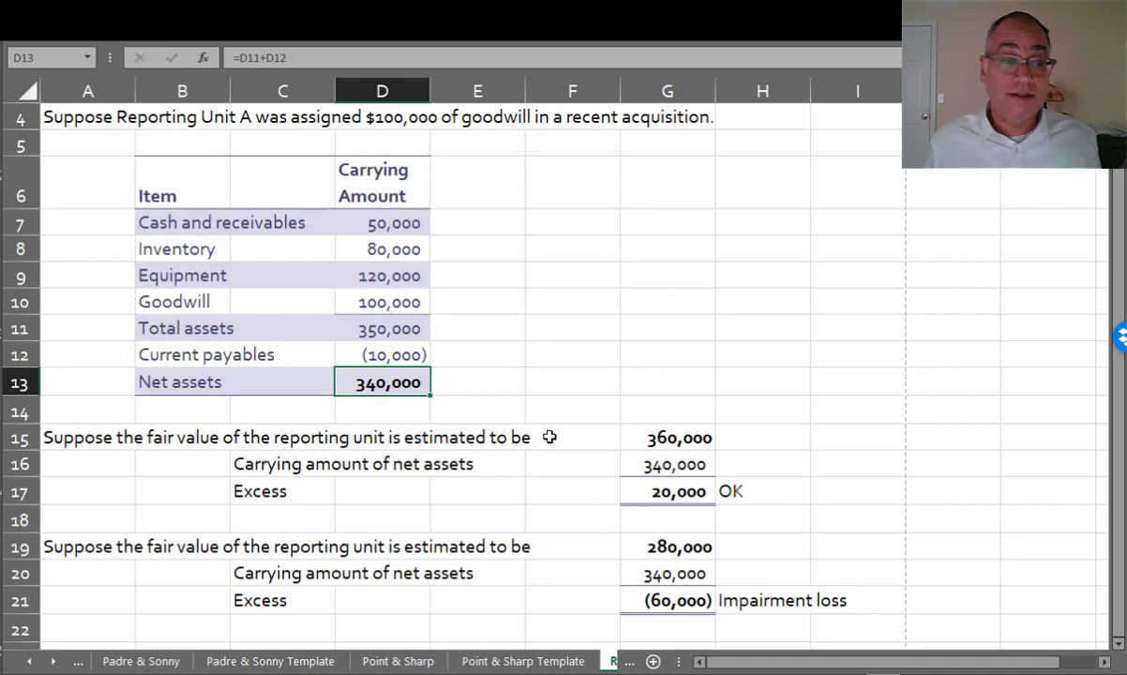
mouse_move(647, 564)
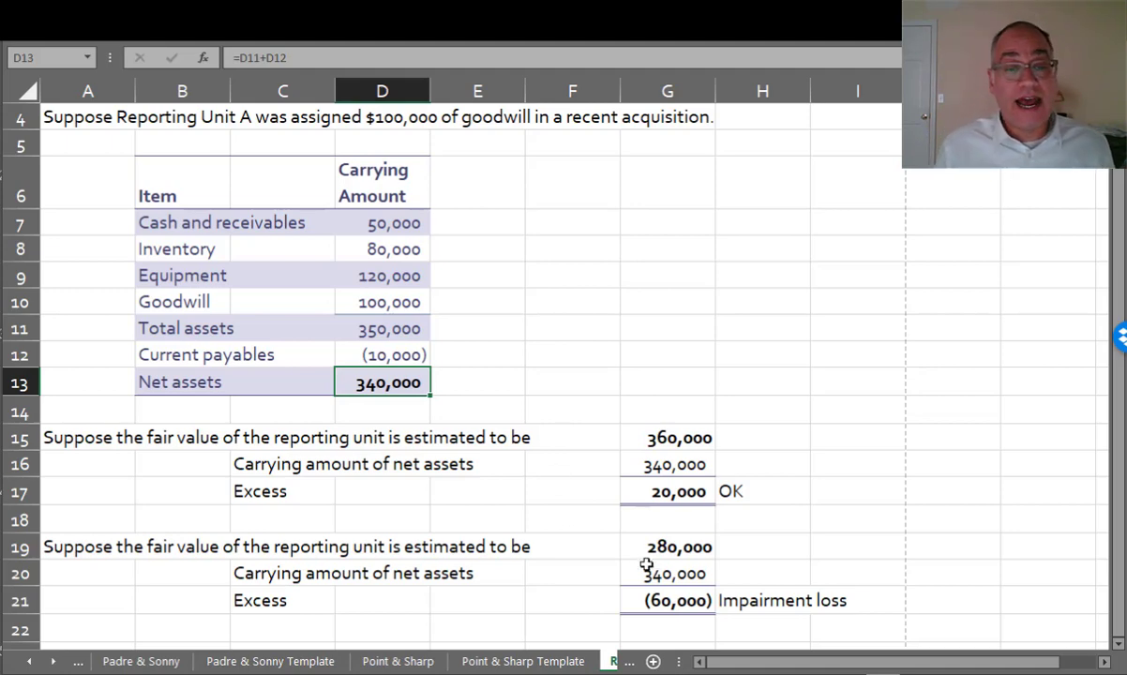
left_click(668, 573)
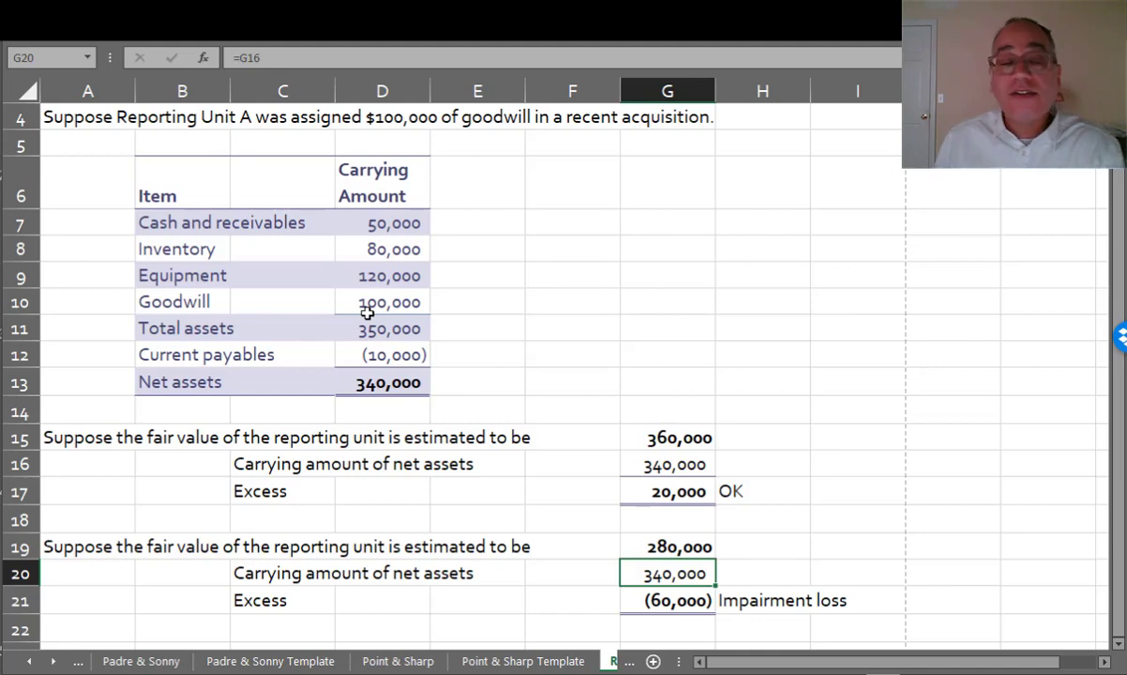
mouse_move(382, 282)
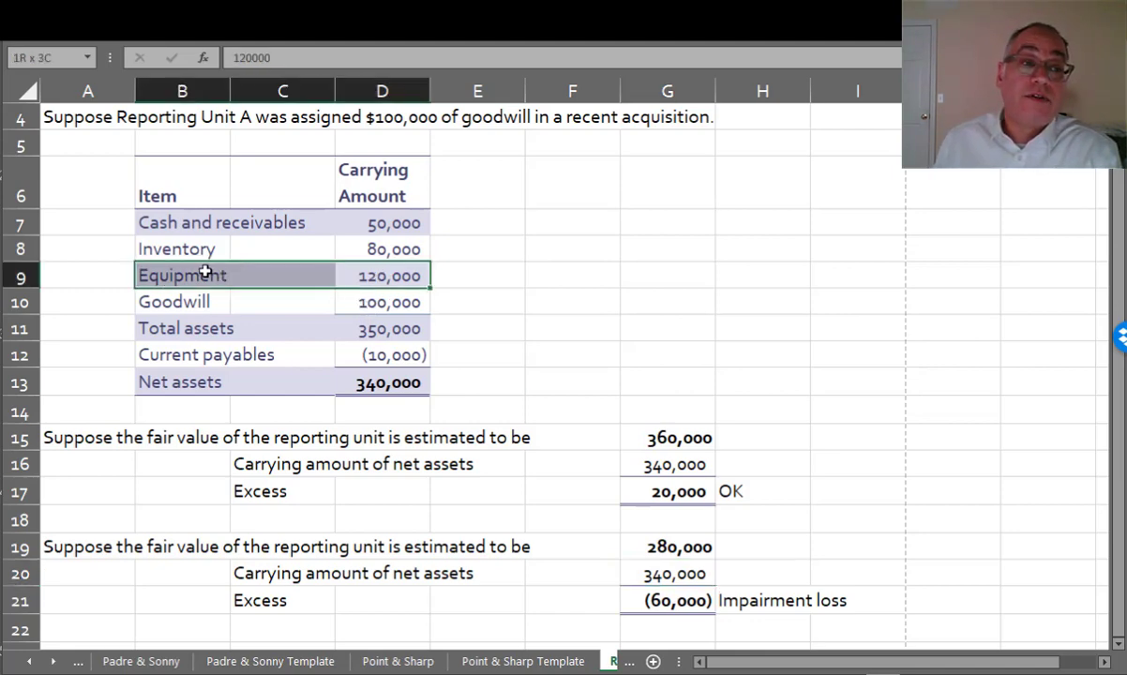
left_click(182, 275)
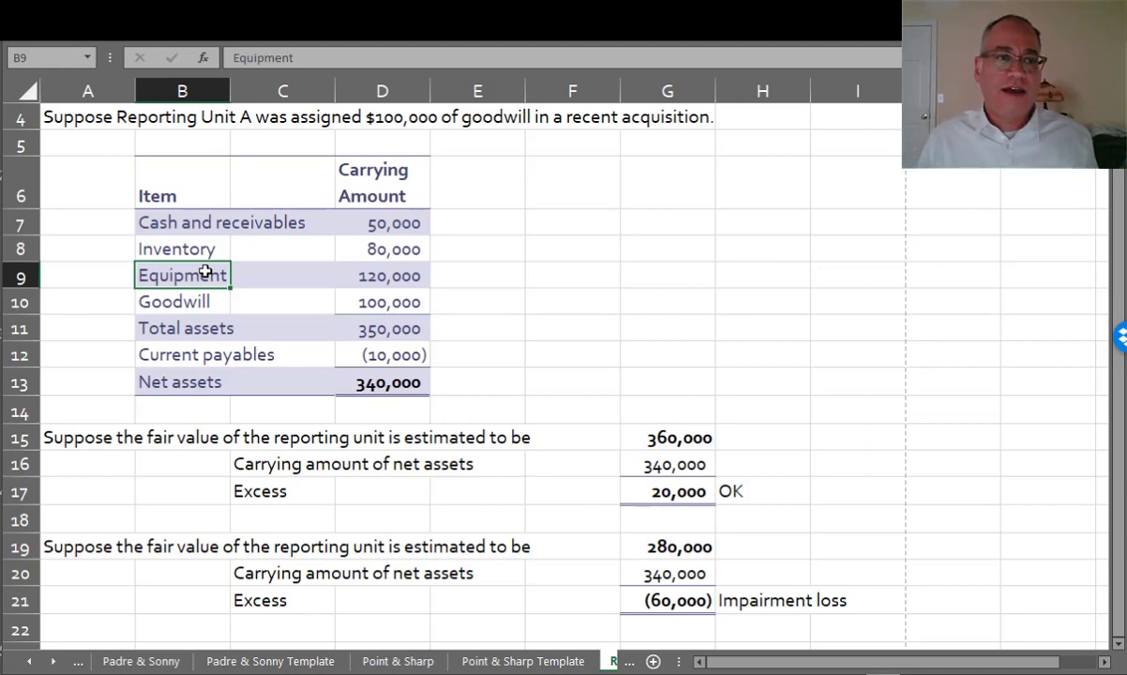
mouse_move(342, 515)
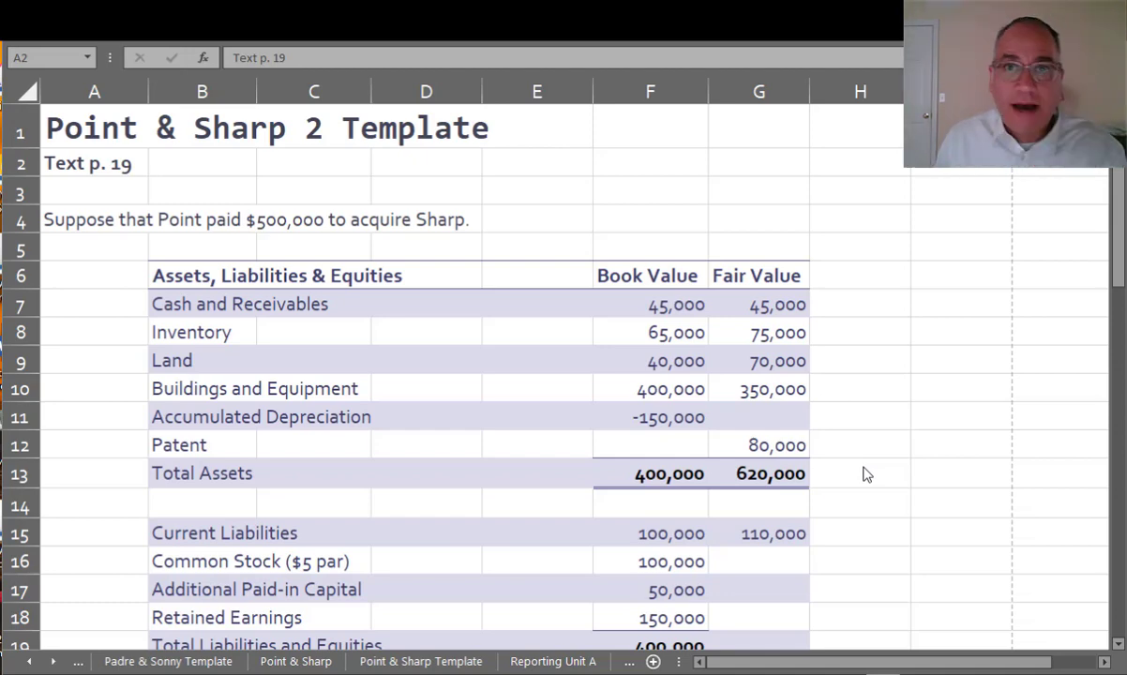
Step: Enter =E23-C23 for the 210,000 write-ups and =G23-E23 for the -10,000 goodwill
scroll("down", 3)
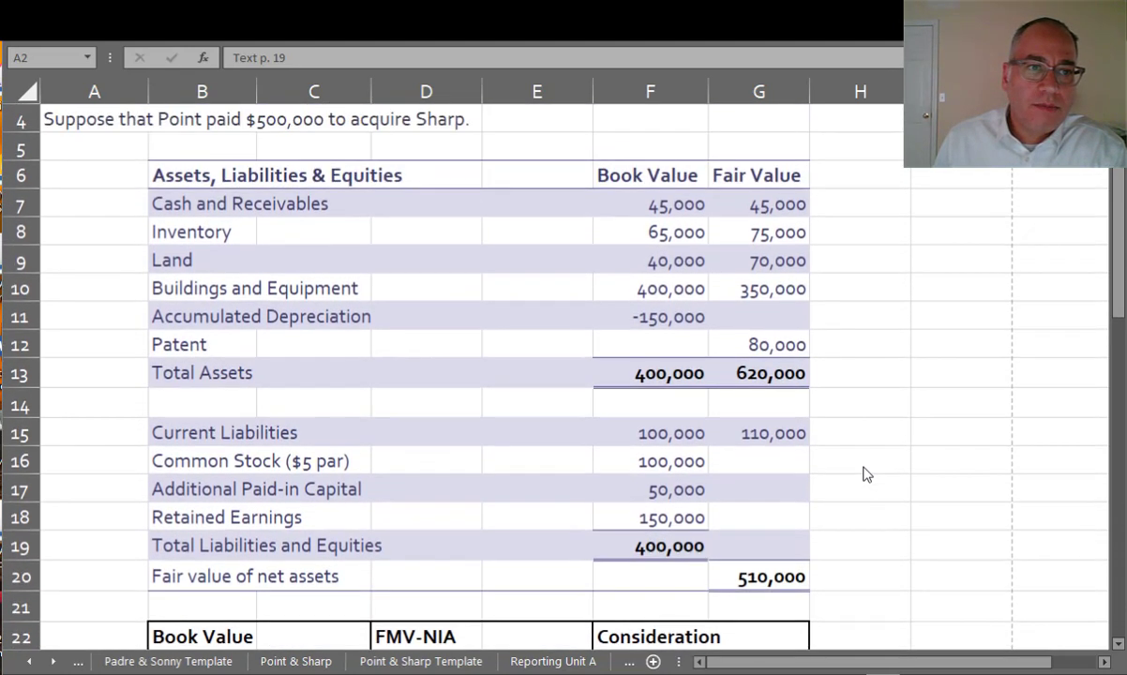
scroll("down", 3)
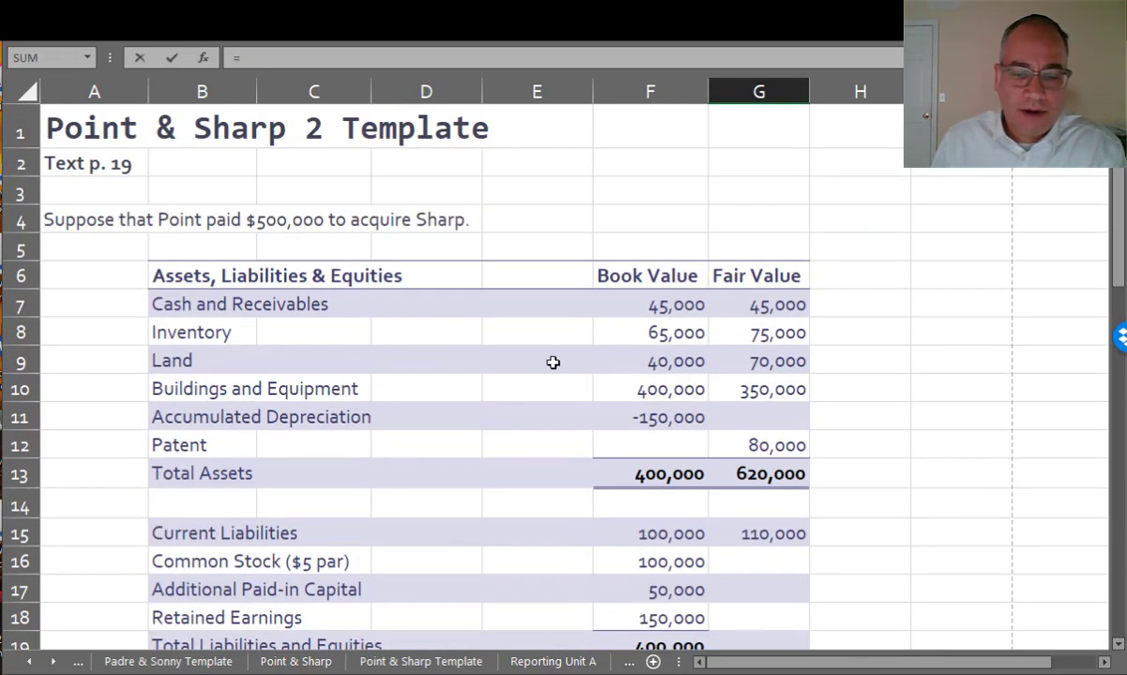
type("=5")
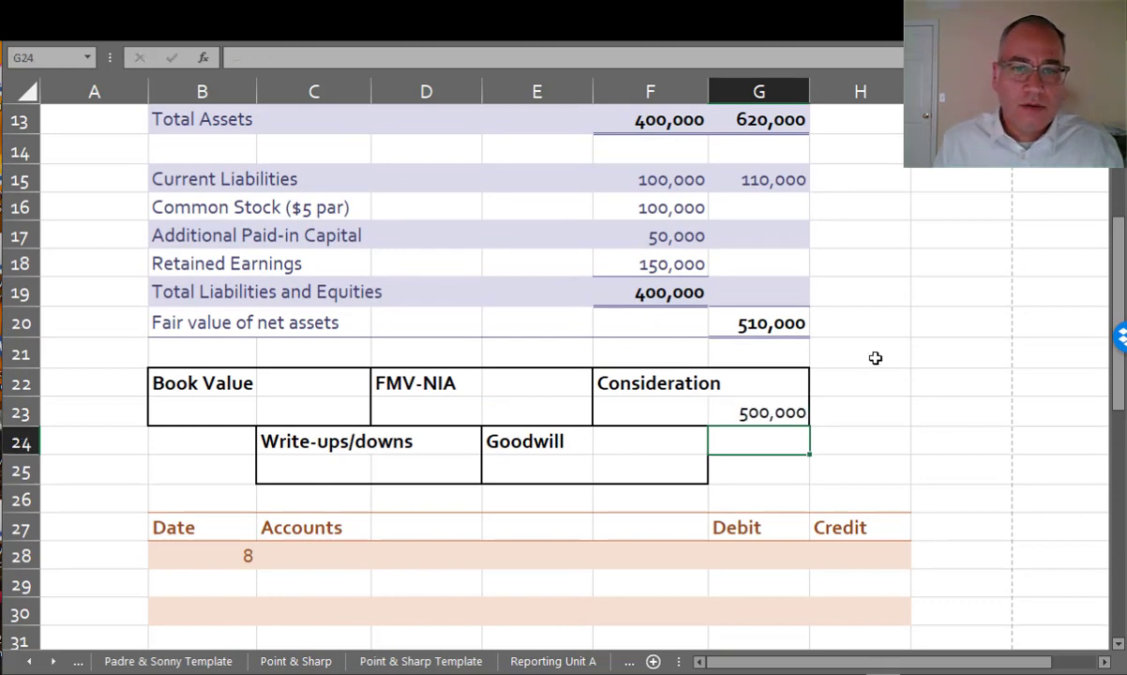
left_click(538, 412)
type("510,000")
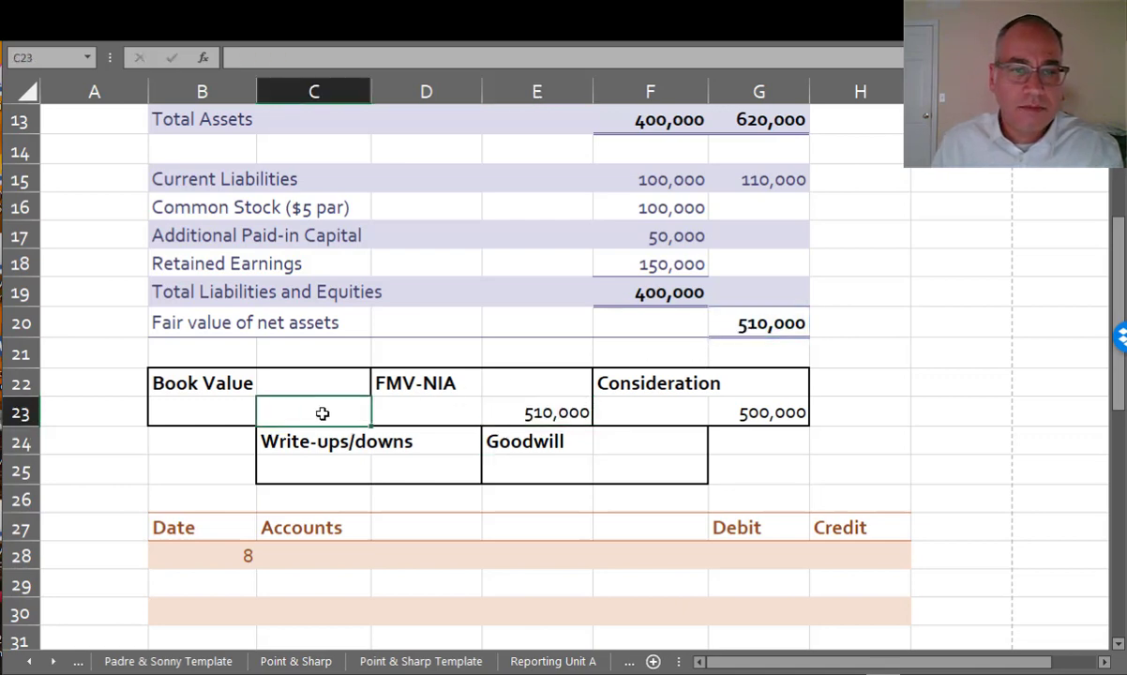
type("=")
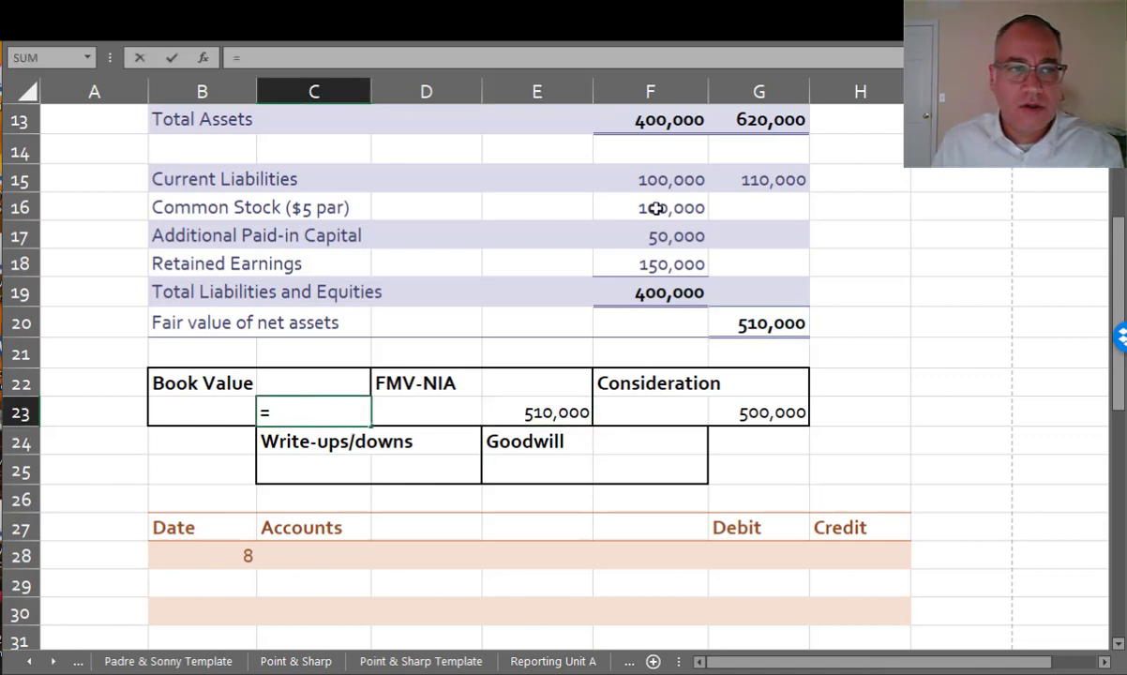
left_click(650, 207)
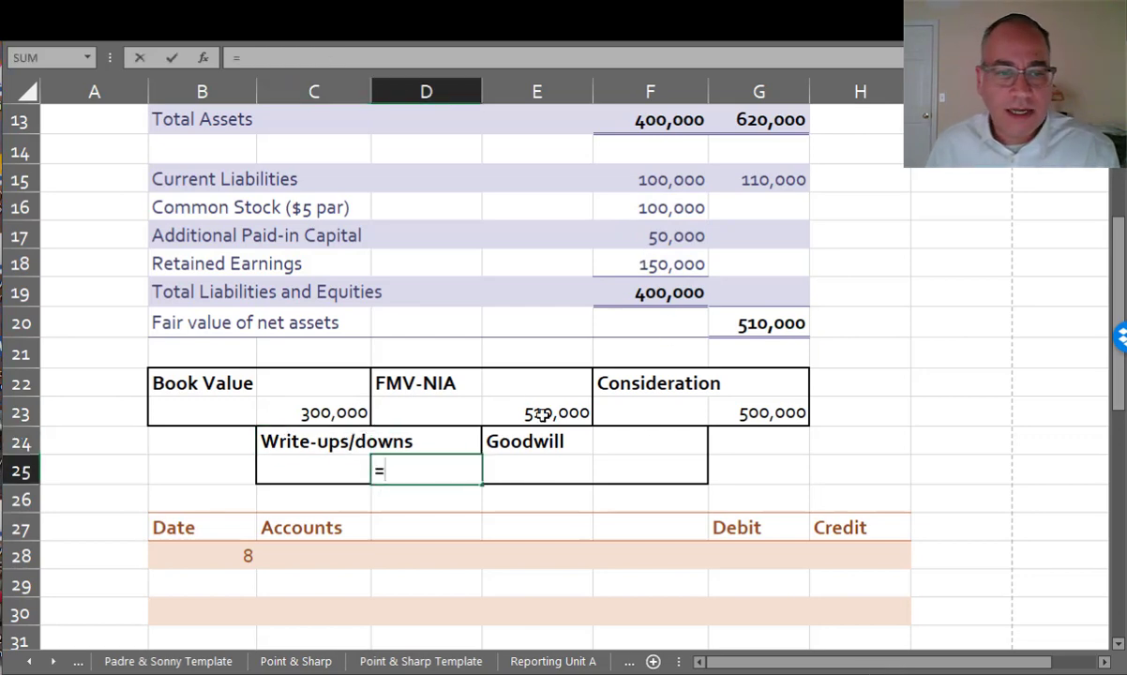
type("E23-C23")
left_click(650, 470)
type("=G23-E23")
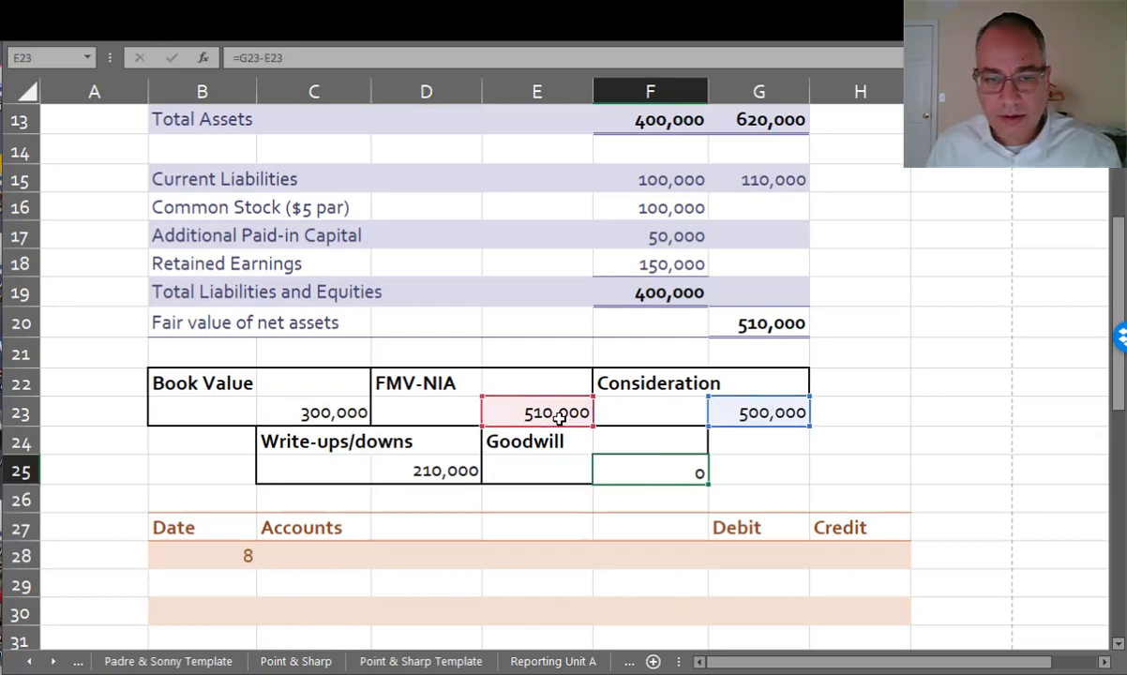
right_click(650, 472)
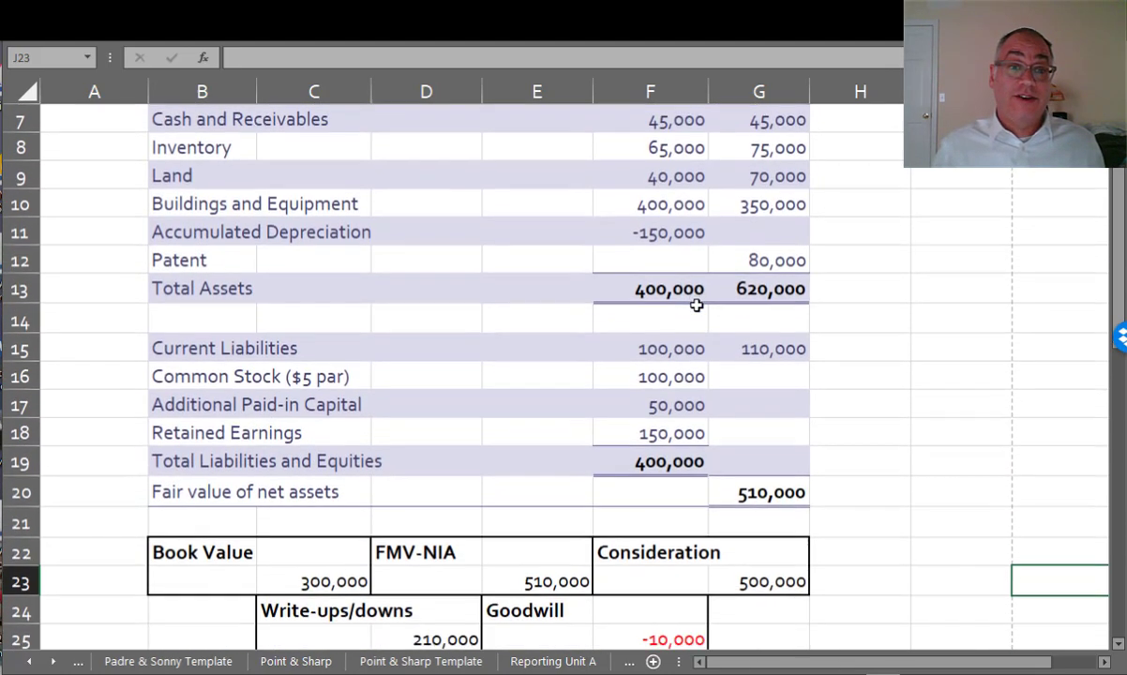
scroll("down", 3)
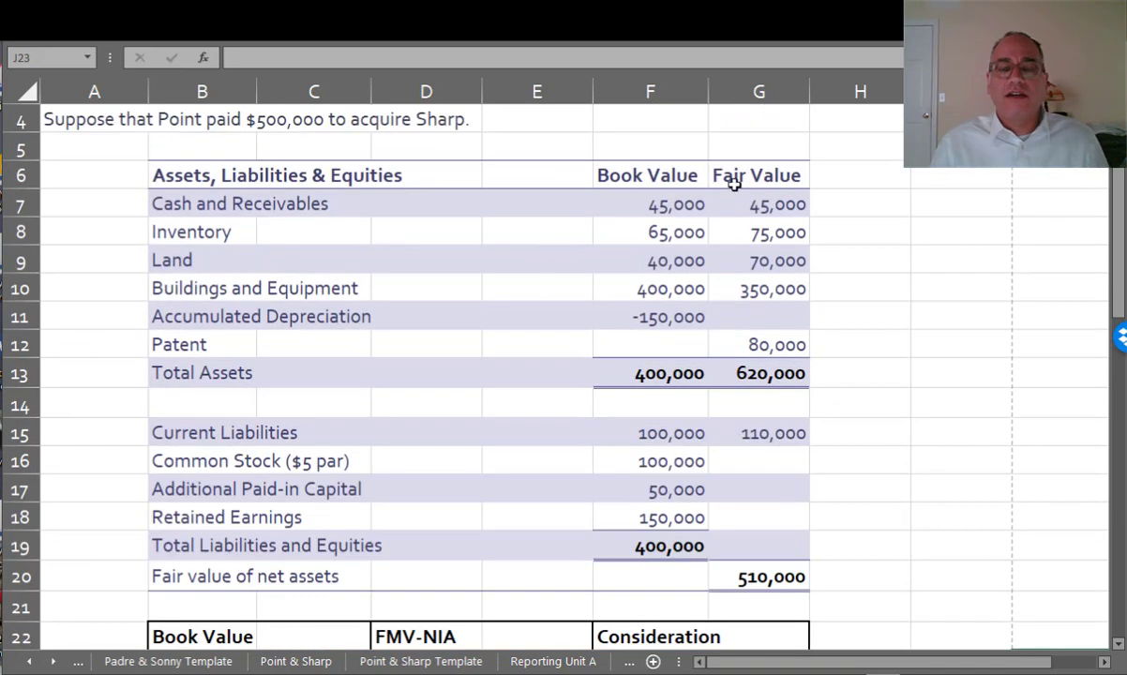
mouse_move(720, 251)
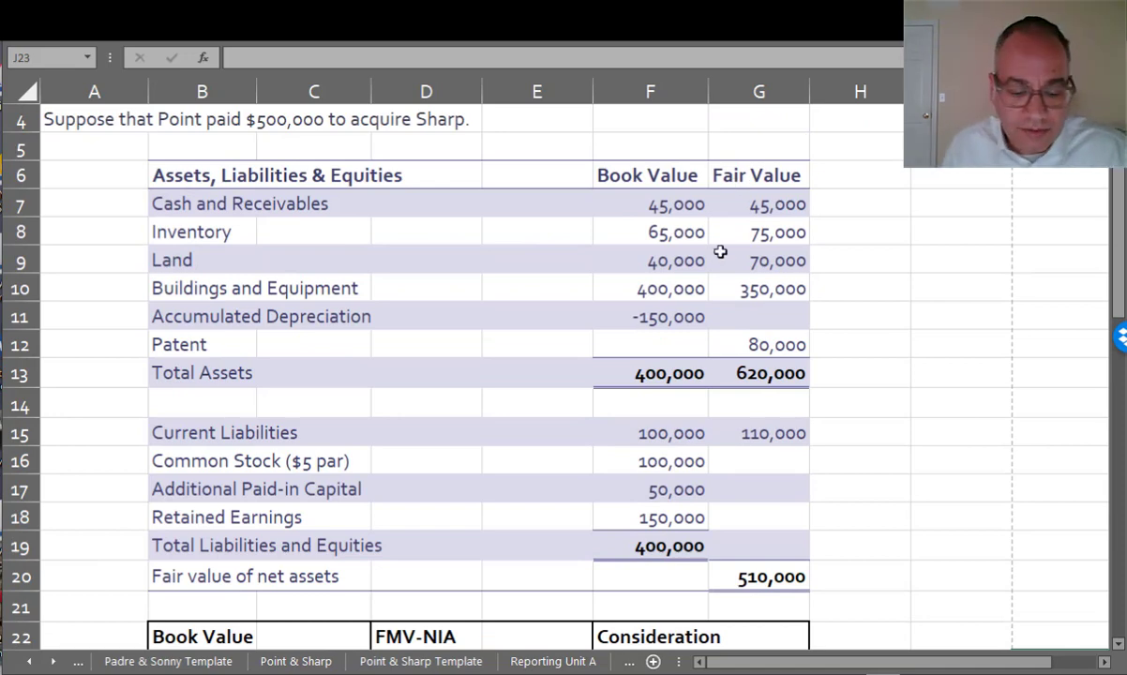
scroll("down", 3)
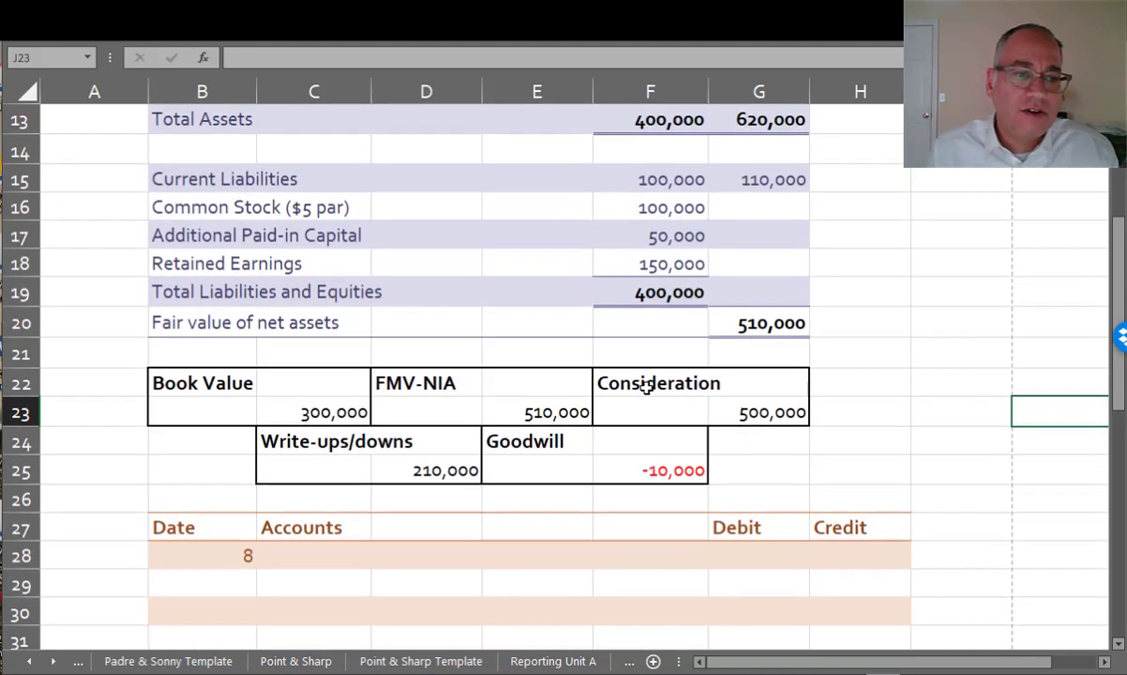
scroll("up", 3)
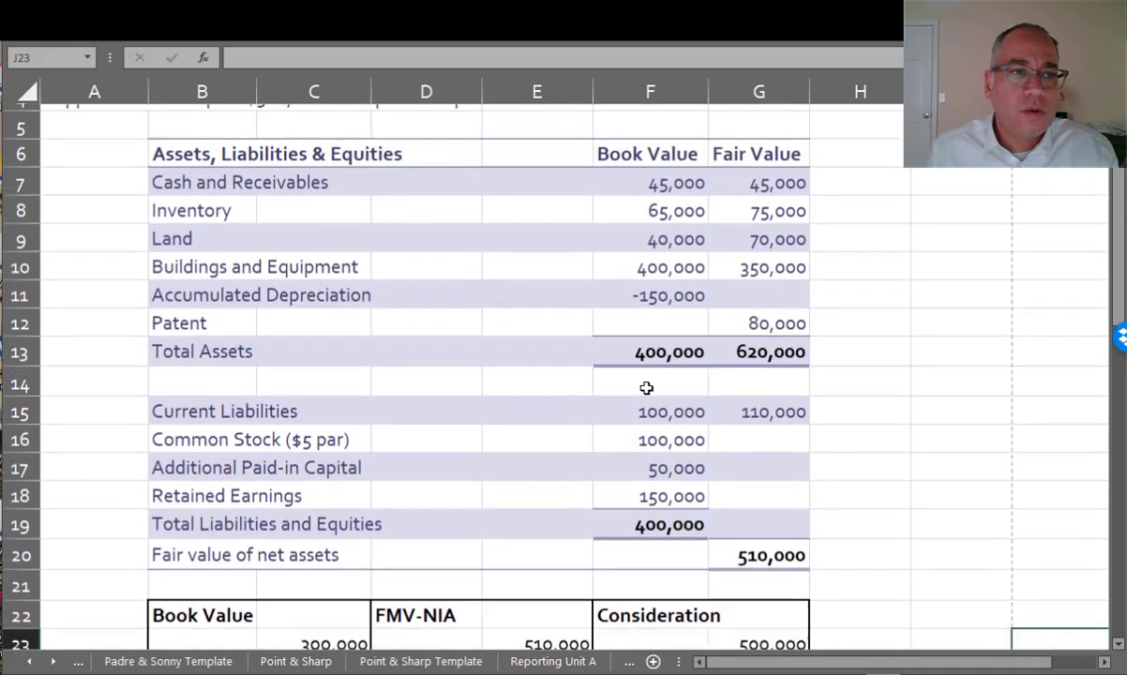
scroll("down", 3)
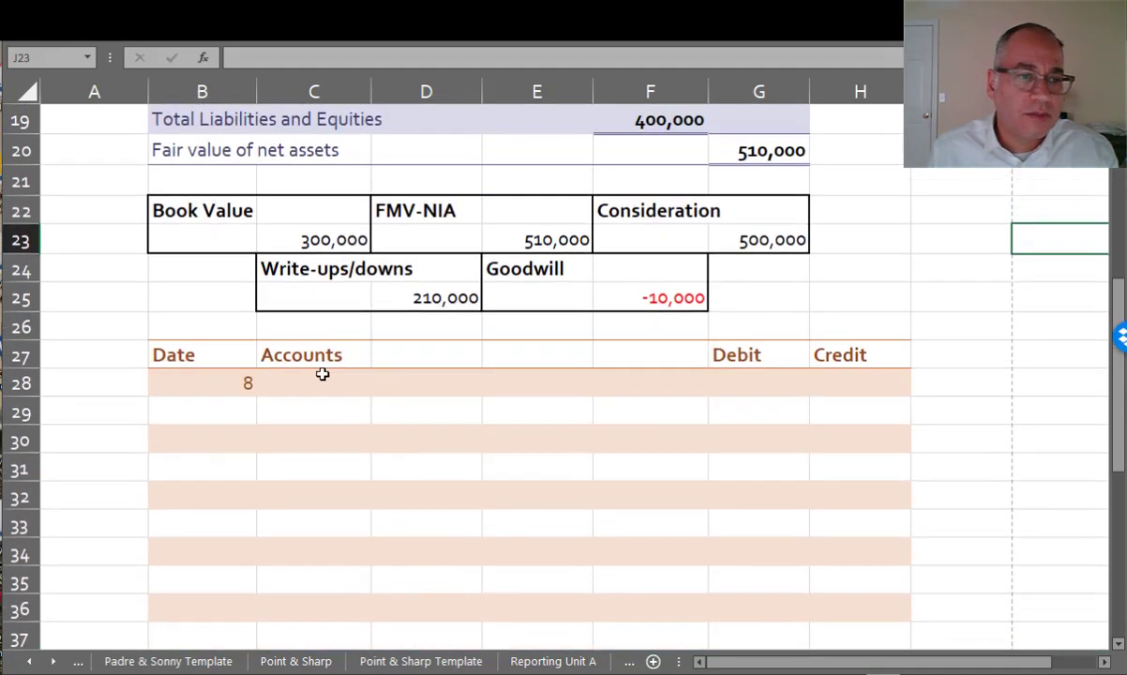
Step: Debit the acquired assets, including inventory, buildings and patent, at fair value
type("CAsh")
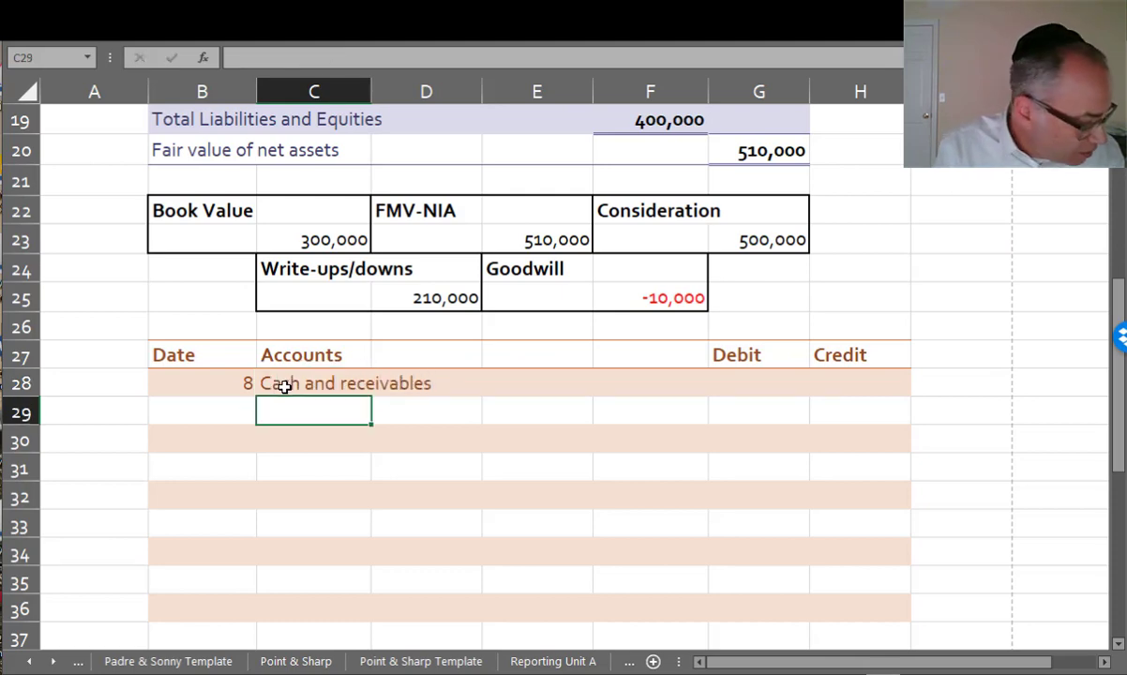
type("Inventory")
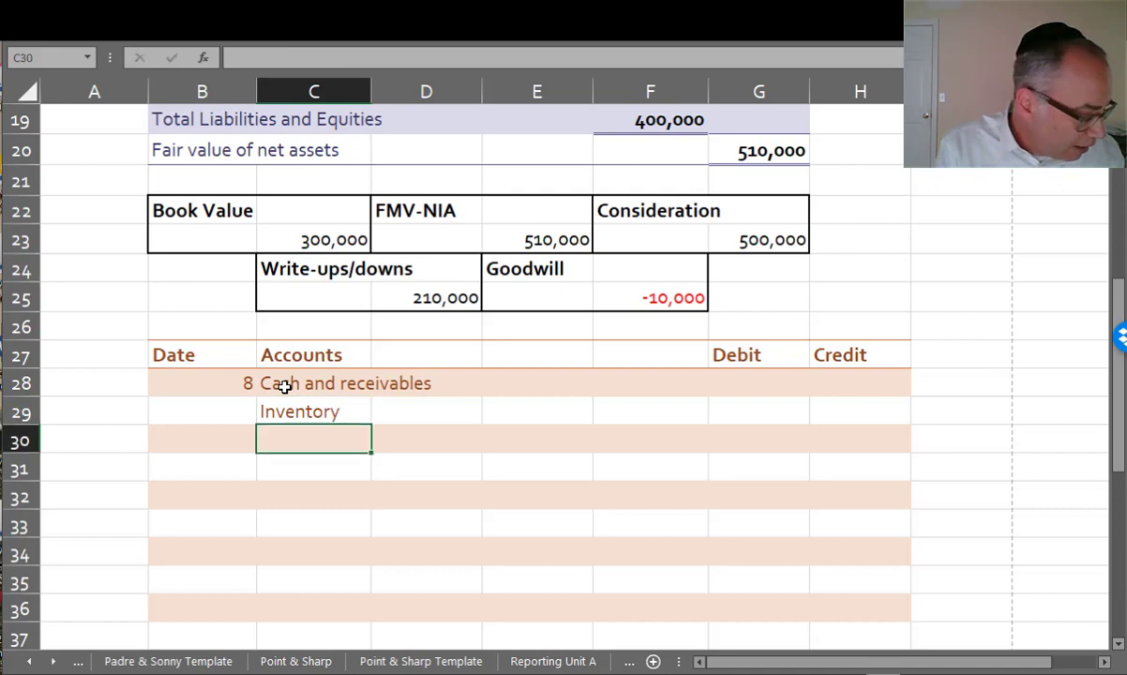
type("Buildings an")
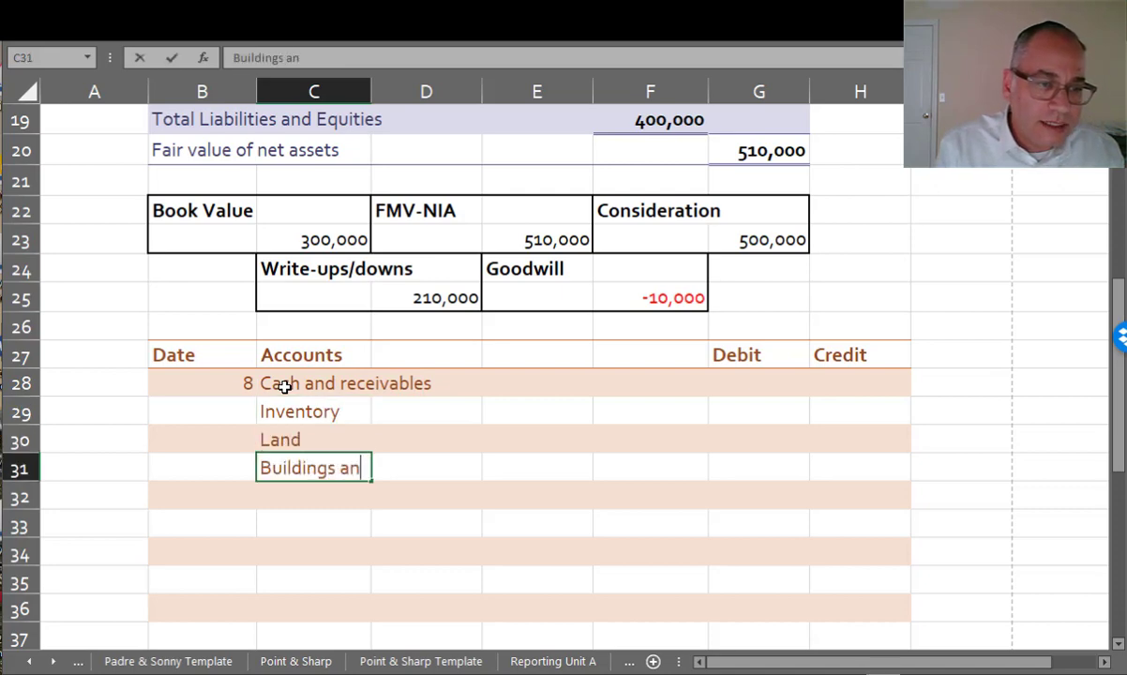
type("P")
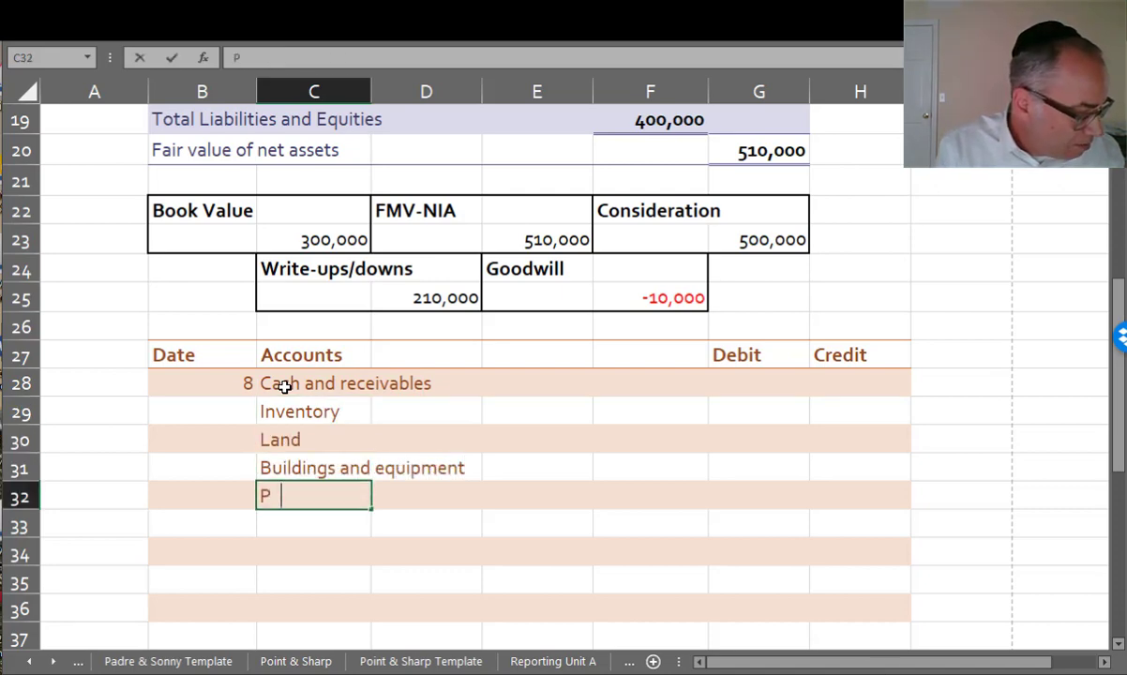
type("atent")
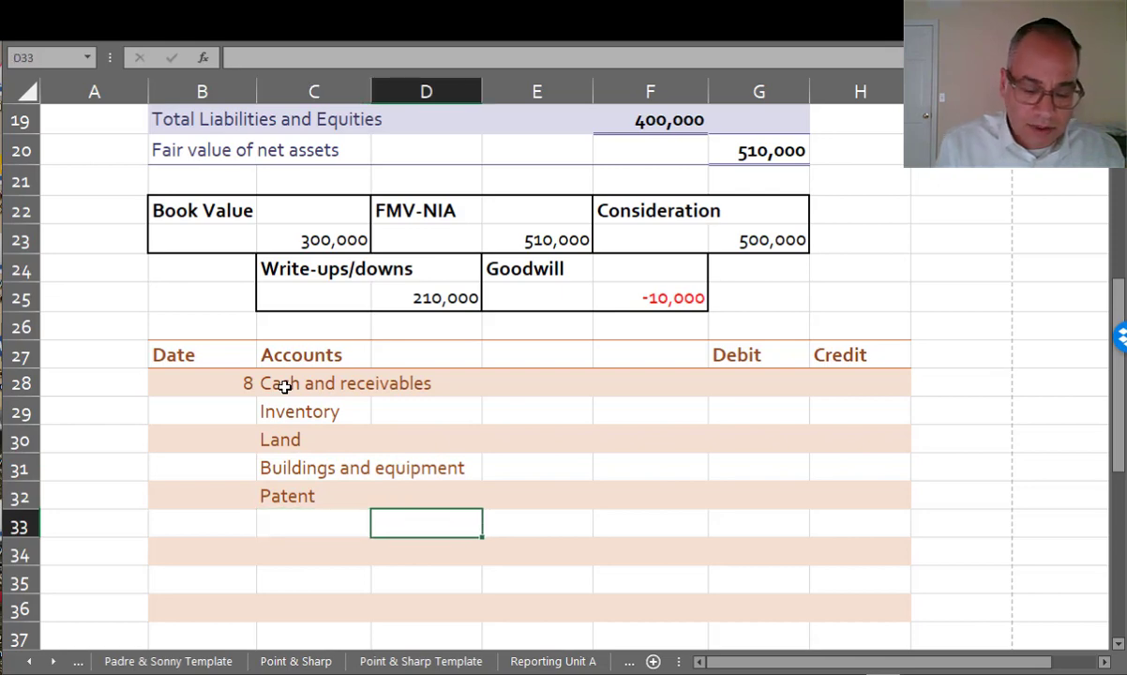
Step: Credit Cash 500,000 and Current liabilities 110,000
type("Cash")
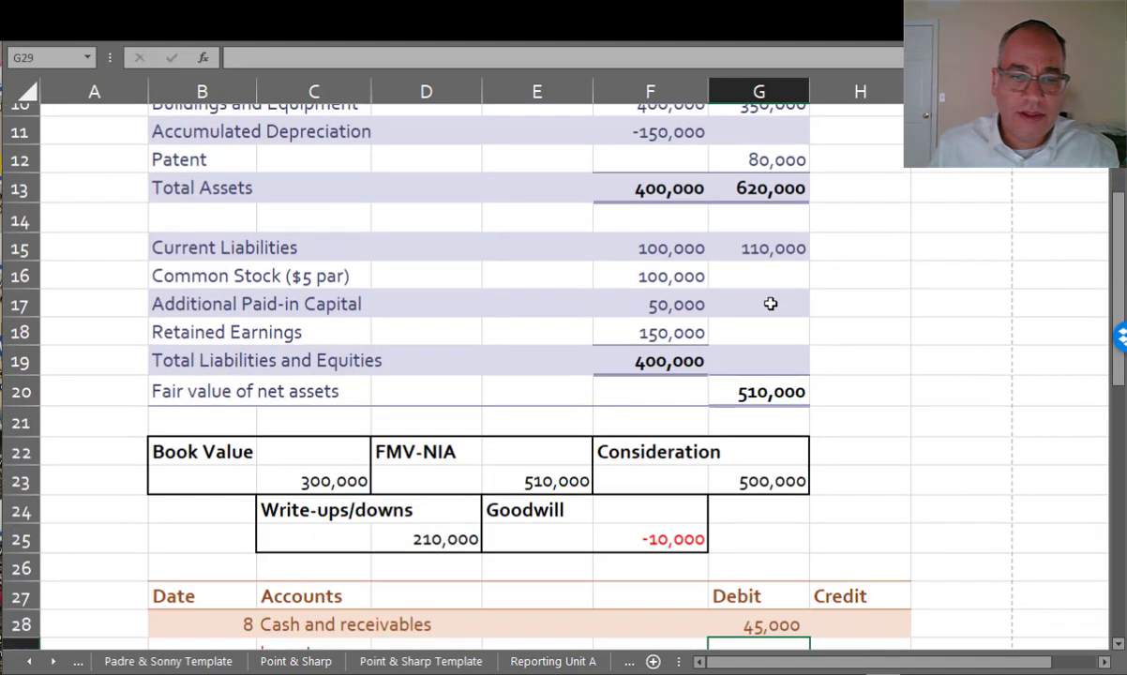
scroll("down", 3)
type("75,000")
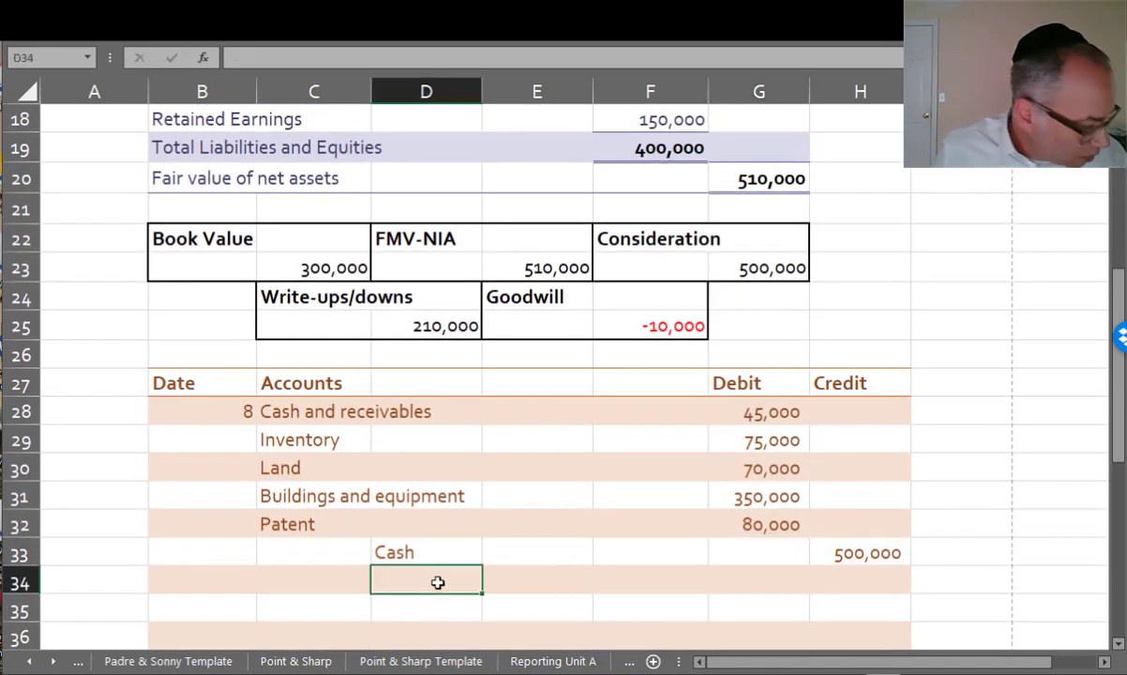
type("Xyuee")
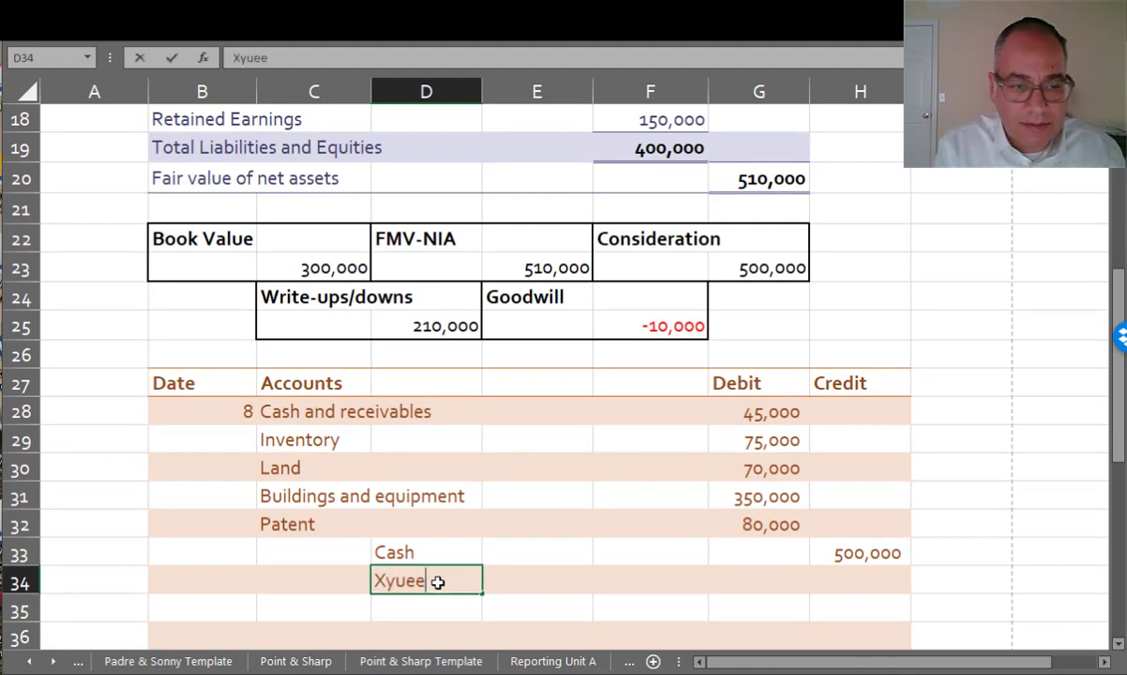
type("Curre")
left_click(860, 581)
type("=")
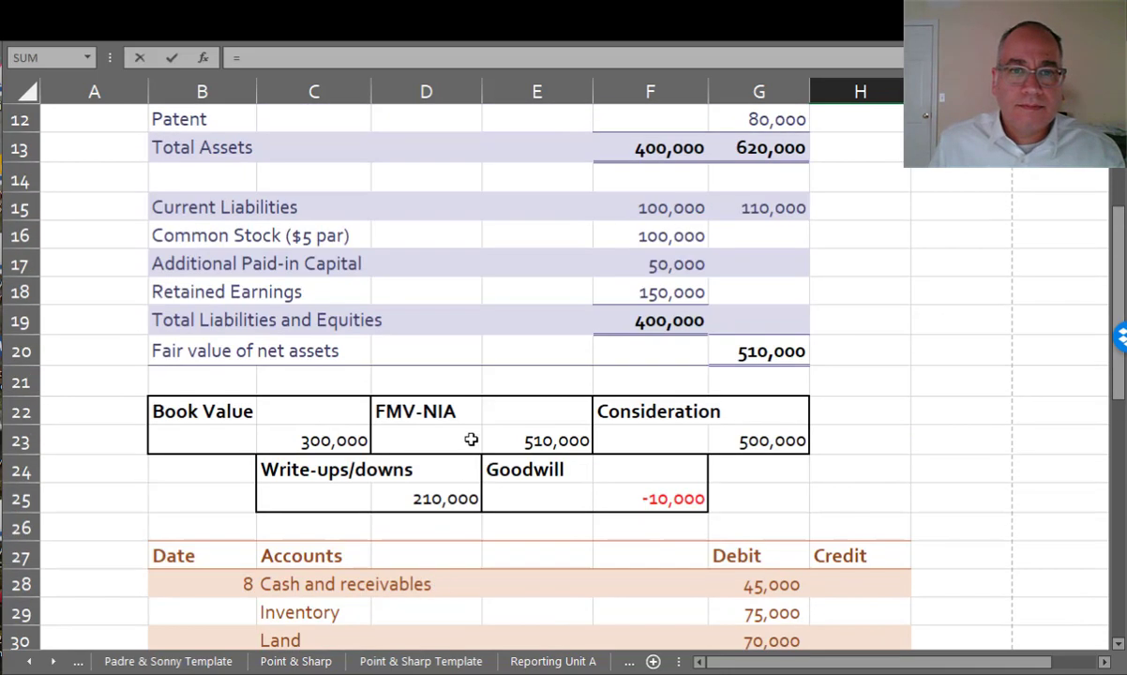
left_click(759, 207)
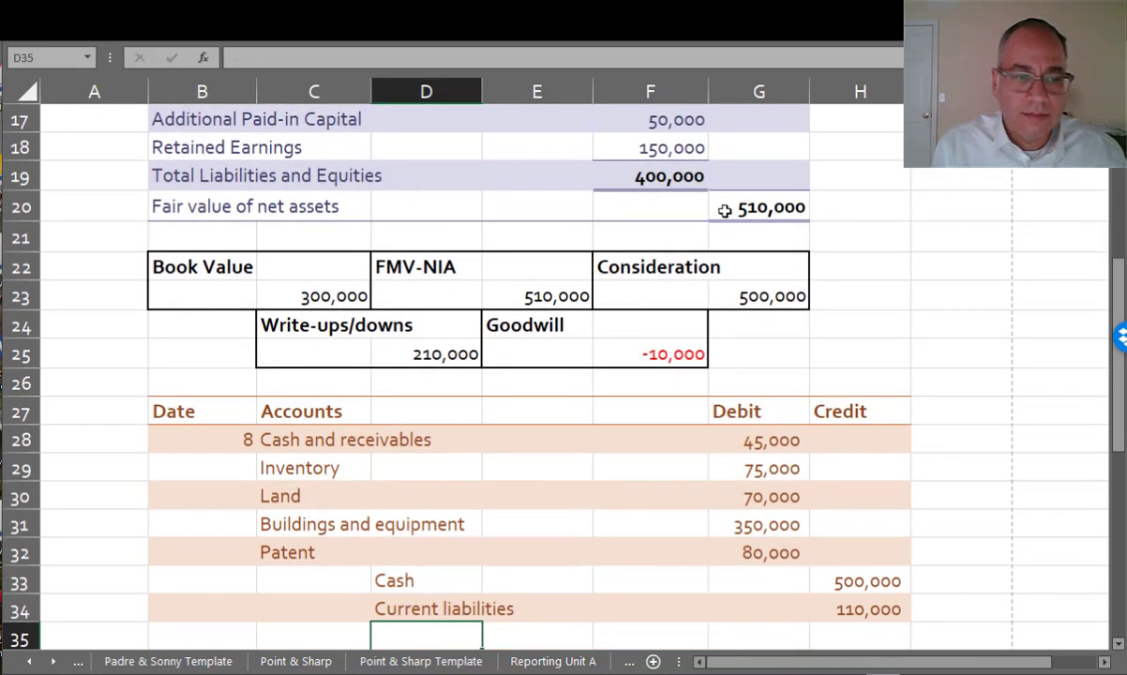
Step: Total the debits with =SUM(G28:G37) and label the 10,000 Gain on bargain purchase credit
scroll("down", 3)
type("=sum(G28:G37")
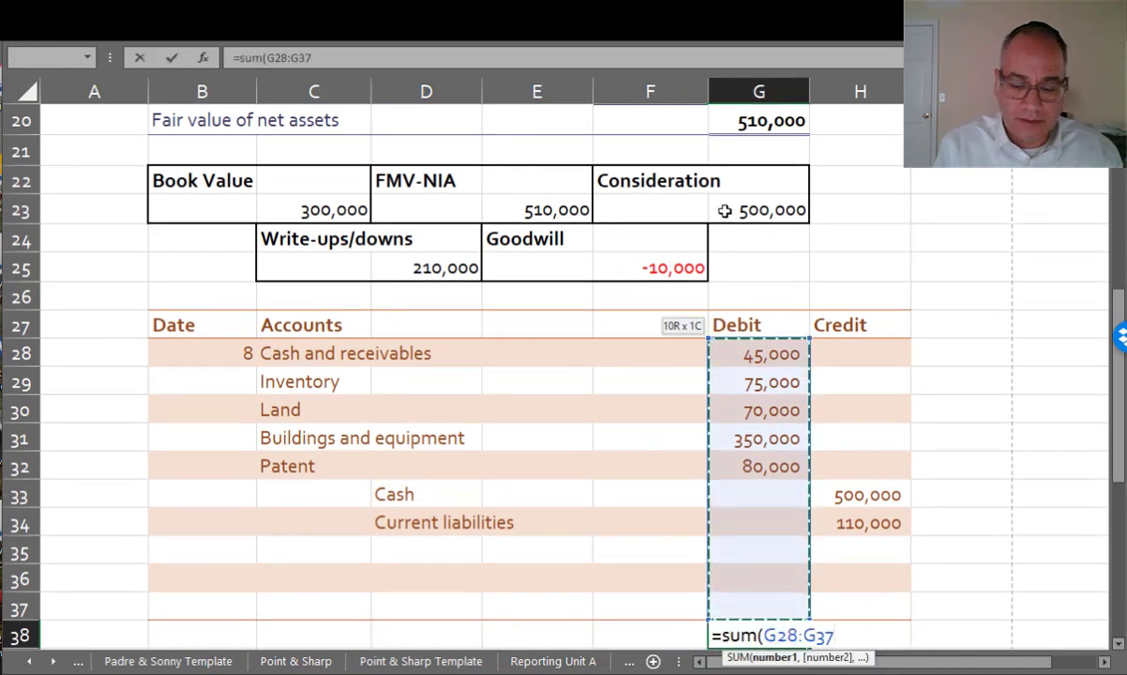
key("Enter")
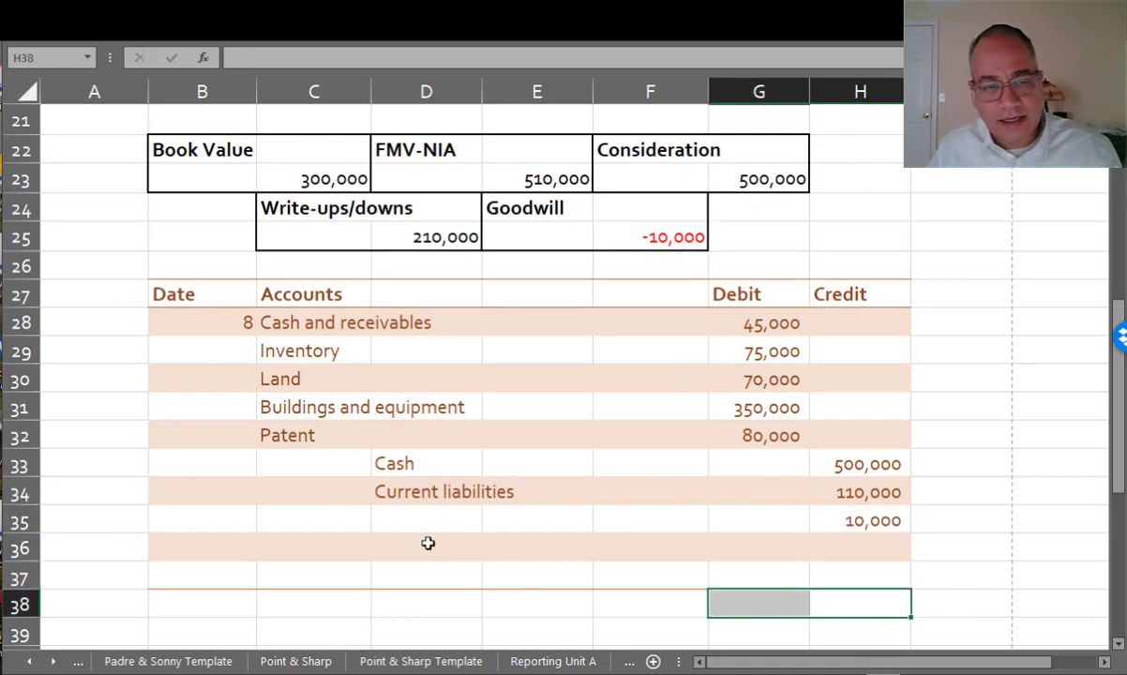
type("Gain")
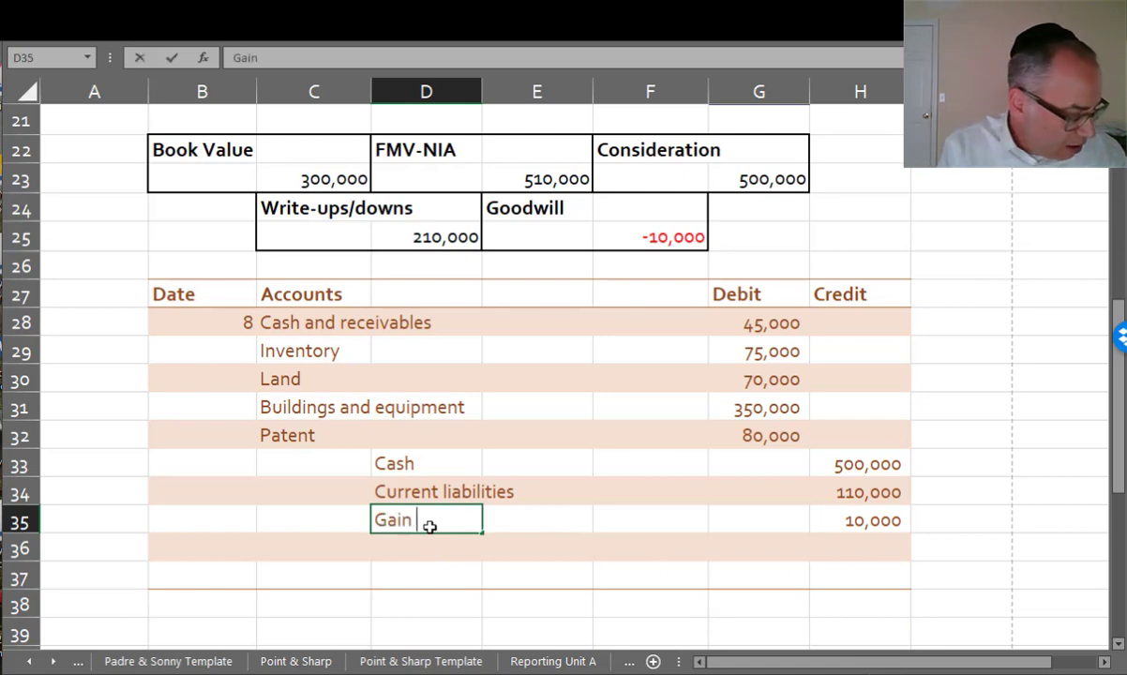
type("on bargain purchase of Shart")
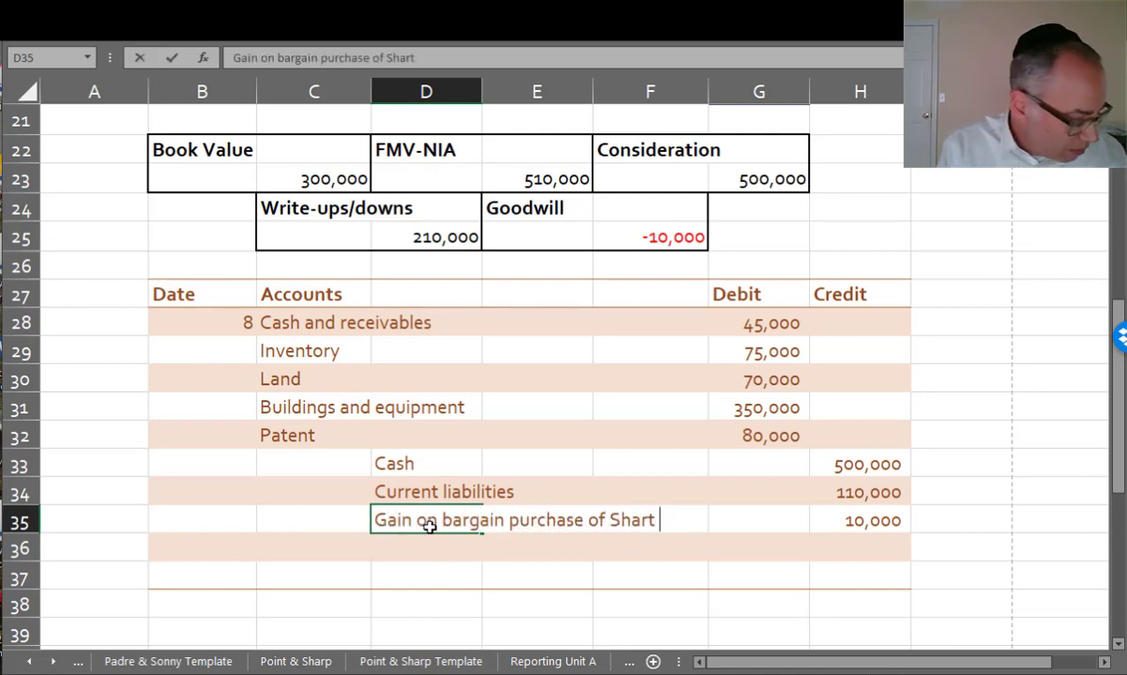
type("Company")
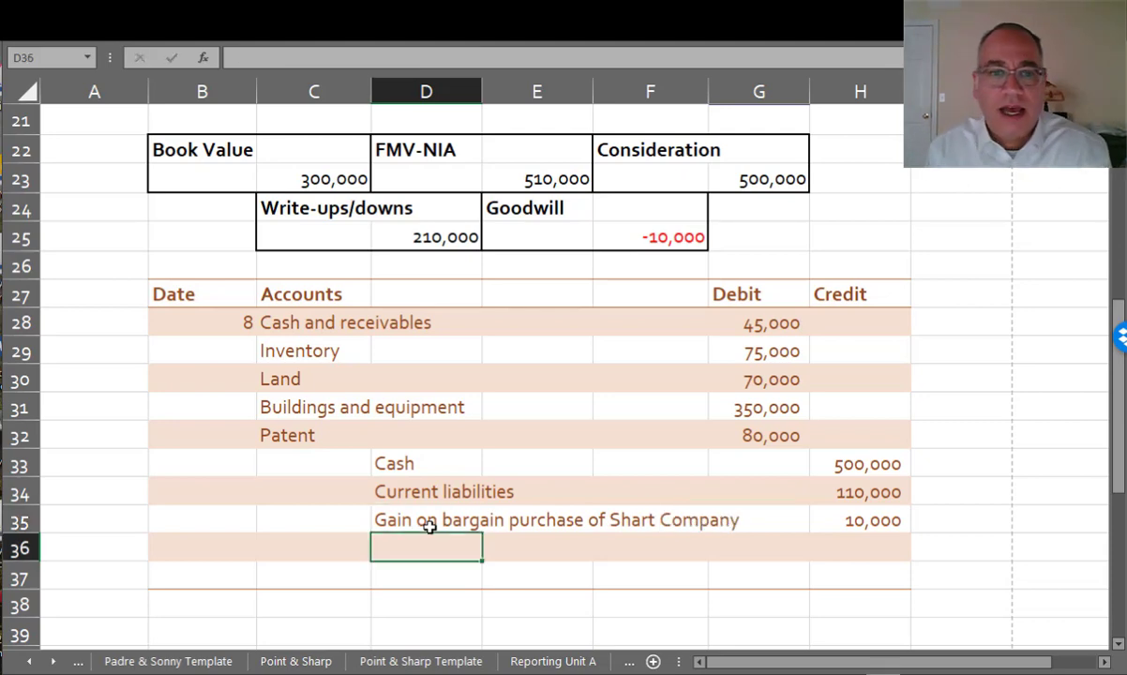
Step: Correct the D35 label to 'Gain on bargain purchase of Sharp Company' and review the sheet
left_click(426, 520)
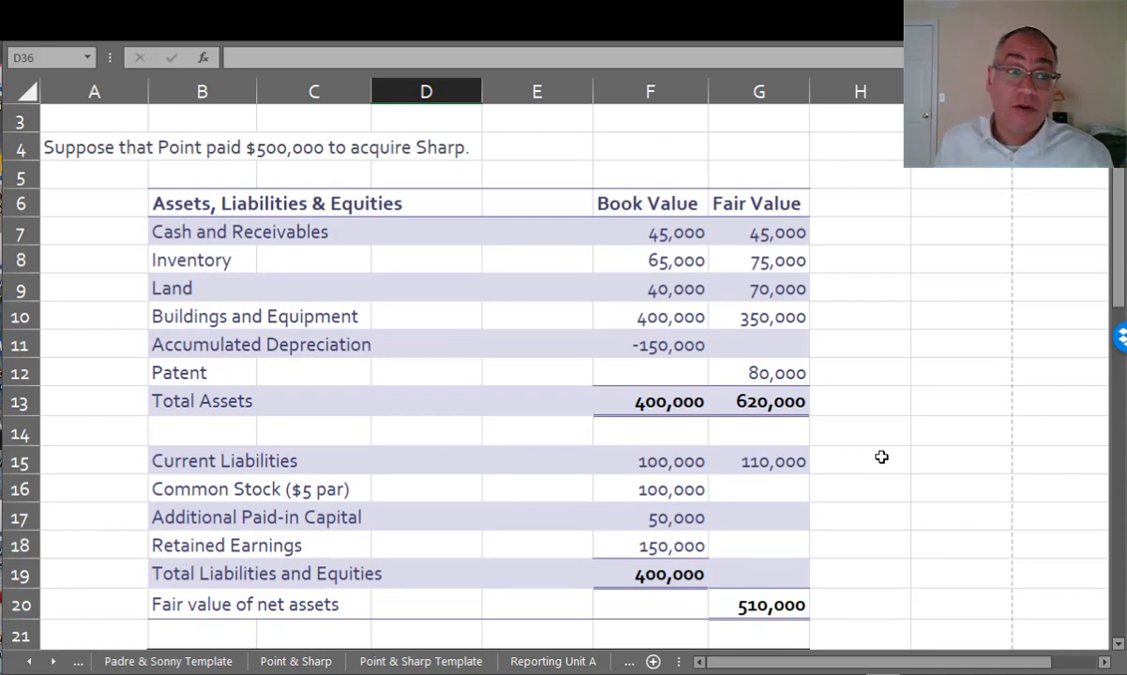
mouse_move(876, 470)
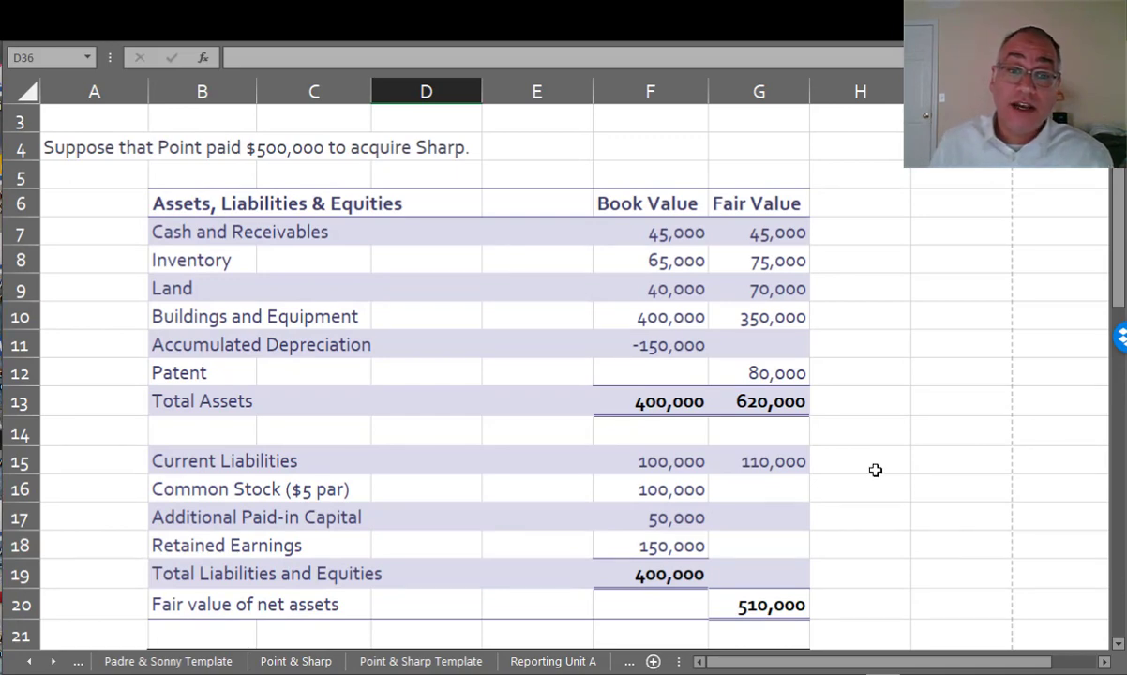
scroll("down", 3)
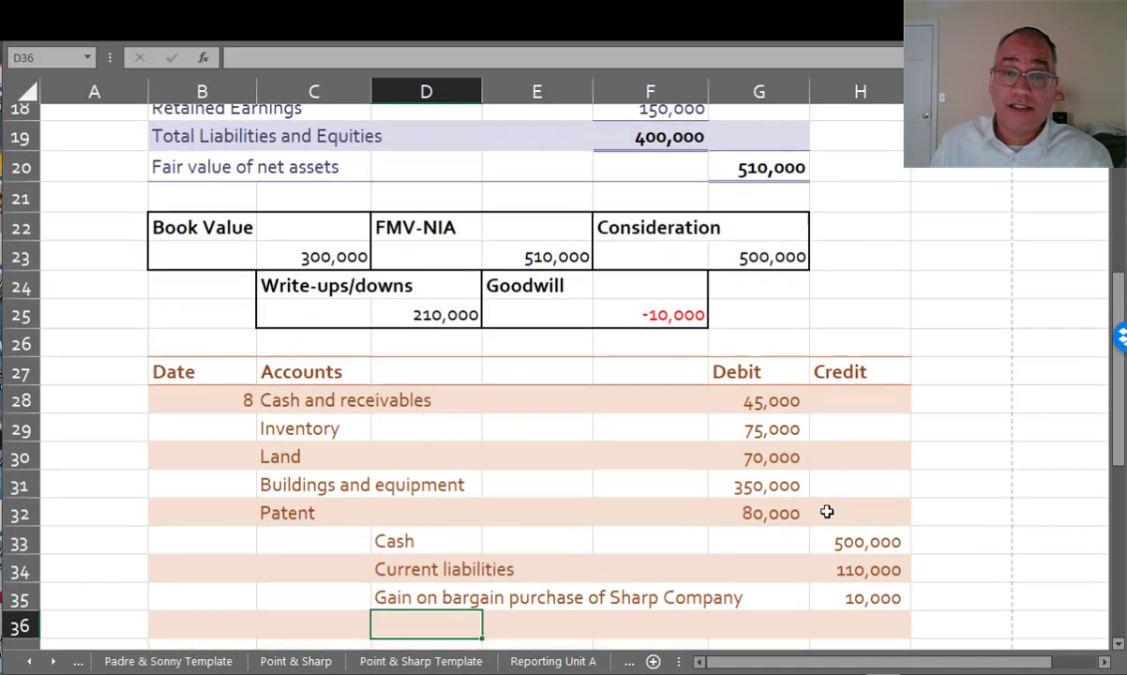
scroll("up", 3)
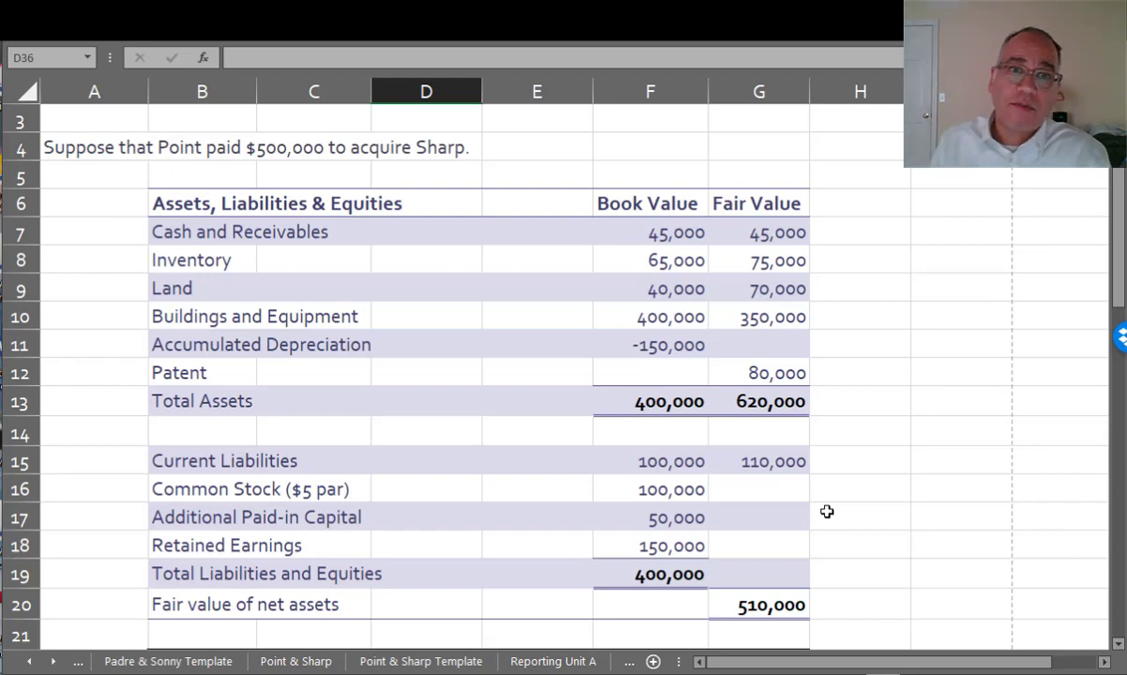
scroll("down", 3)
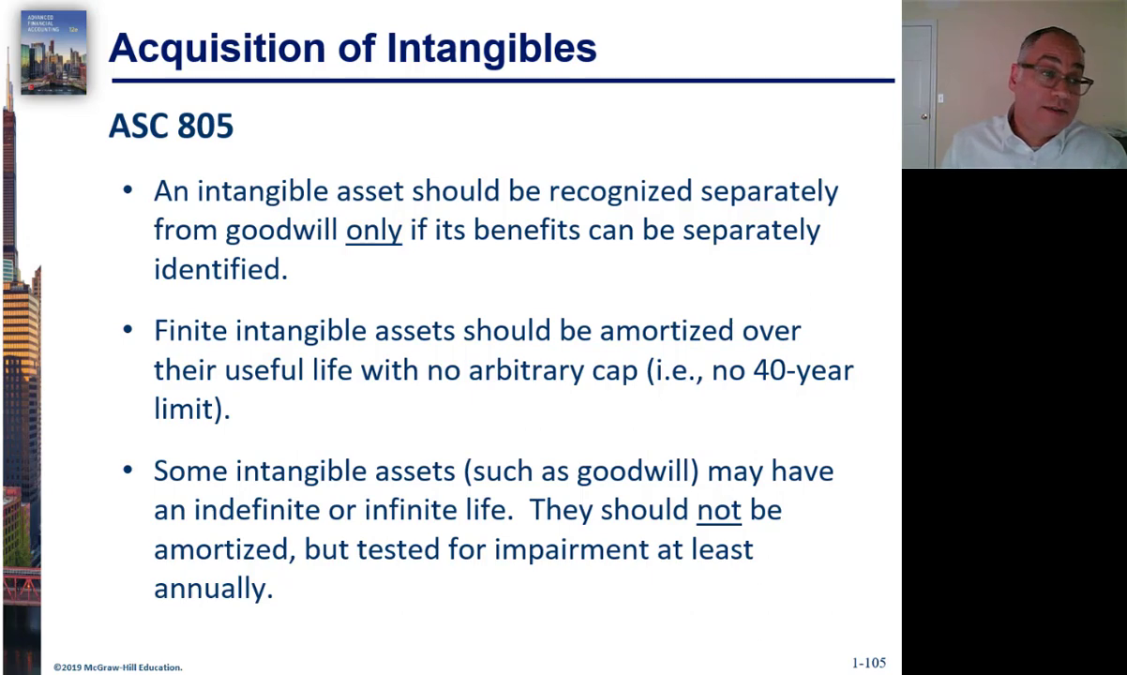
Step: Advance the slide, then return to the Point & Sharp 2 Template sheet
key("right")
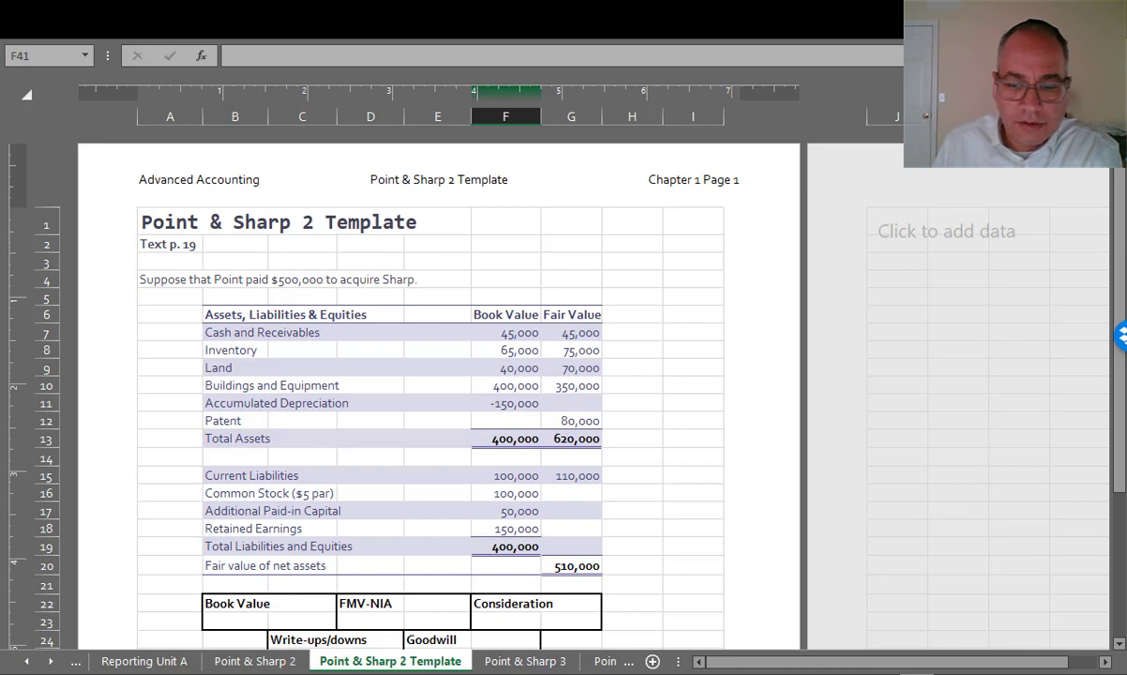
Step: Switch to Point & Sharp 3 Template and scroll to the merger cost journal entry tables
left_click(439, 661)
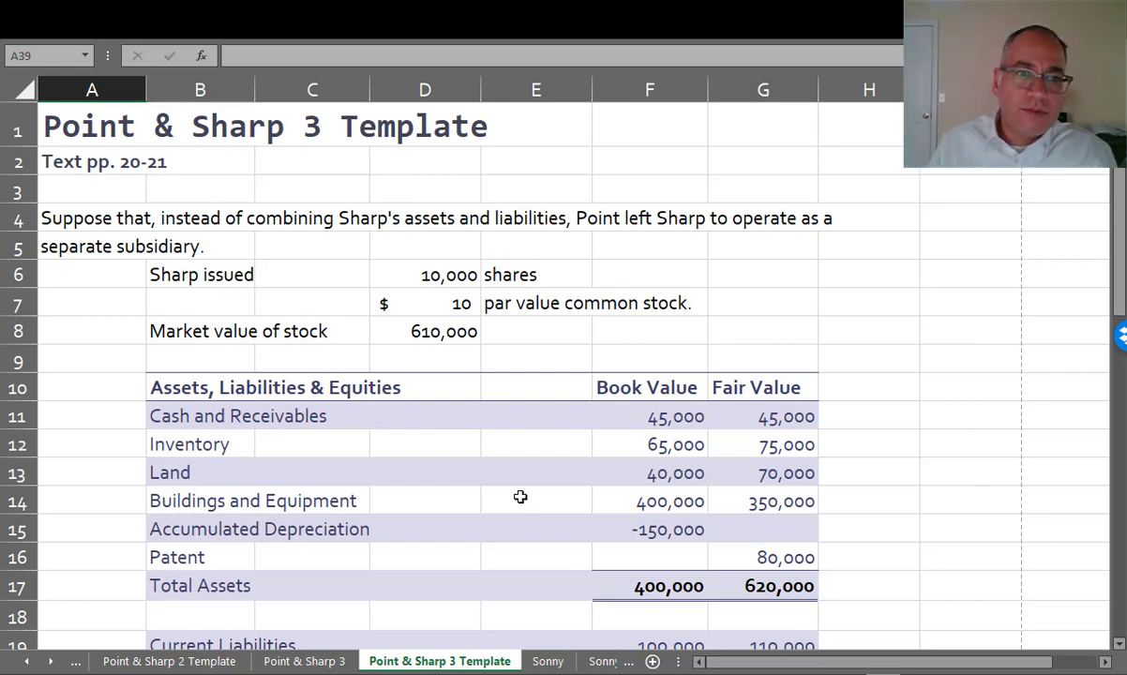
scroll("down", 3)
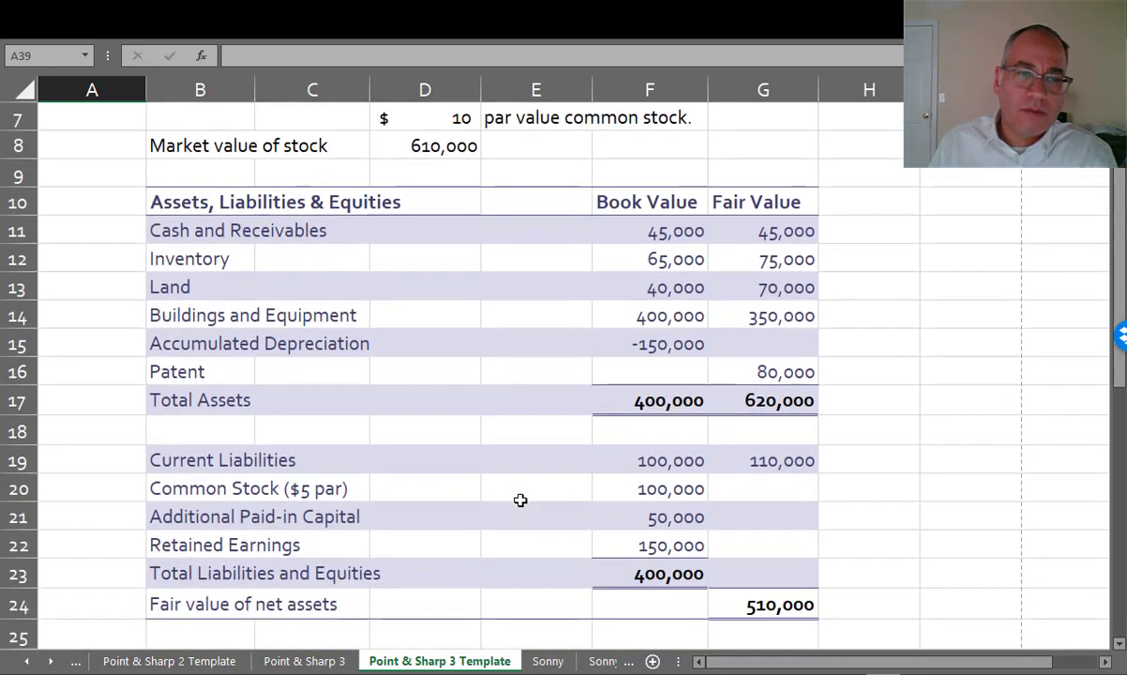
scroll("up", 3)
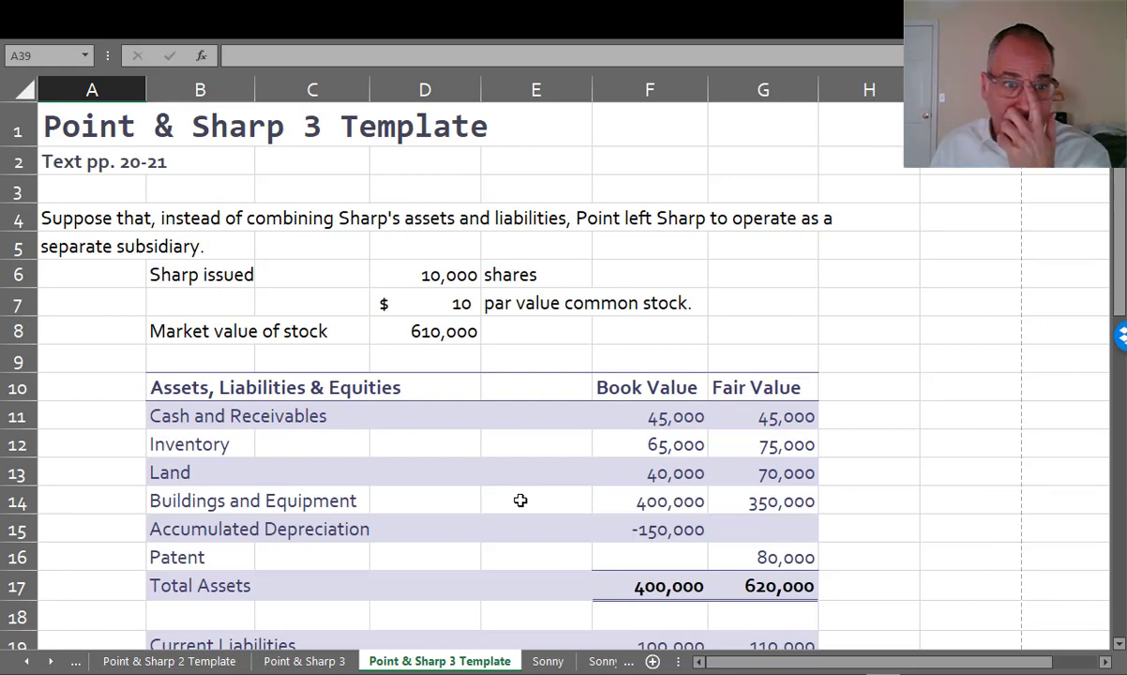
scroll("down", 3)
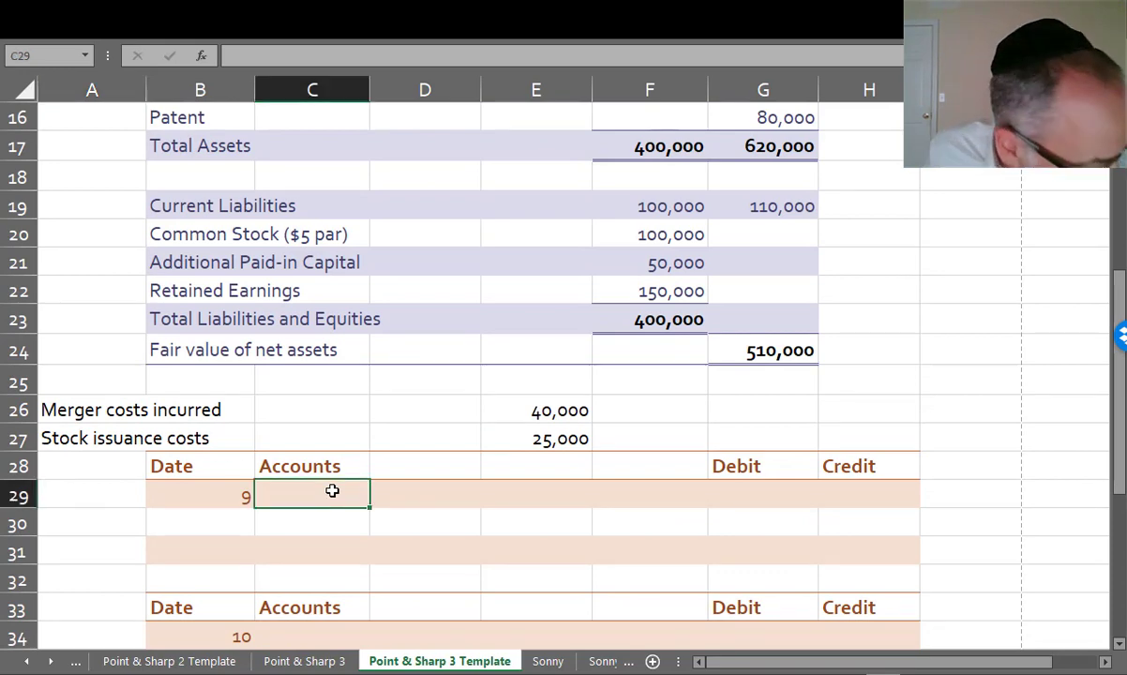
Step: Debit Acquisition expense (=E26) and Deferred stock issuance costs (=E27), crediting Cash =G29+G30
type("Accounts")
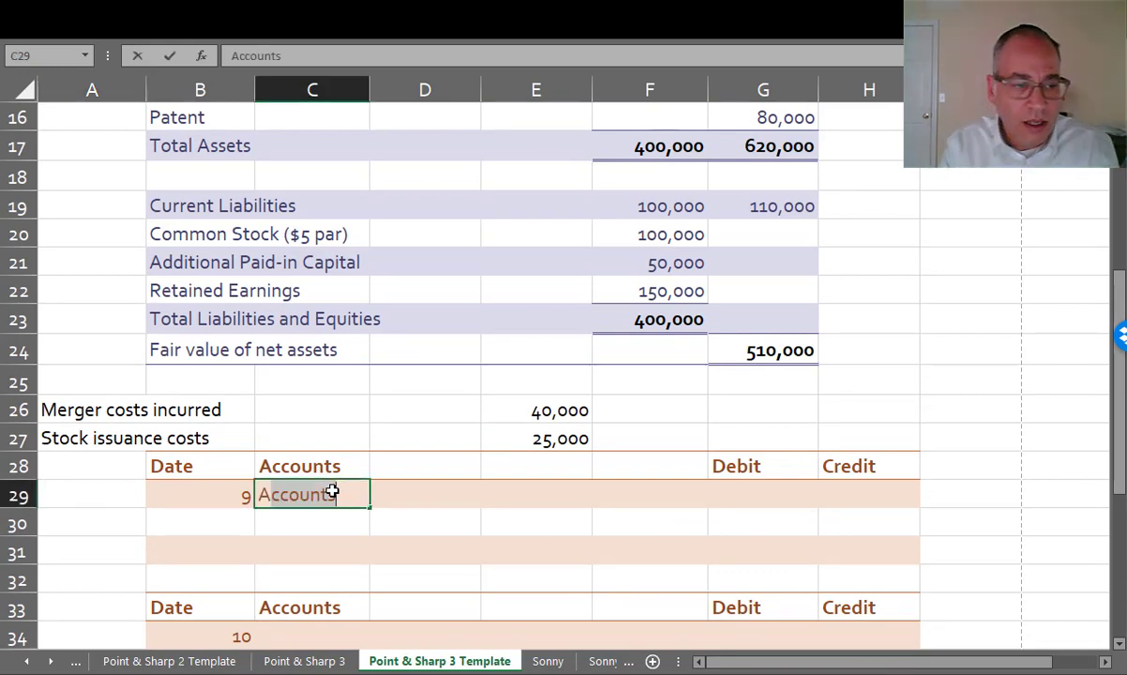
type("Acquisition expense")
left_click(763, 495)
type("=")
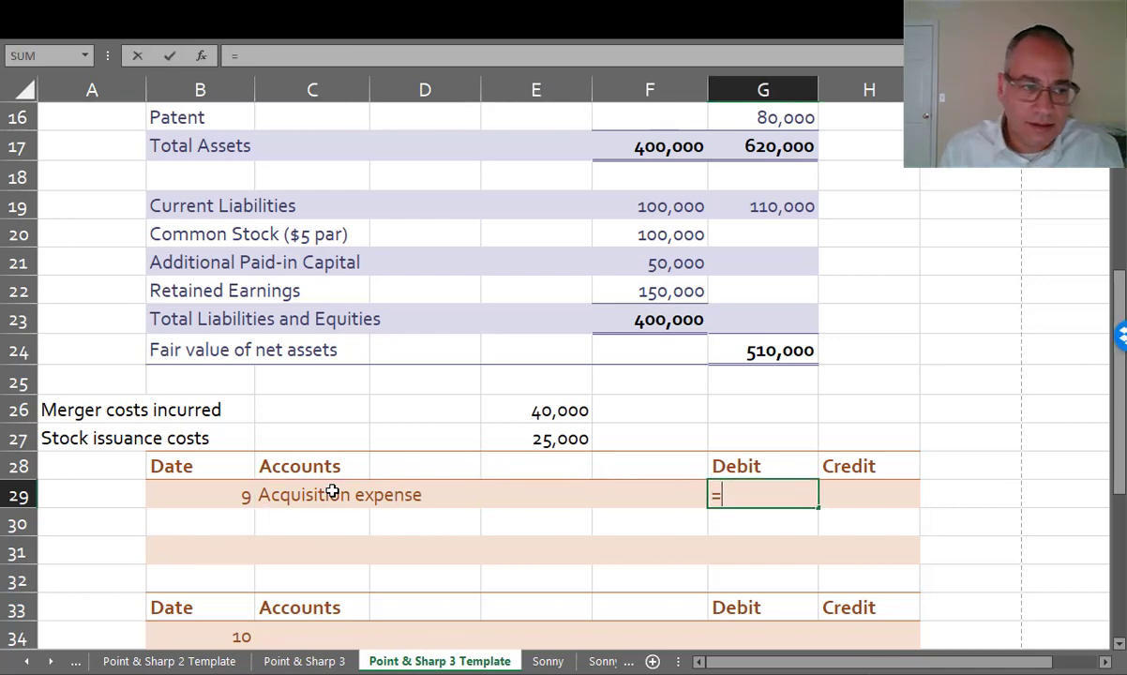
left_click(535, 410)
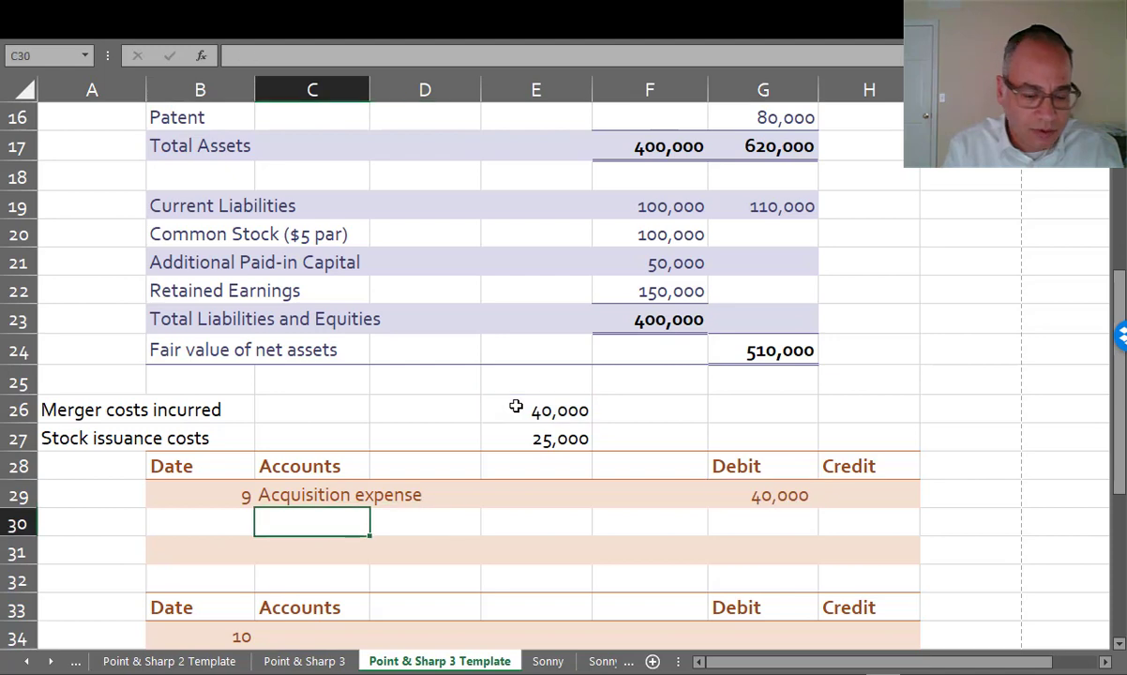
type("Deferre")
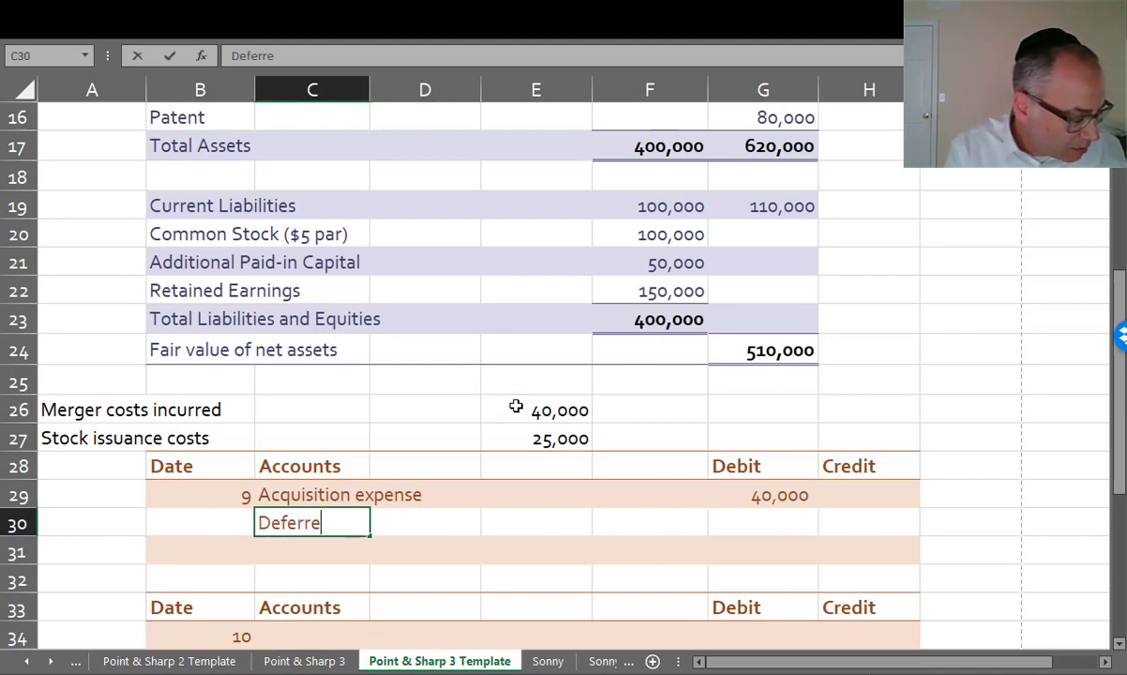
type("d stock issuance costs")
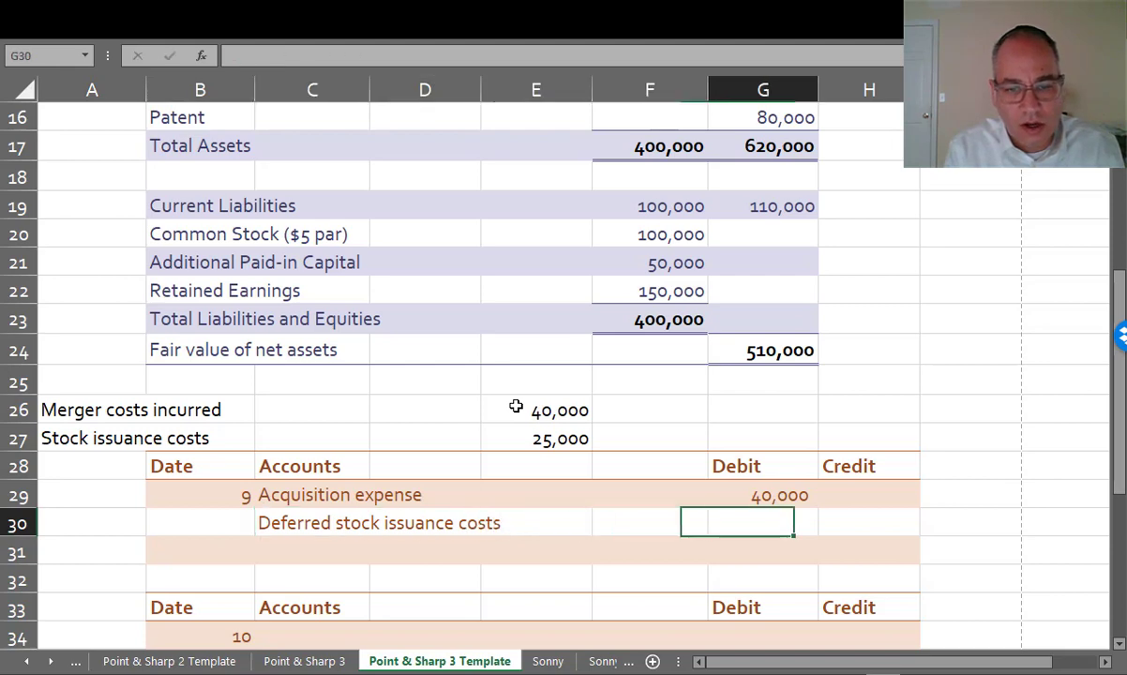
type("=")
left_click(367, 552)
type("Cash")
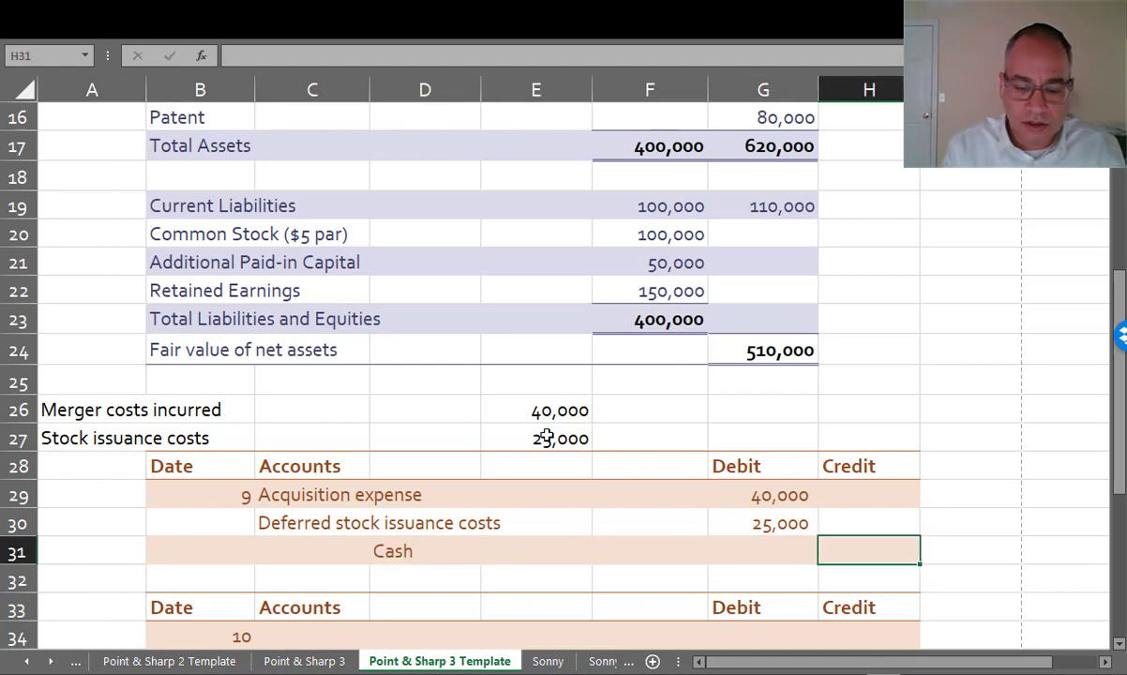
type("=G30")
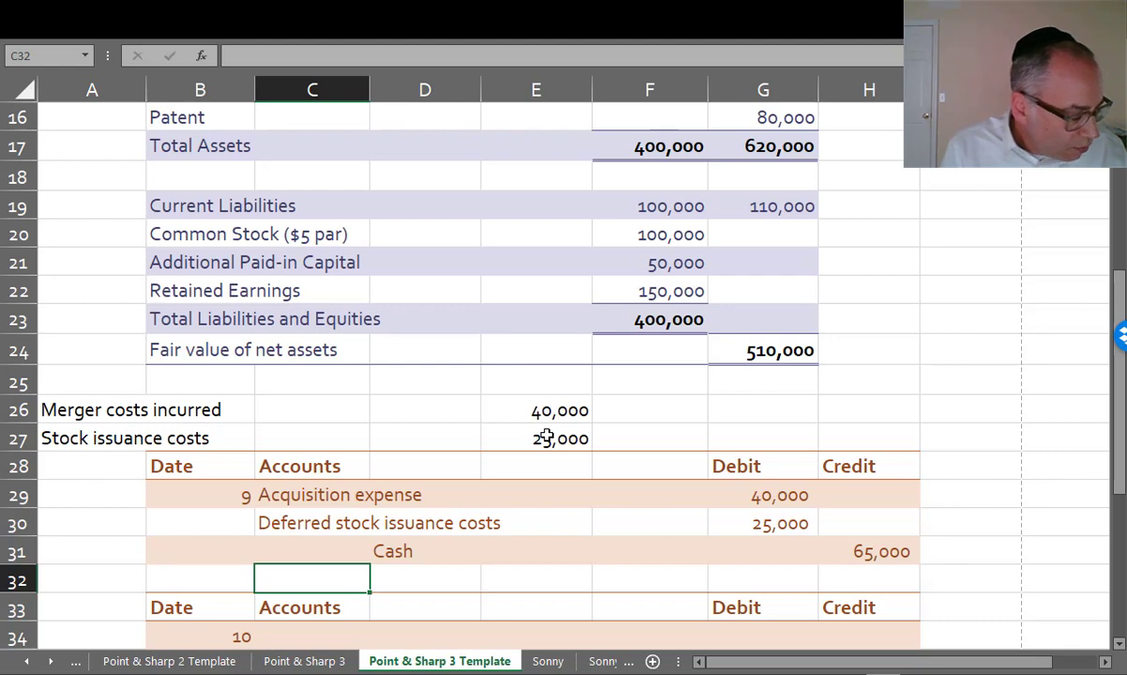
scroll("down", 3)
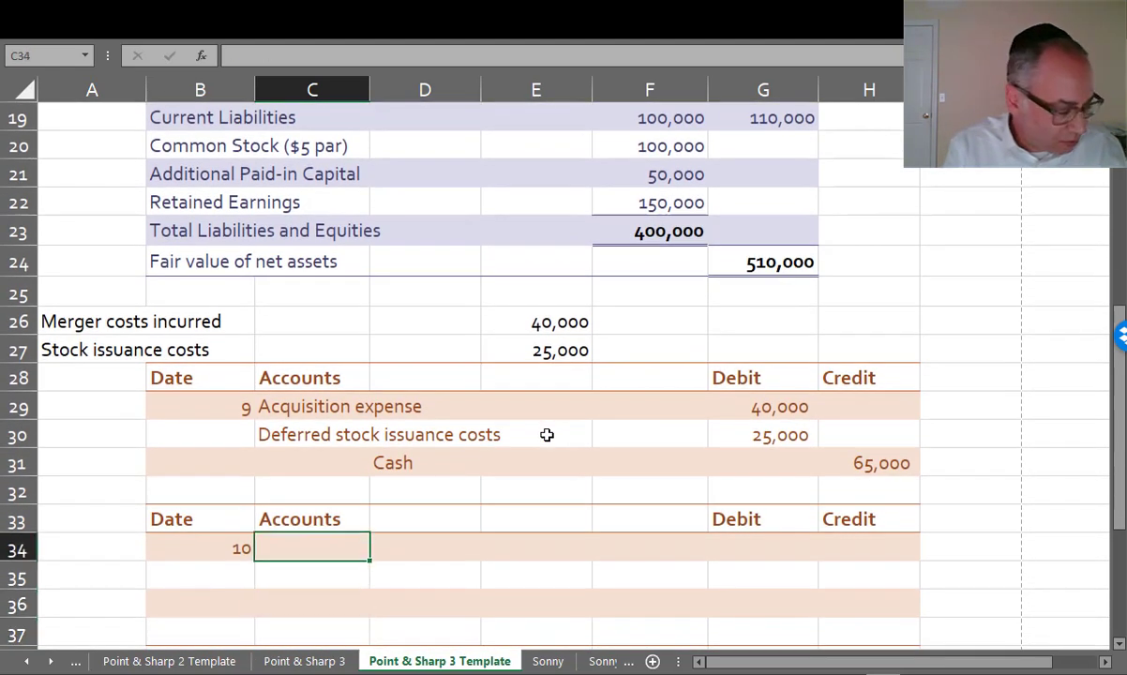
Step: Enter entry 10's common stock and deferred stock issuance costs credit lines
left_click(425, 575)
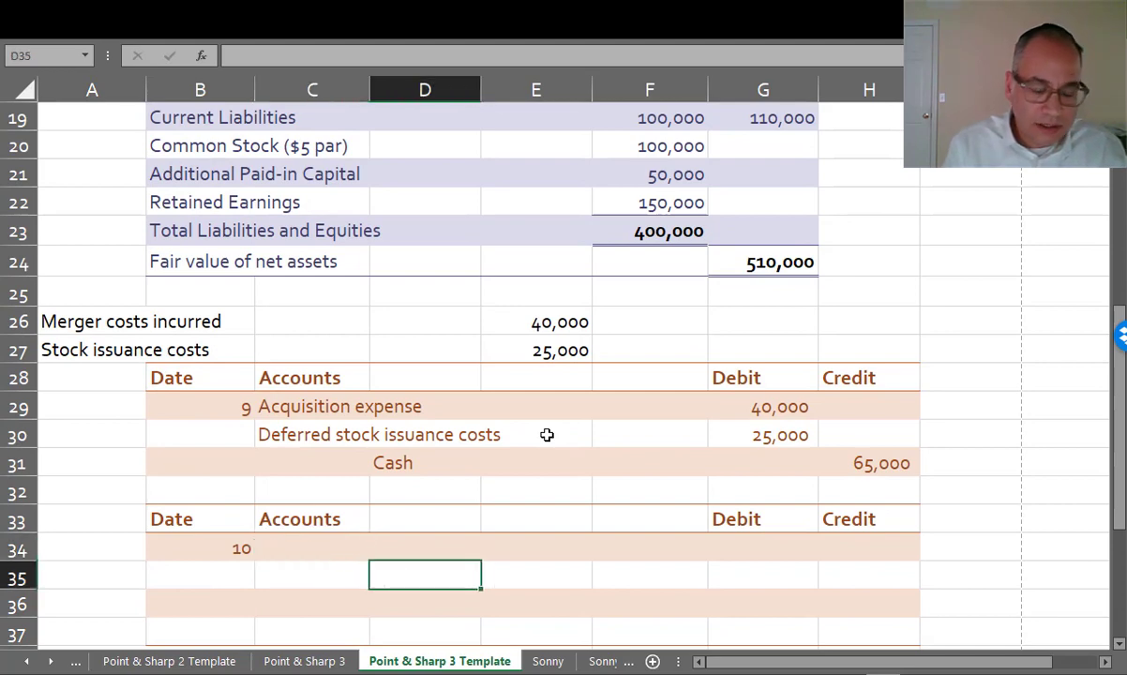
type("Common stock")
left_click(562, 56)
type("=")
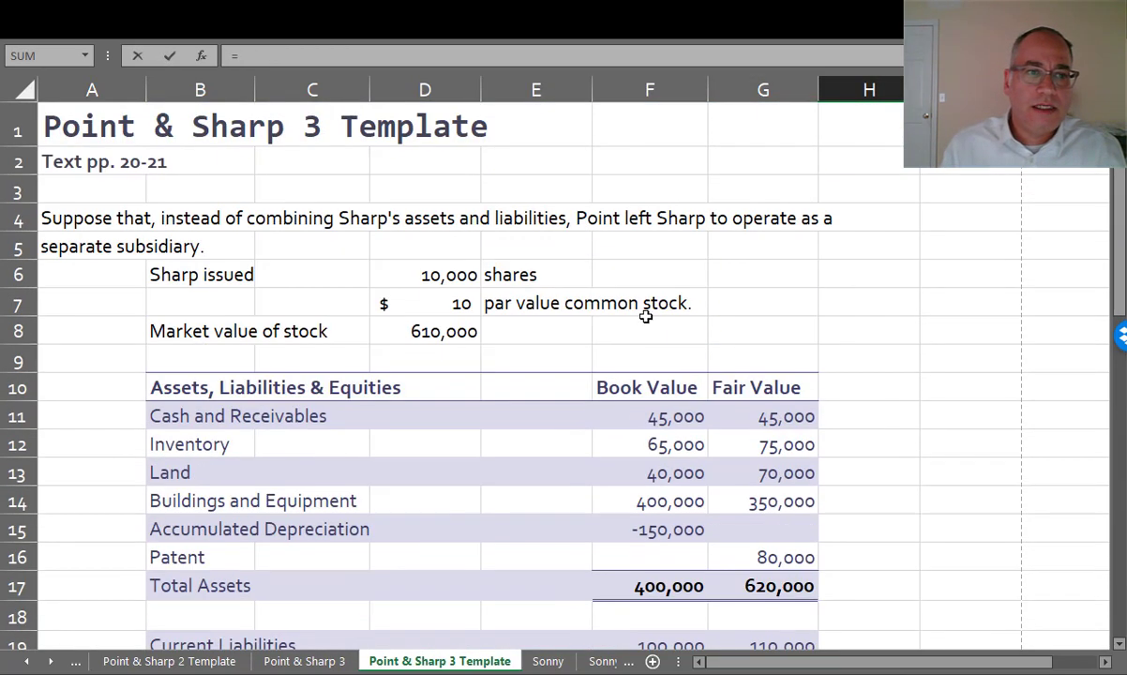
left_click(425, 274)
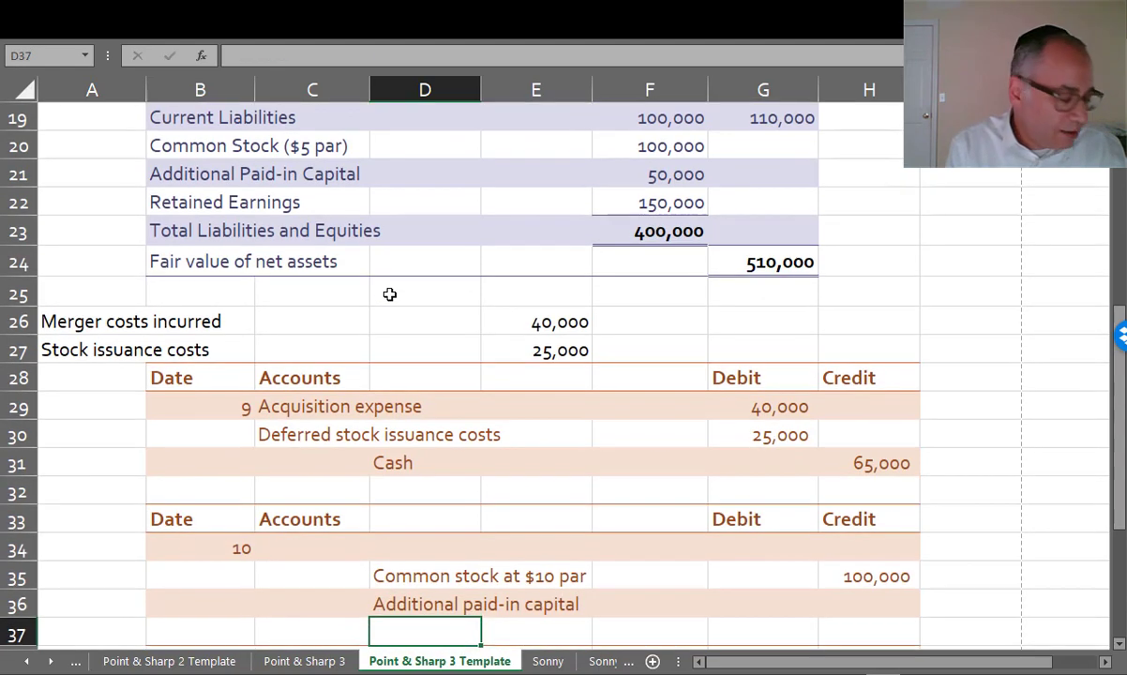
type("Defferred")
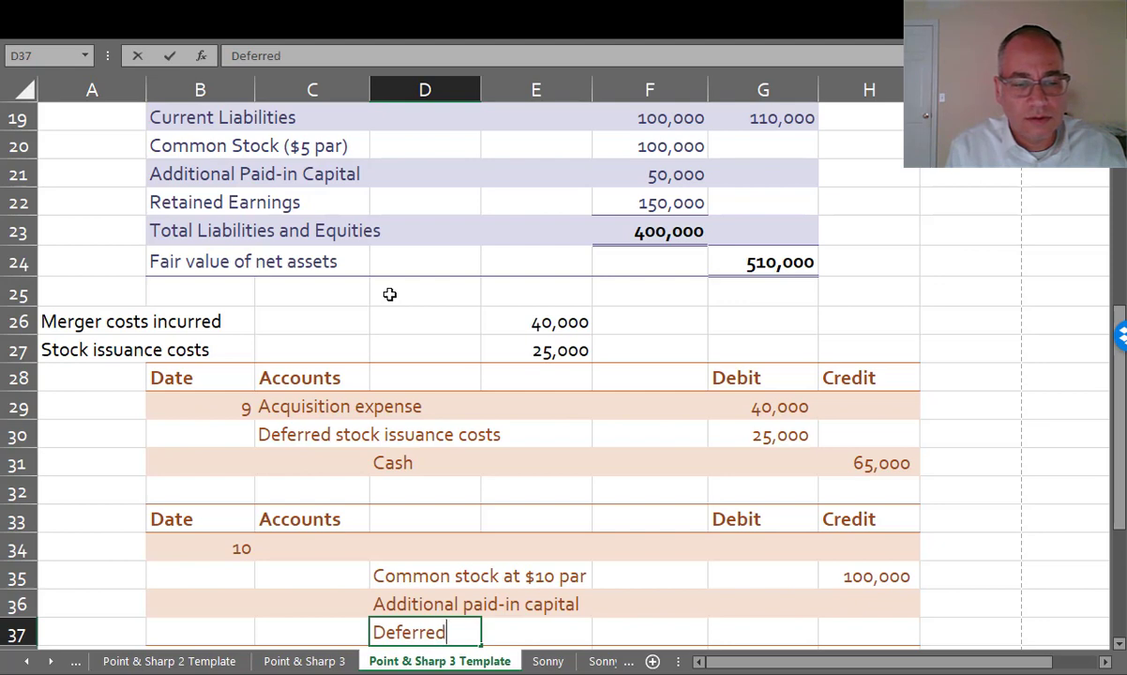
type("stock issuance costs")
left_click(764, 633)
type("25,000")
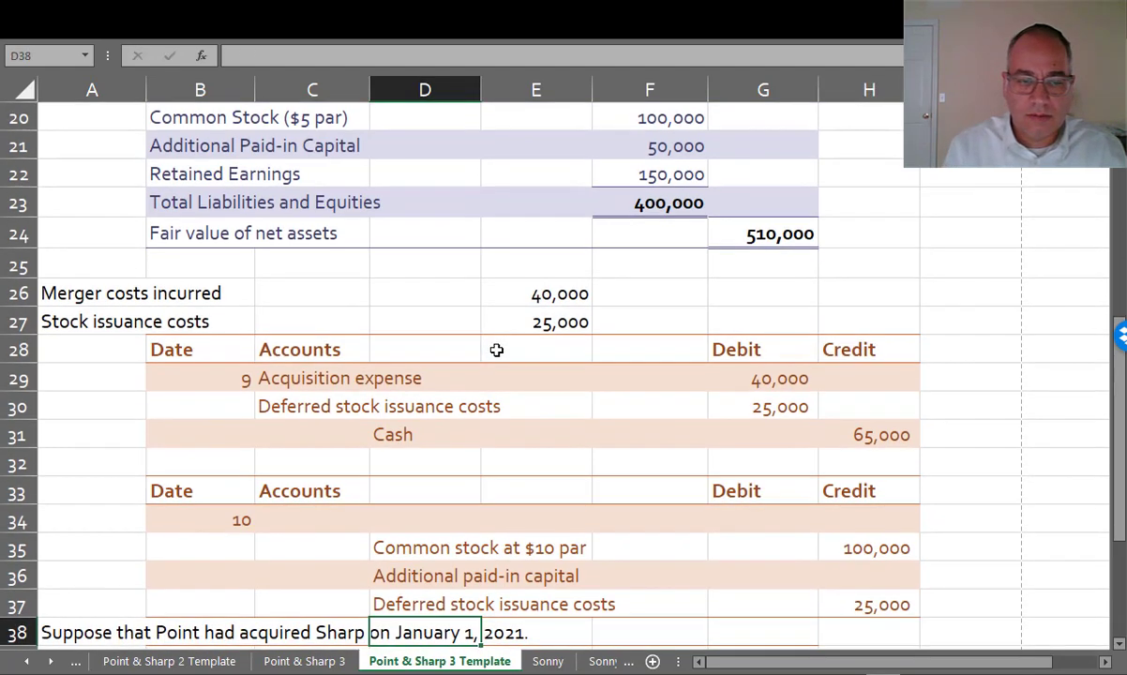
Step: Add the Investment in Sharp Company common stock debit of 610,000
left_click(313, 519)
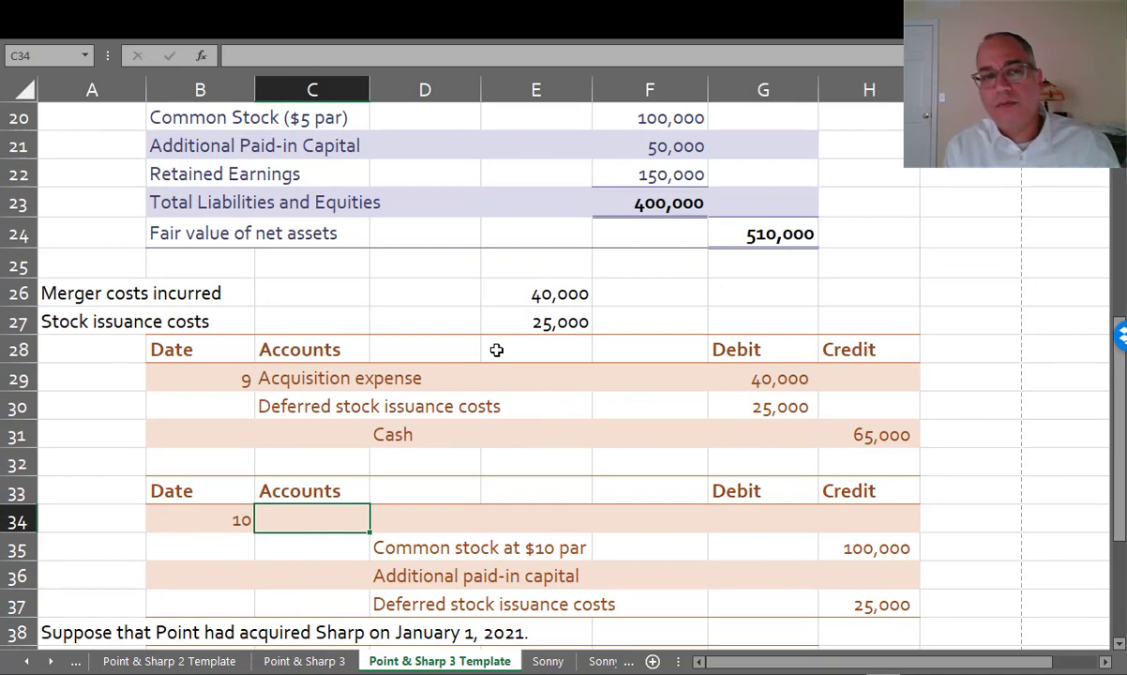
type("Investment in")
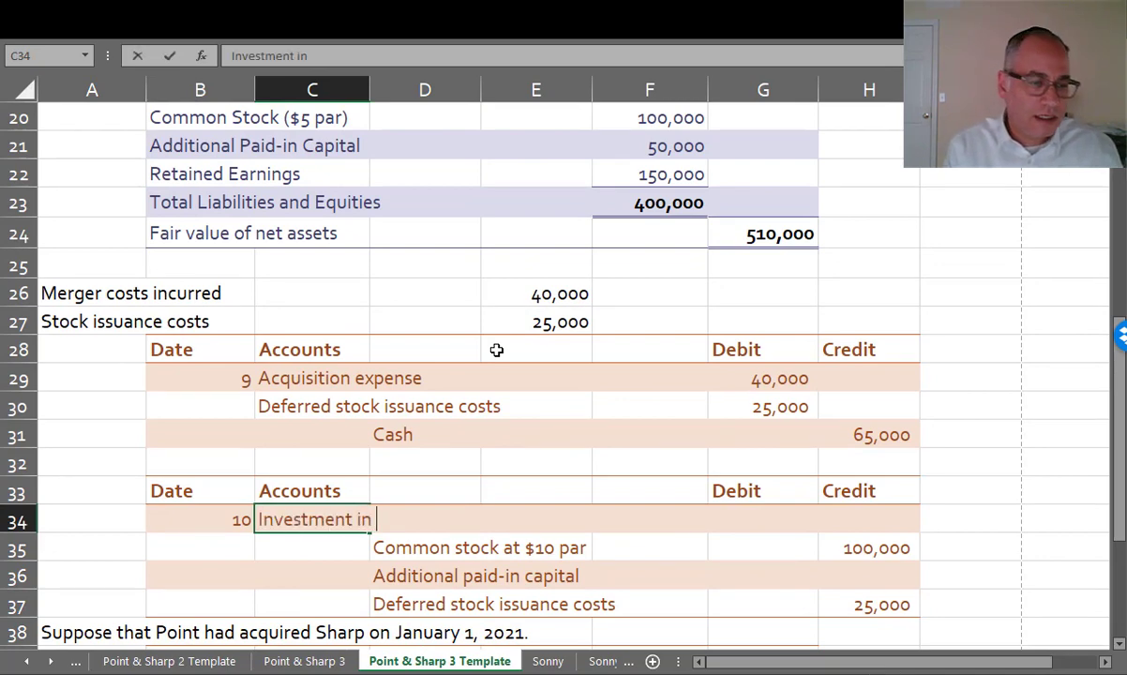
type("Sharp Company")
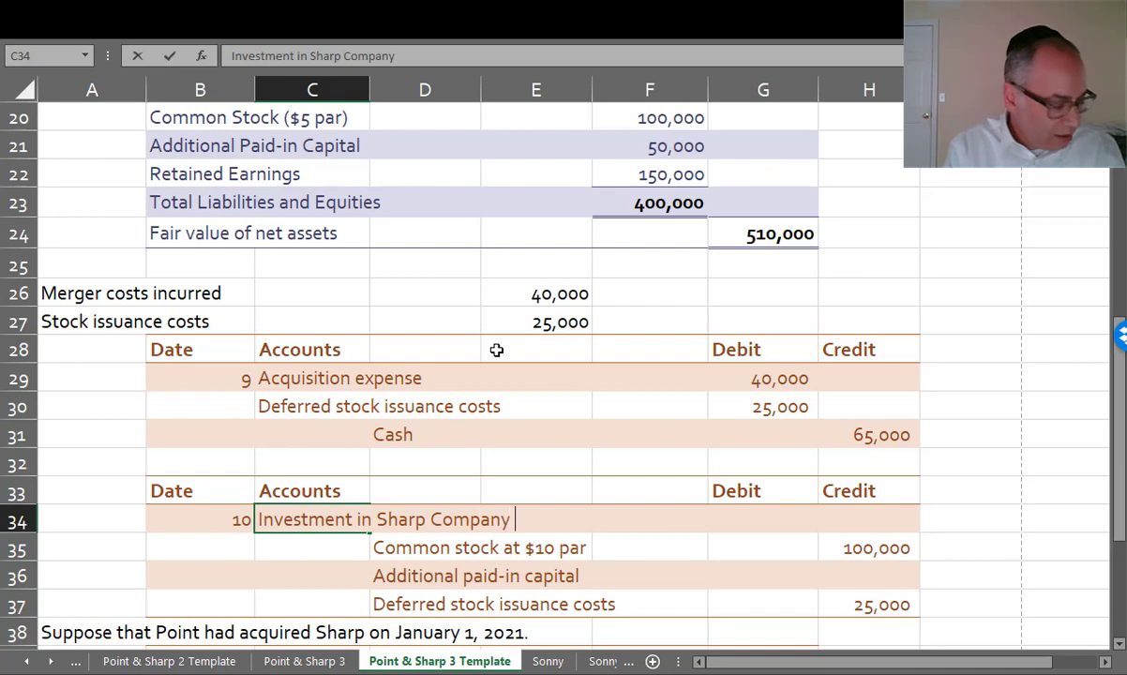
type("common stock")
left_click(762, 519)
type("610,000")
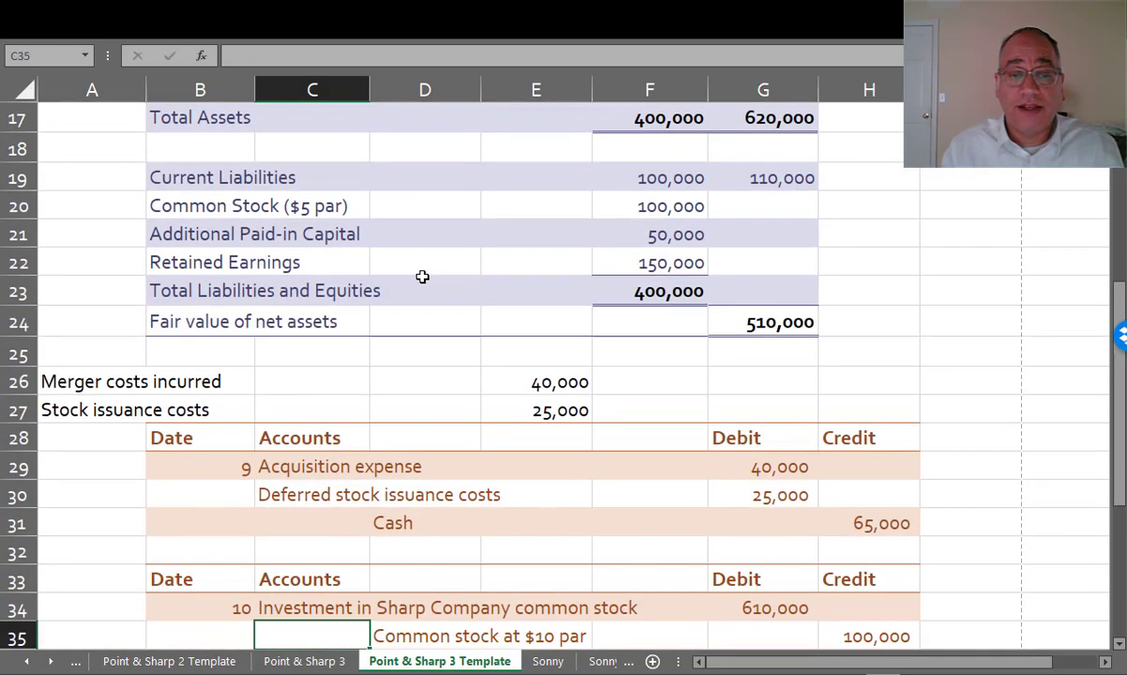
scroll("down", 3)
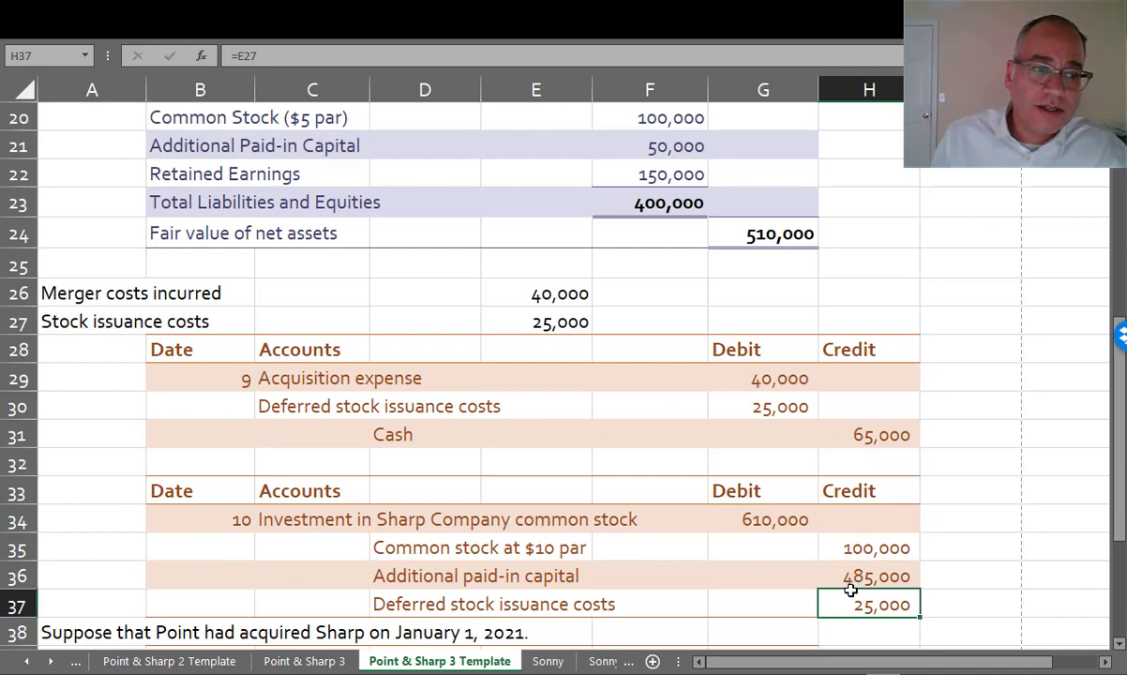
Step: Label the Point Corporation 2020 rows with separate income excluding Sharp
scroll("down", 3)
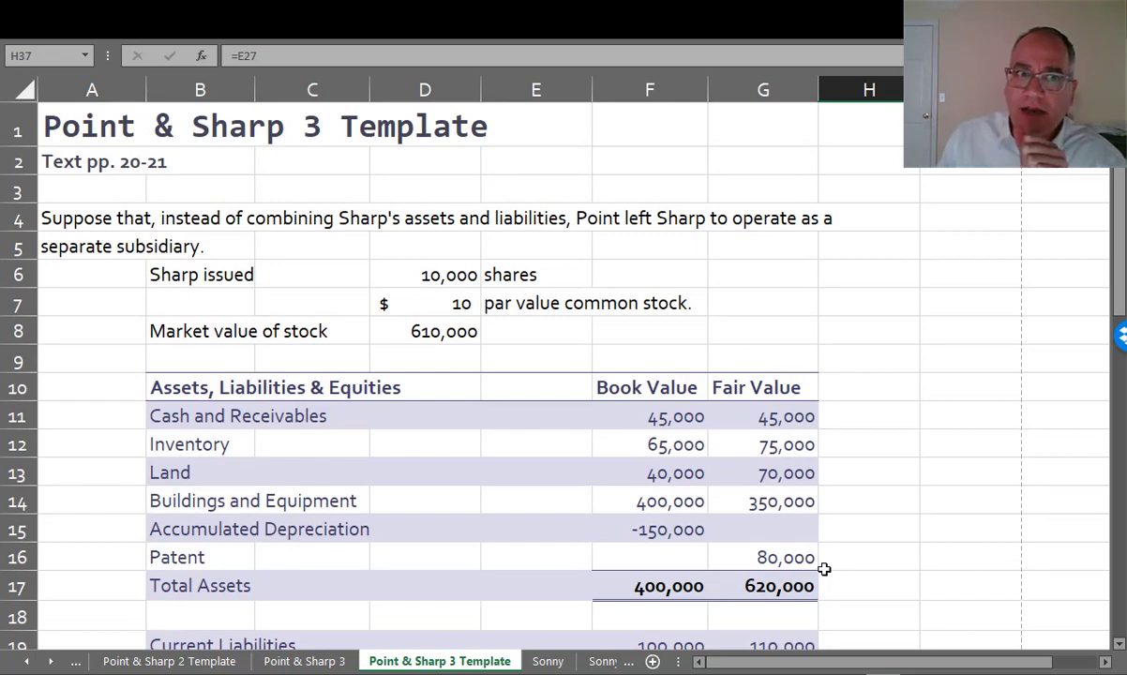
scroll("down", 3)
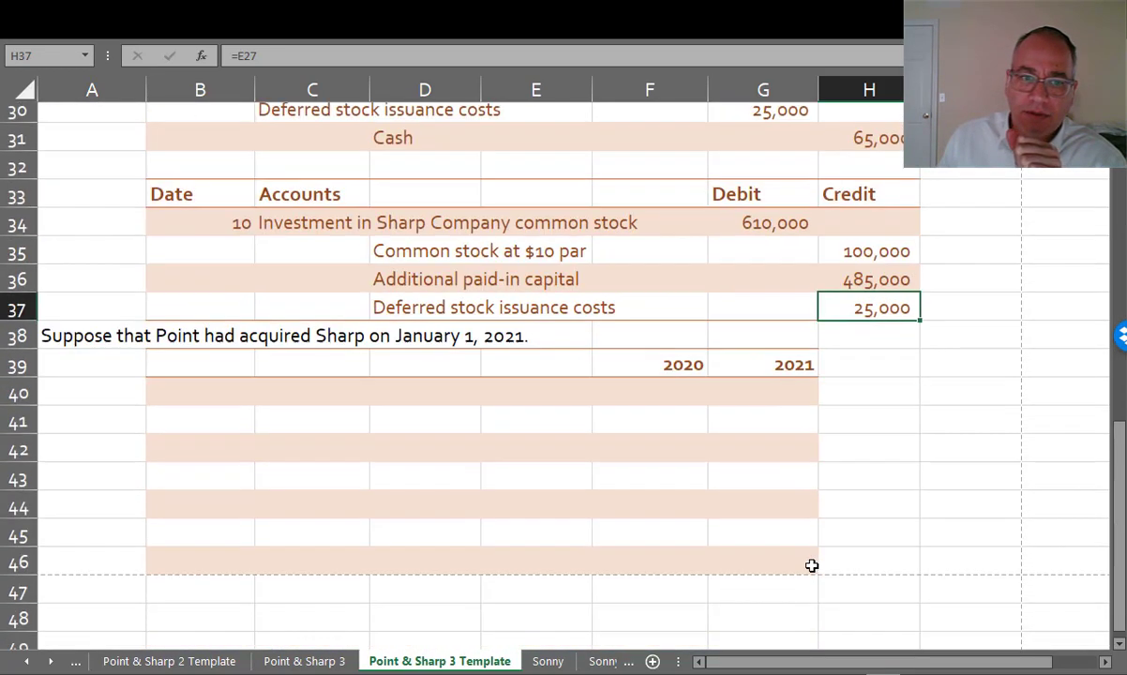
scroll("down", 3)
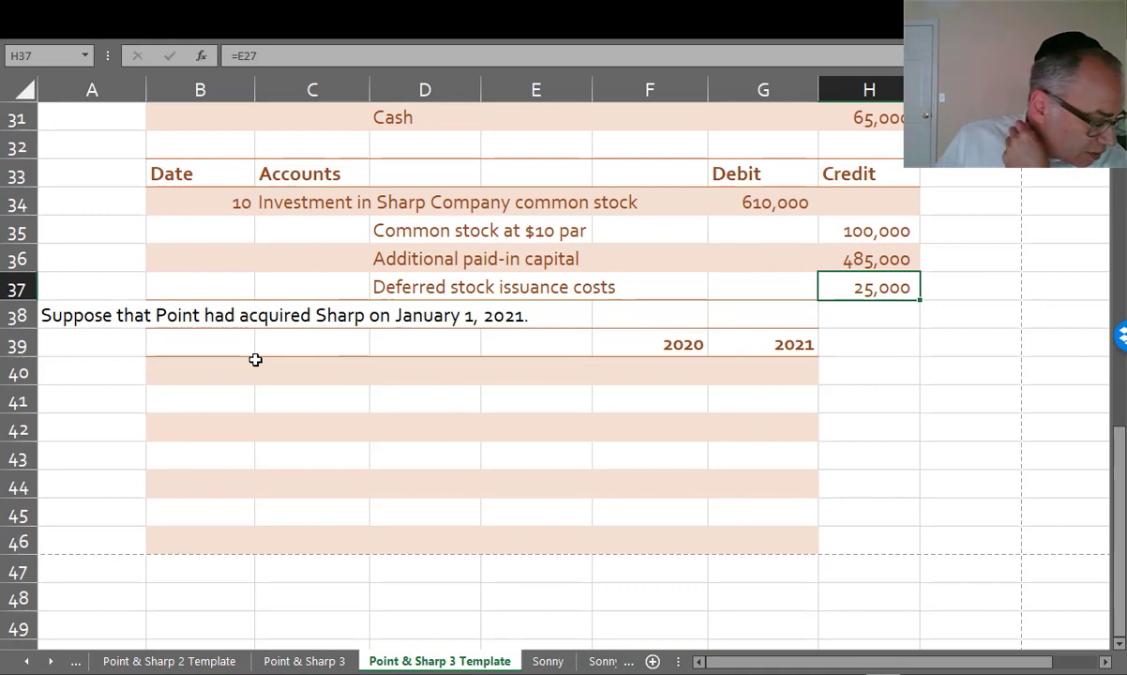
type("P")
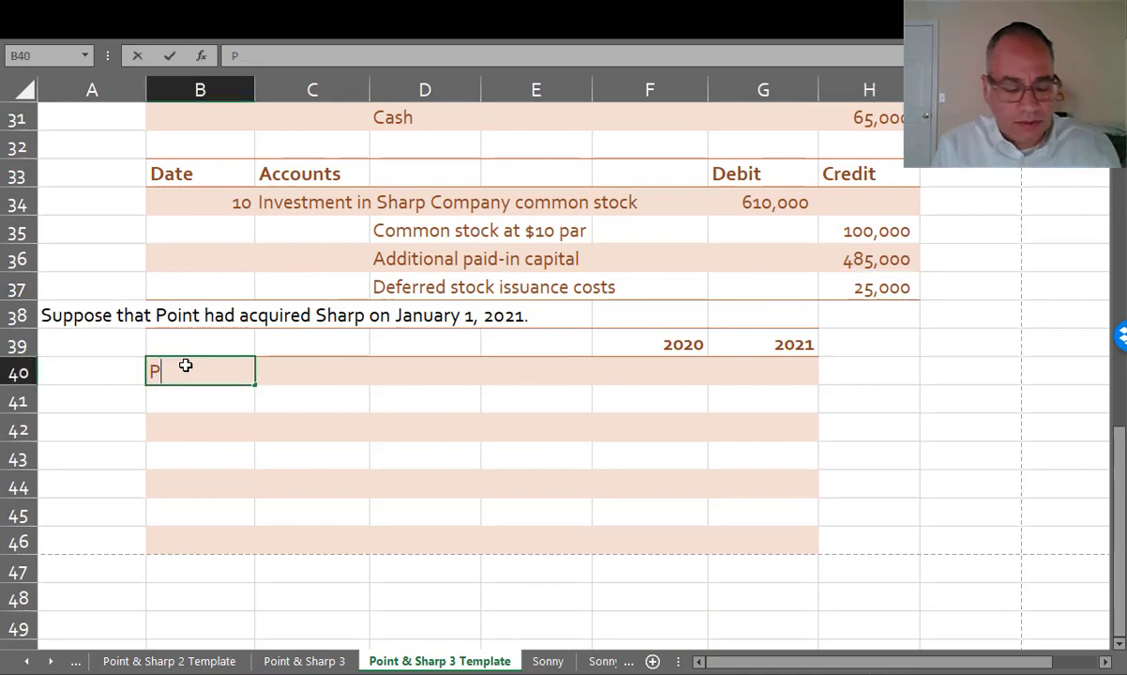
type("oint corporat")
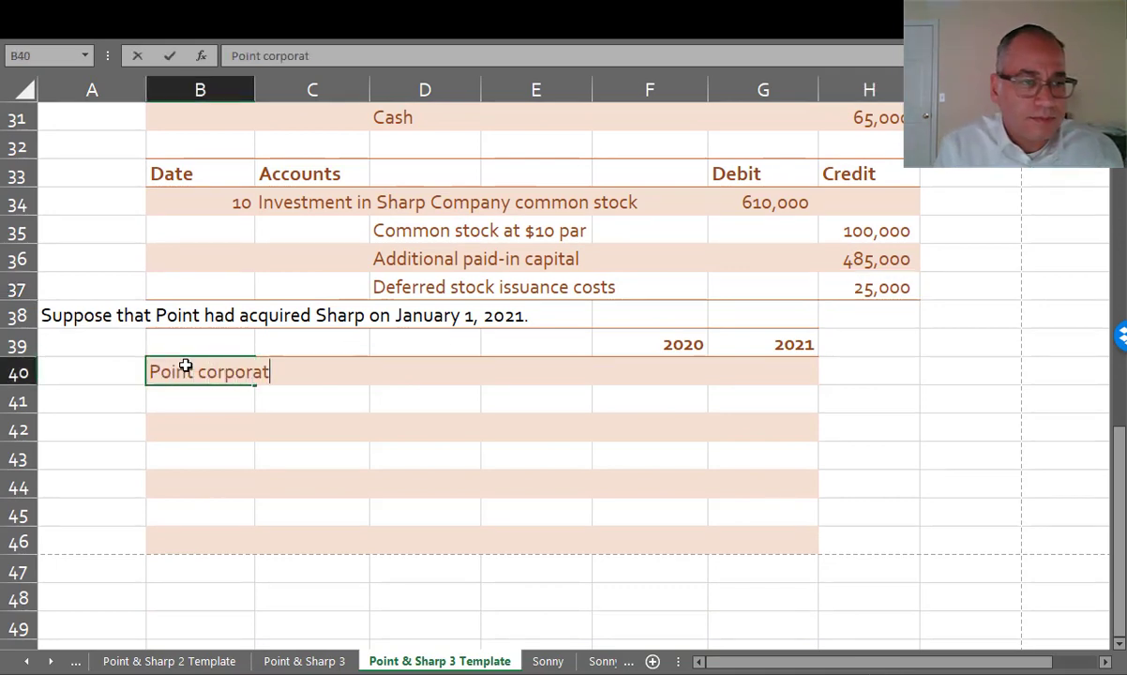
key("Backspace")
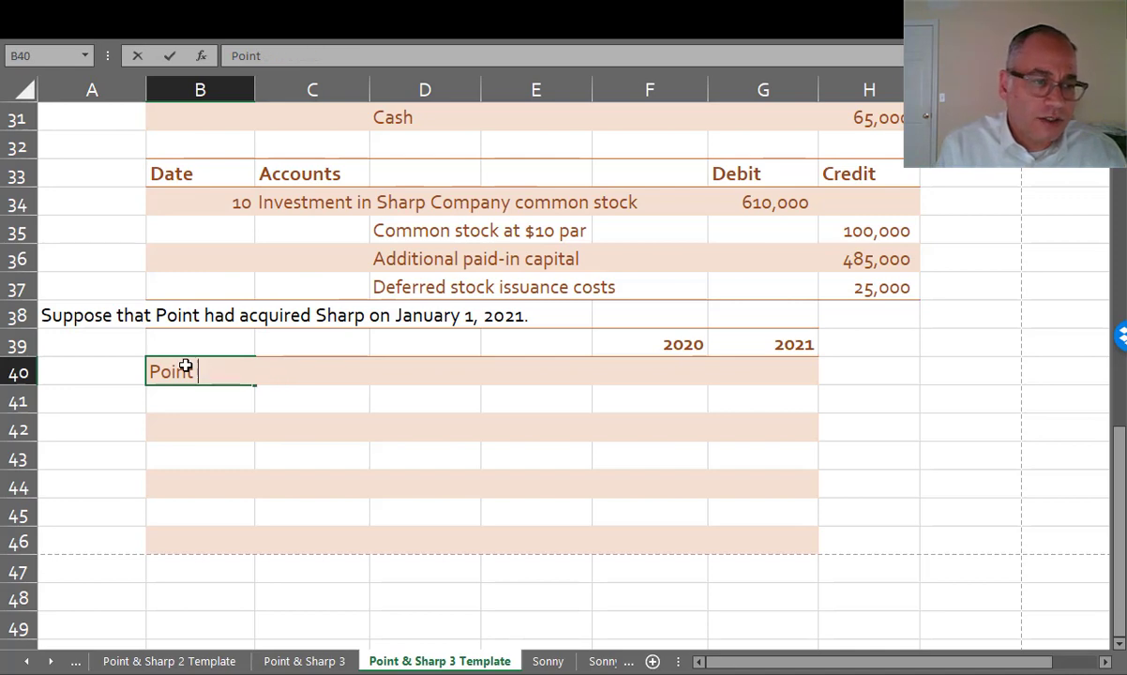
type("Corporation")
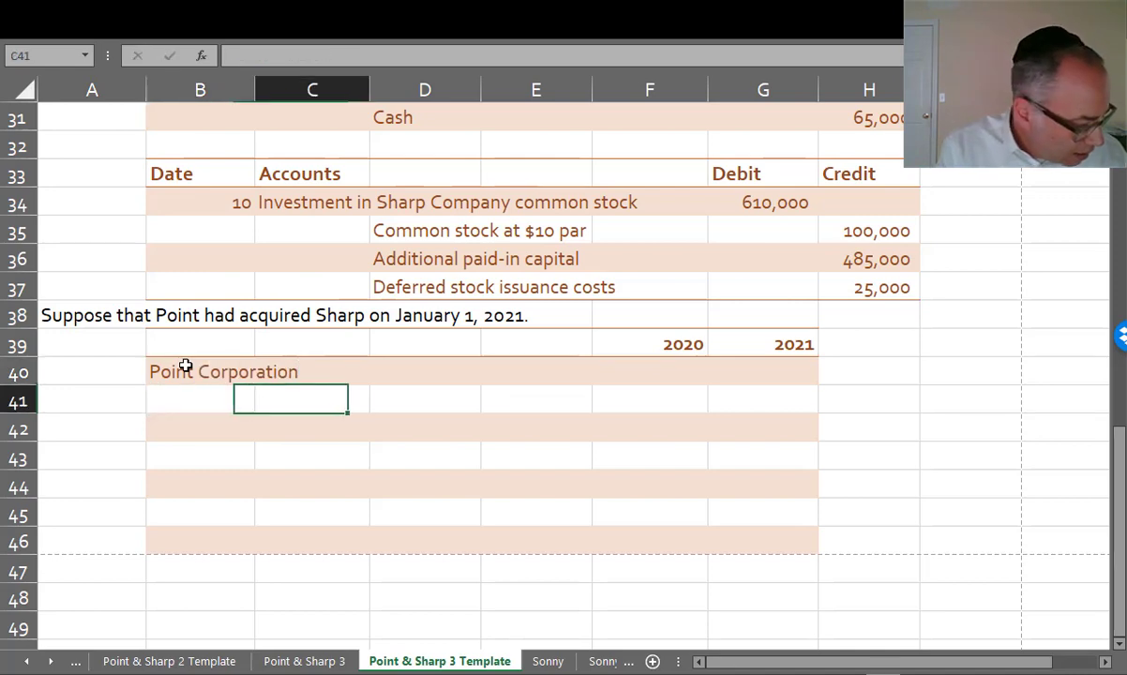
type("Separate income (e")
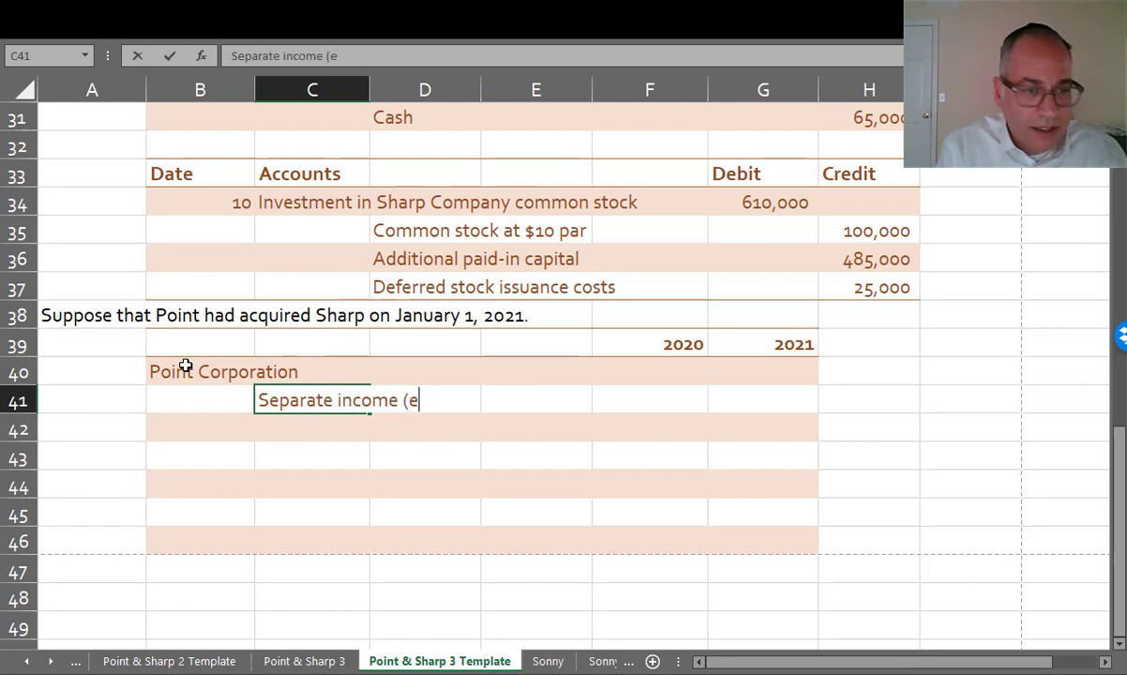
type("xcluding Sharp)")
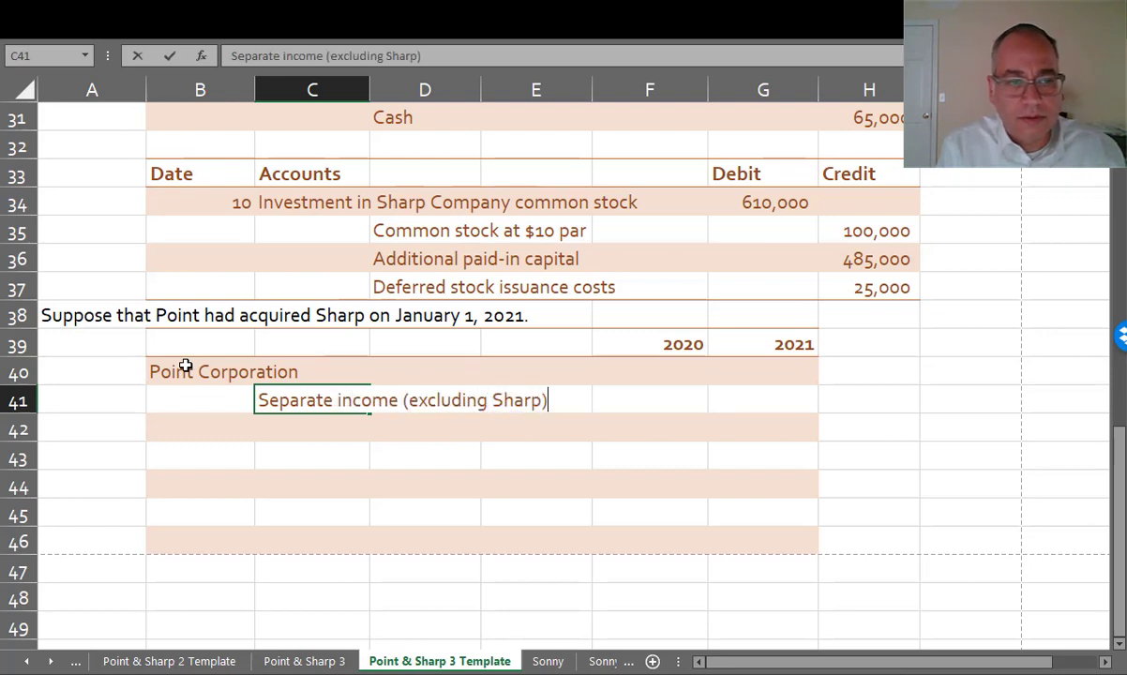
Step: Enter 2020 separate income of 300,000 and 30,000 shares outstanding
left_click(649, 400)
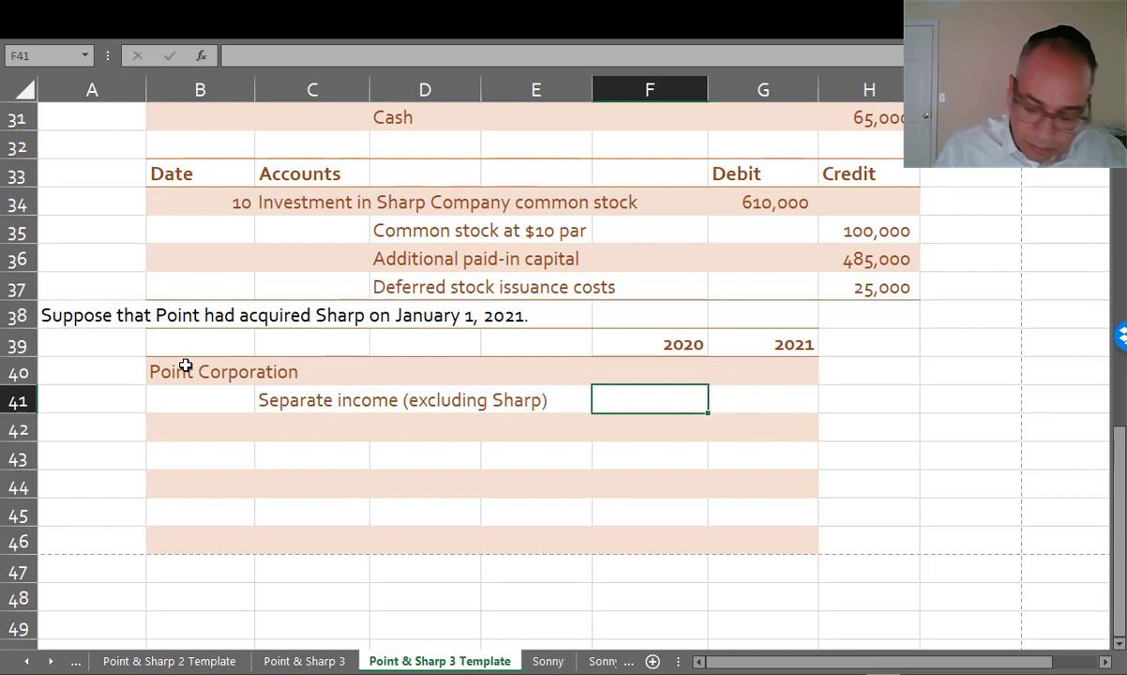
type("30000")
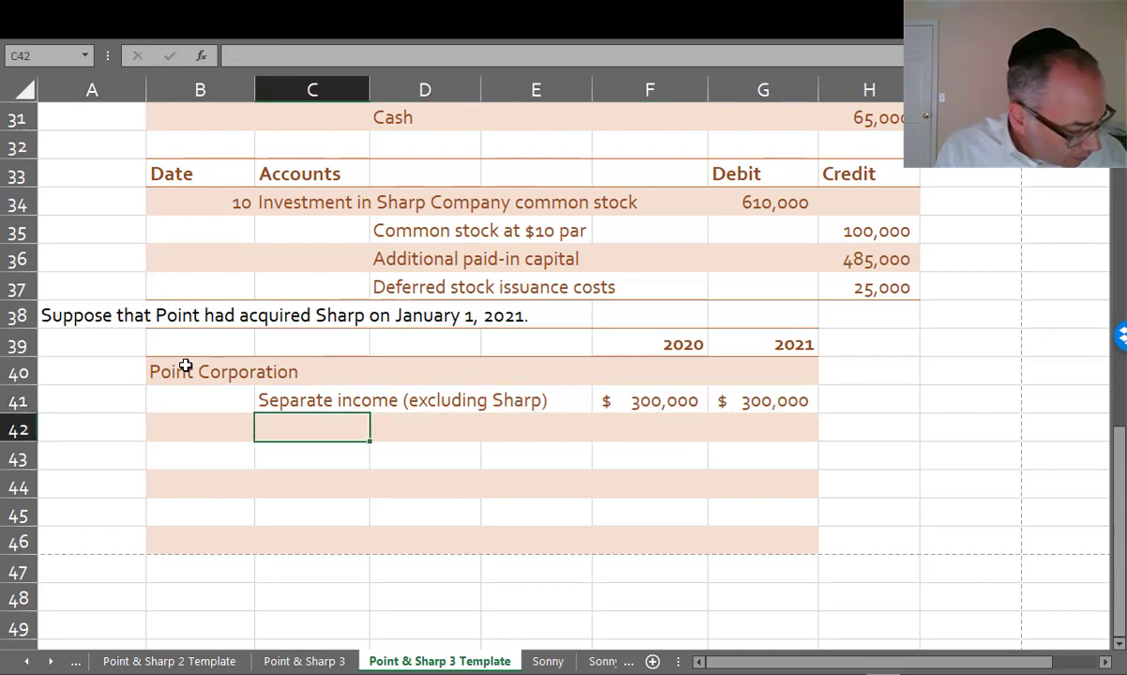
type("Shares")
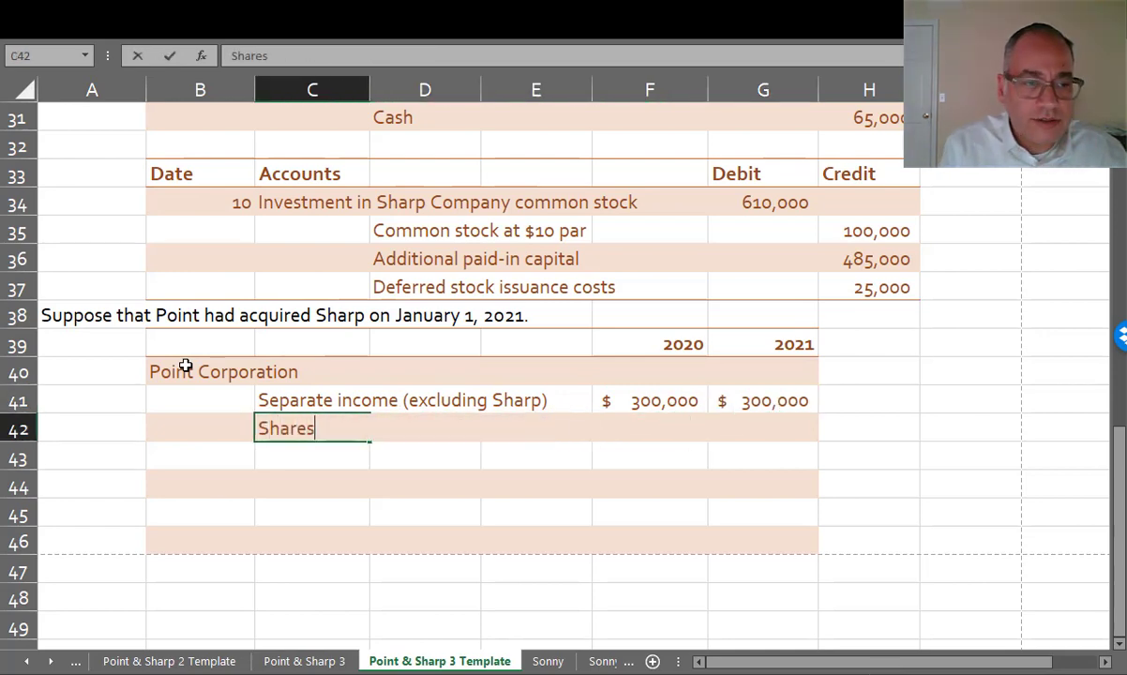
type("outstanding")
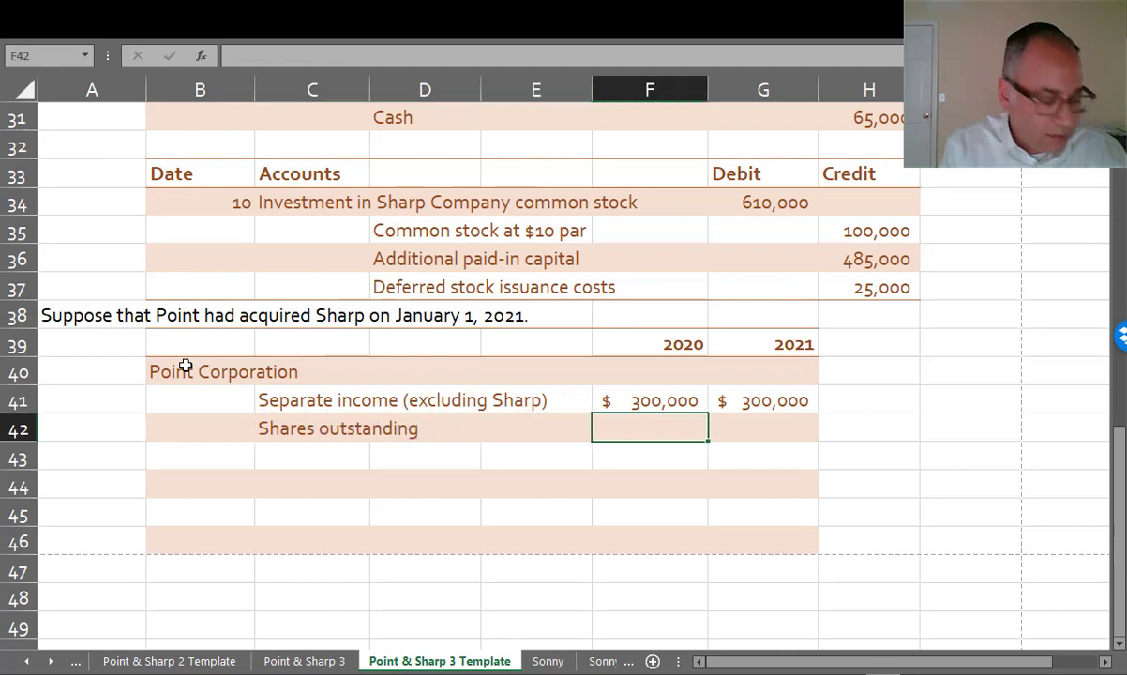
type("300000")
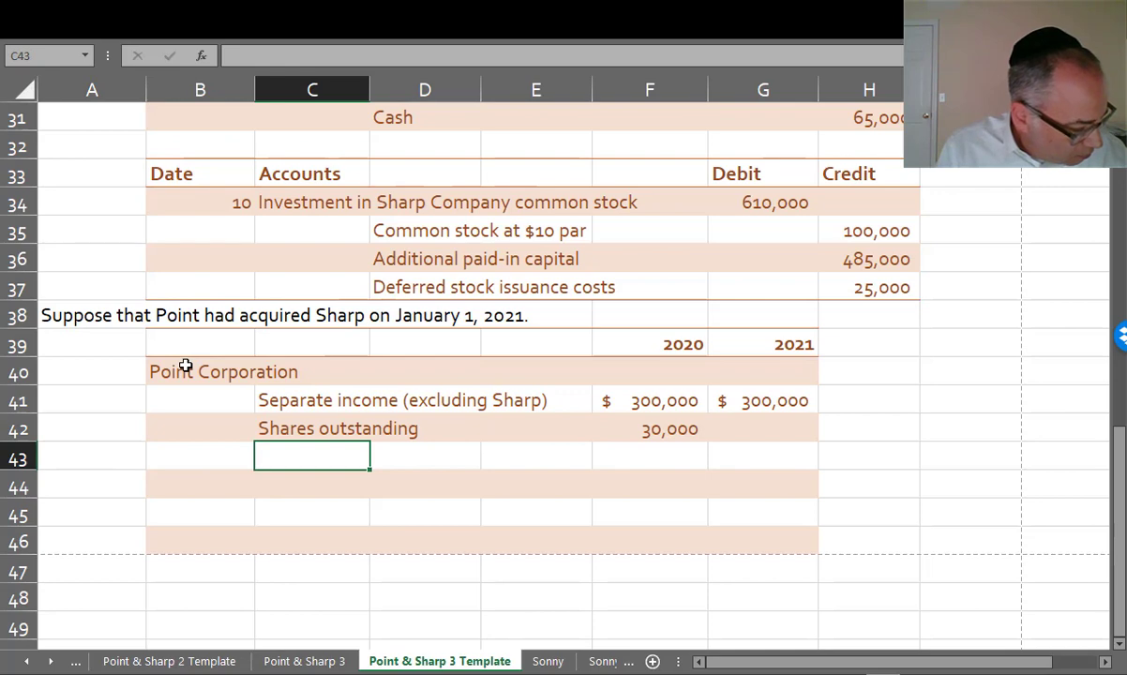
Step: Add Point's net income of $300,000 (=F41) and earnings per share of $10.00
type("P")
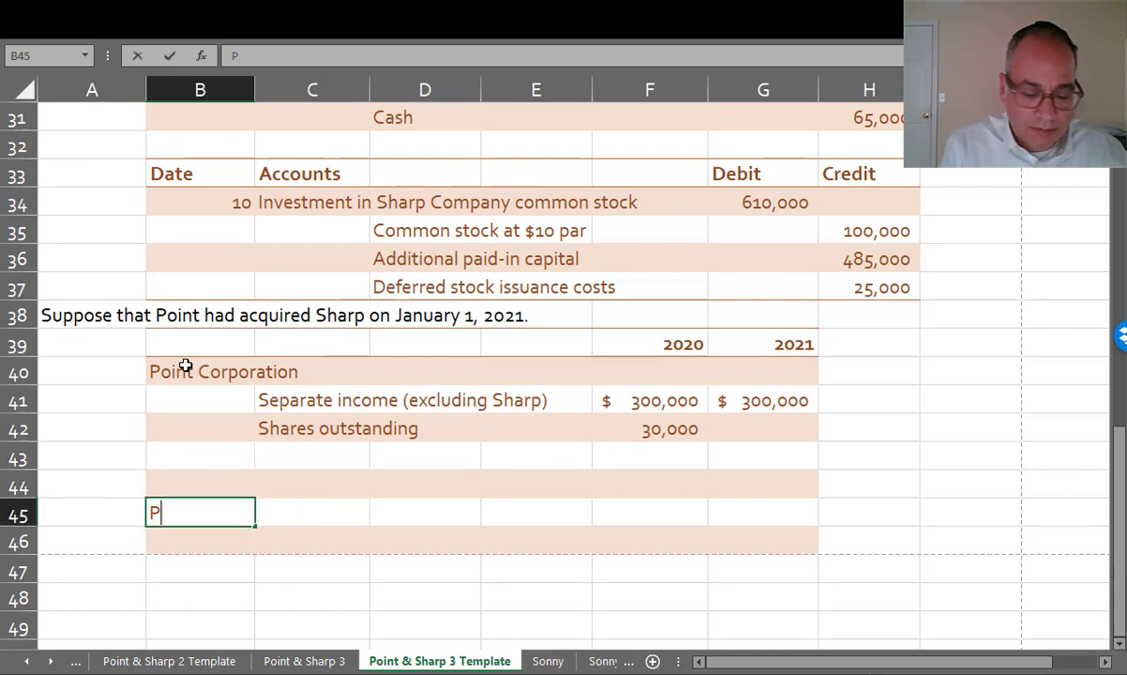
type("oint's net income")
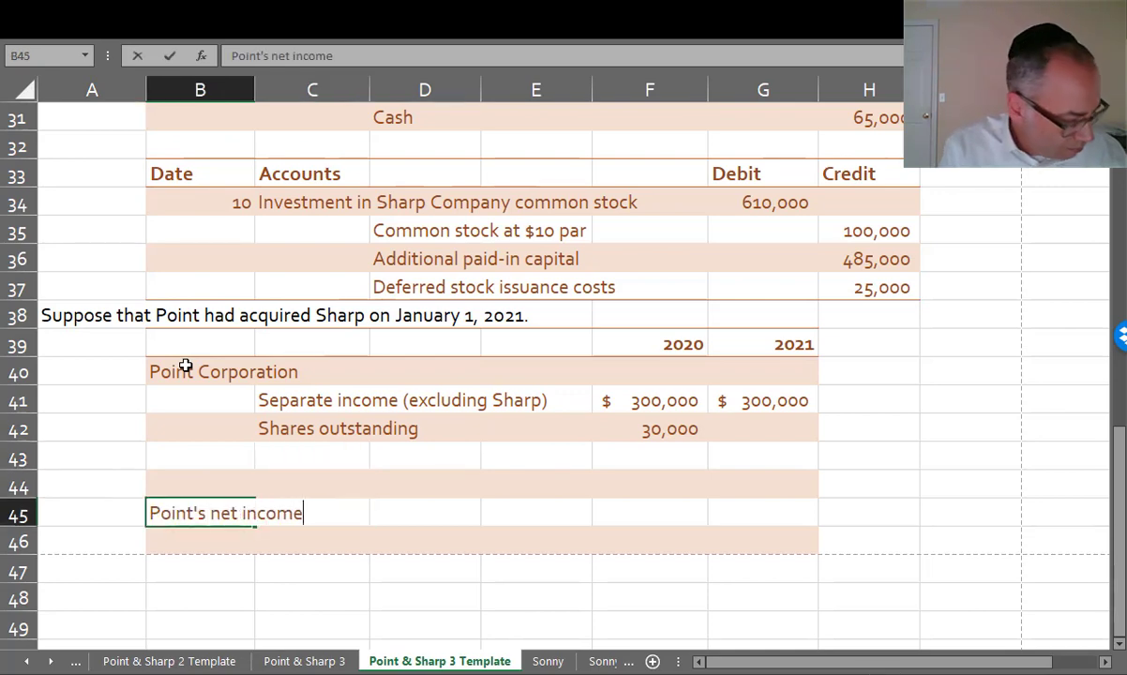
left_click(649, 512)
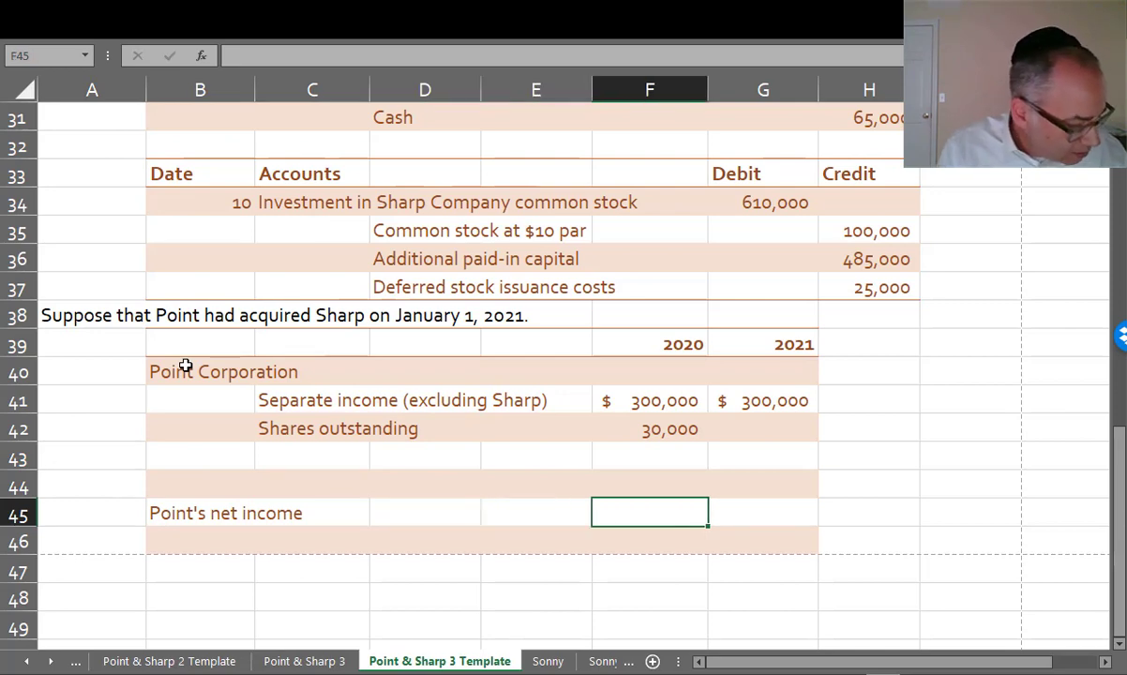
type("=")
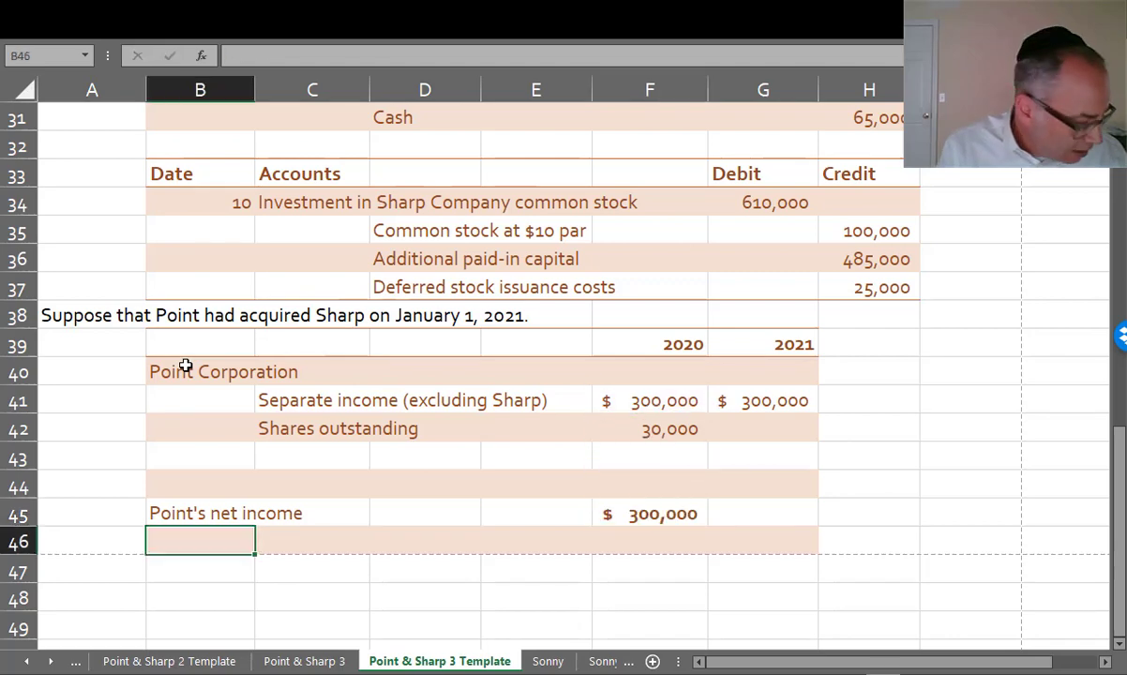
type("Point's net income")
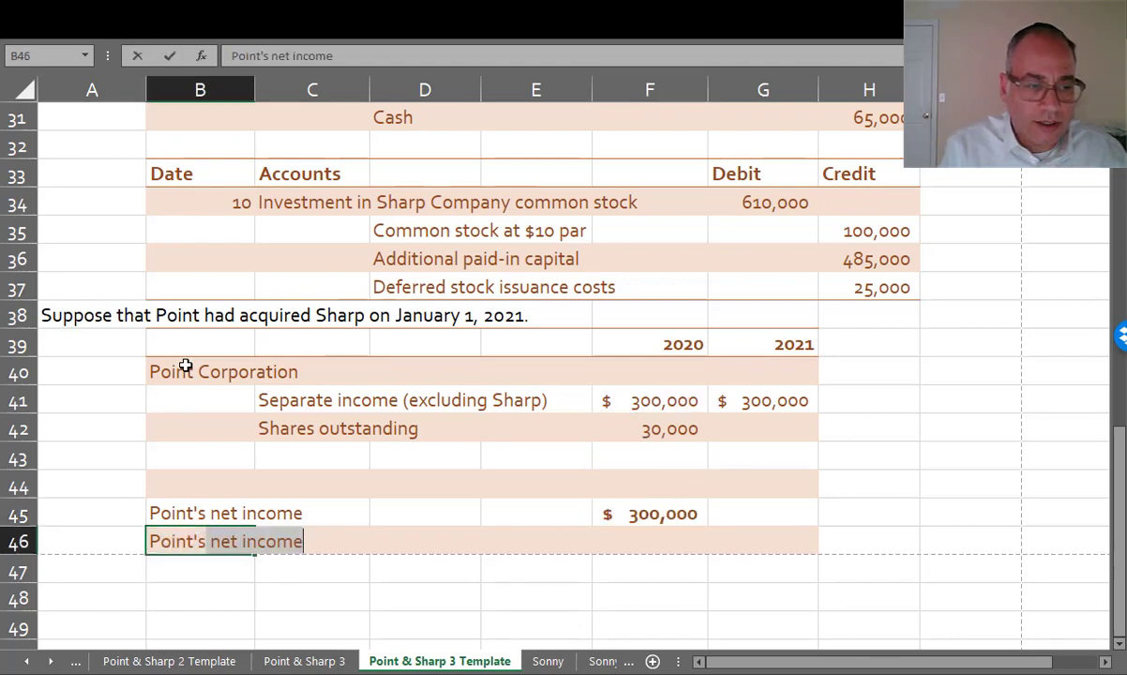
type("Point's earnings per share")
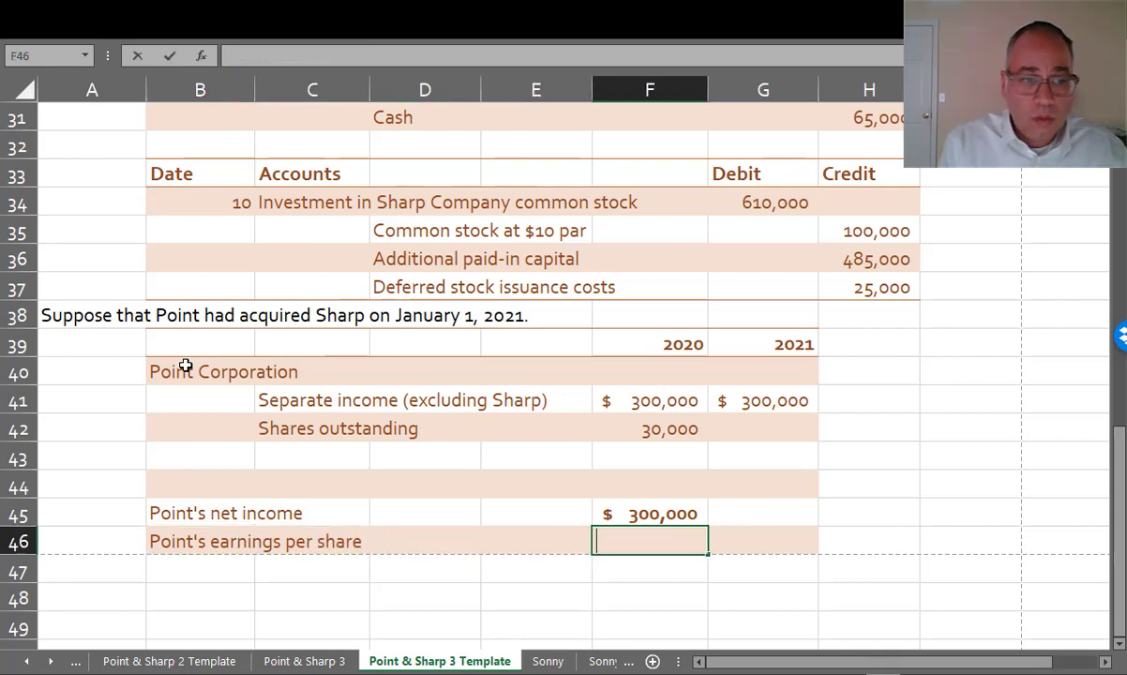
type("=F45")
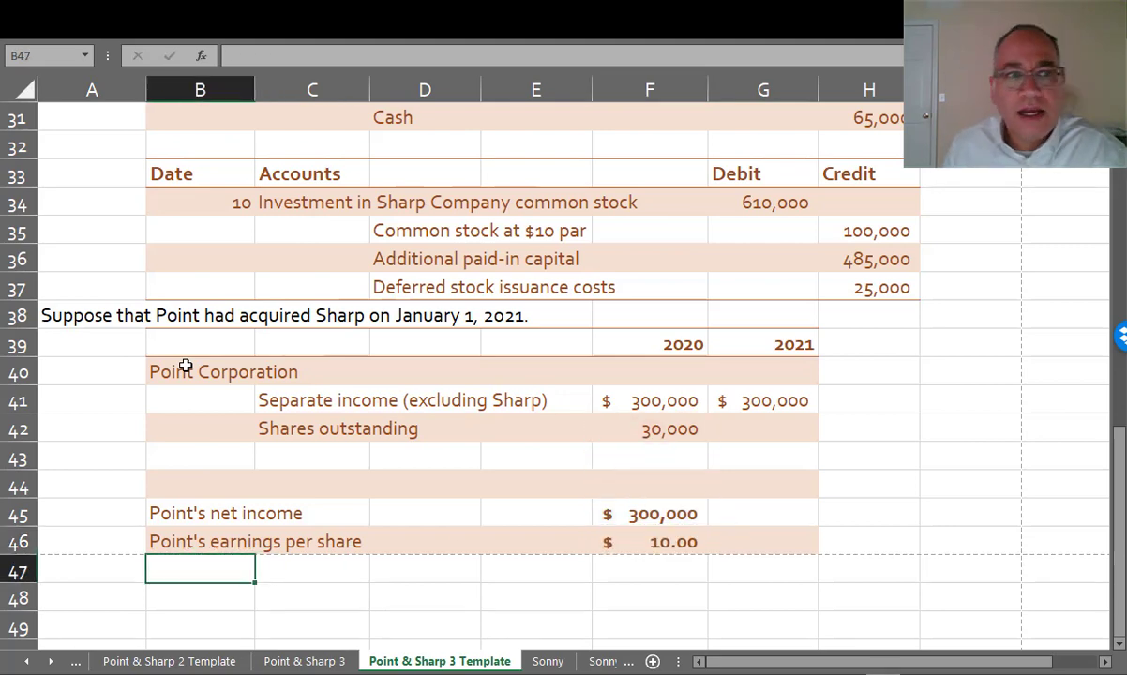
mouse_move(188, 454)
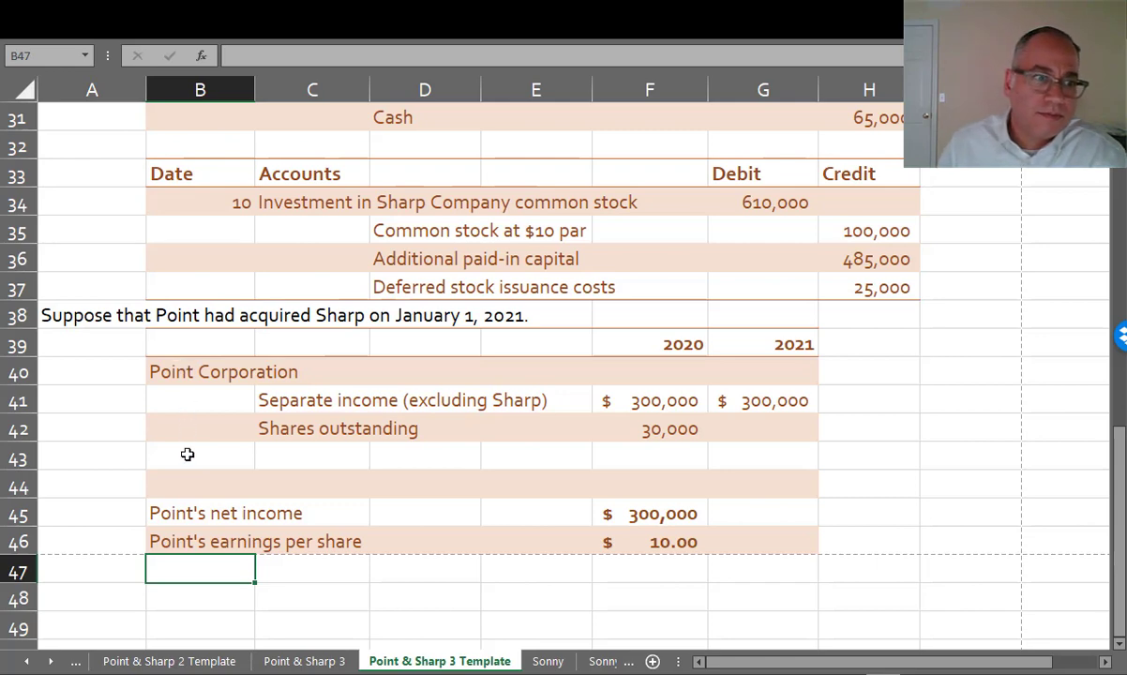
Step: Enter Sharp Company net income of 60,000 for both years, with 2021 shares =F42+10000 and net income =G41+G44
type("Sharp Company")
left_click(313, 486)
type("Net income")
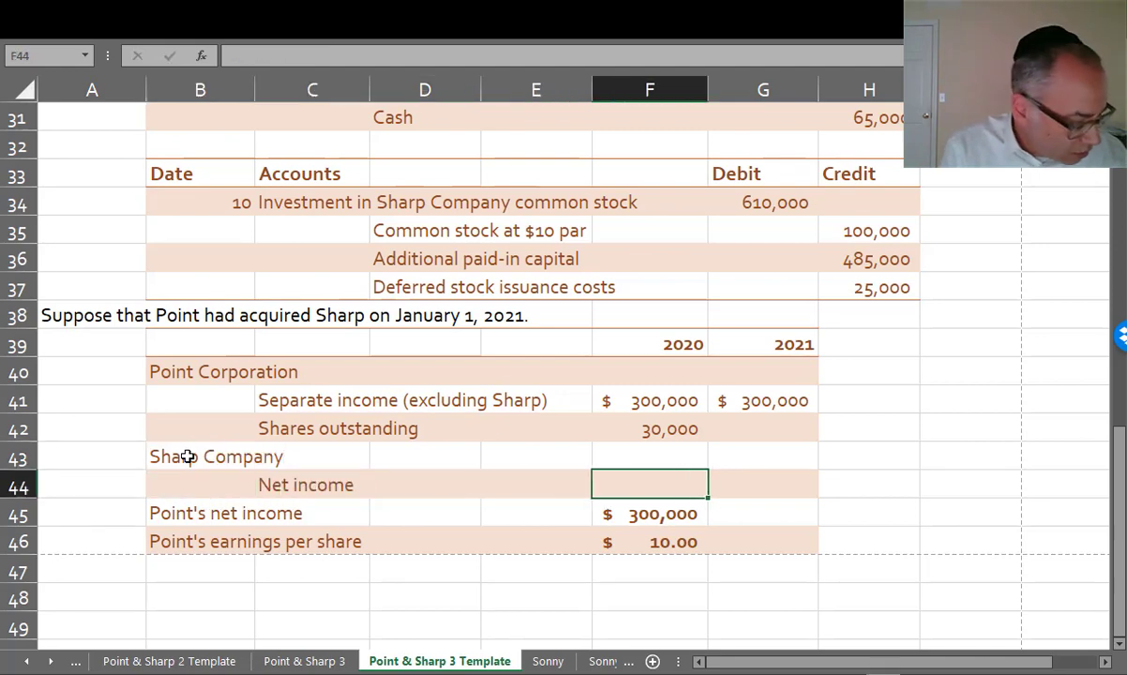
type("600000")
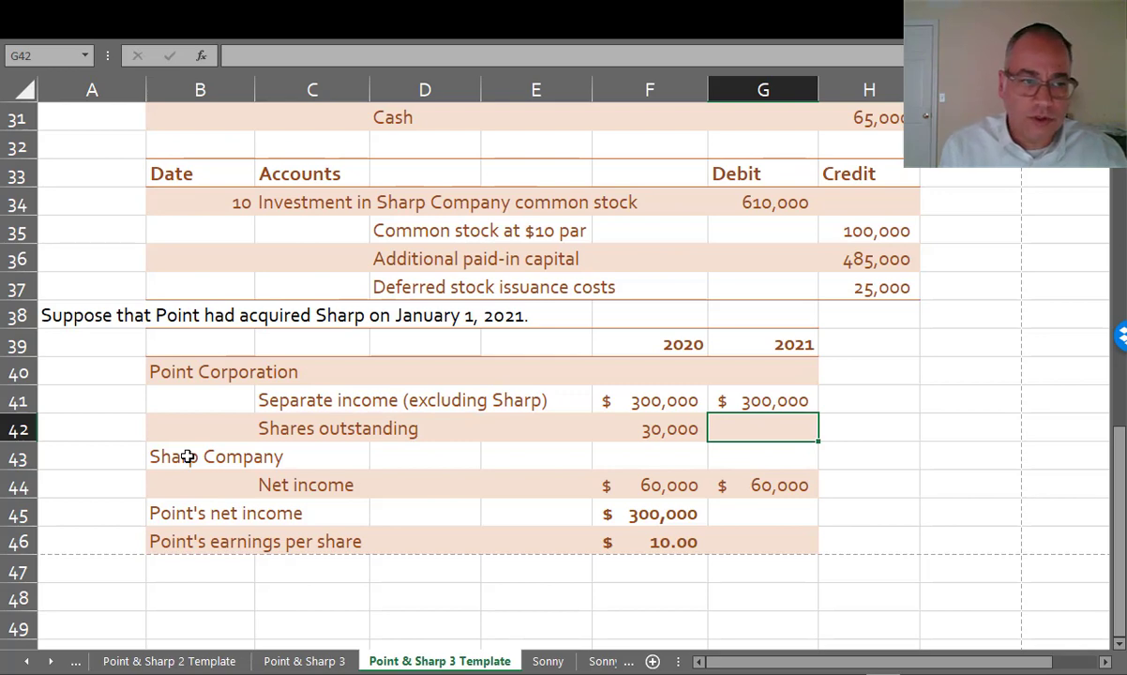
type("=F42")
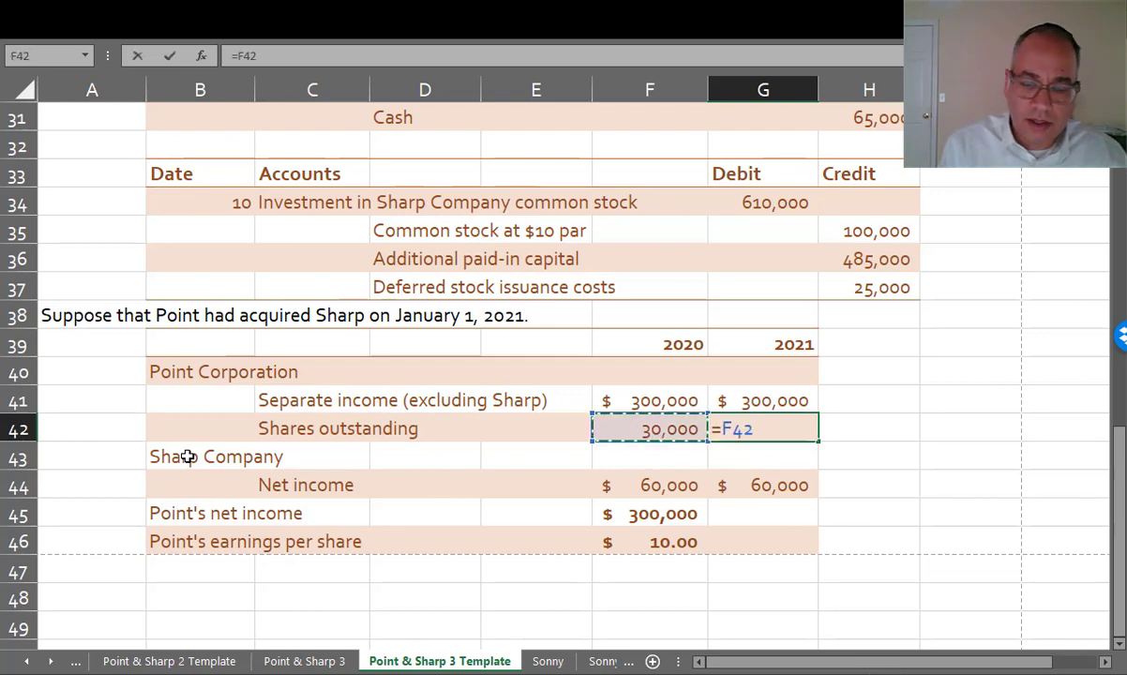
type("+")
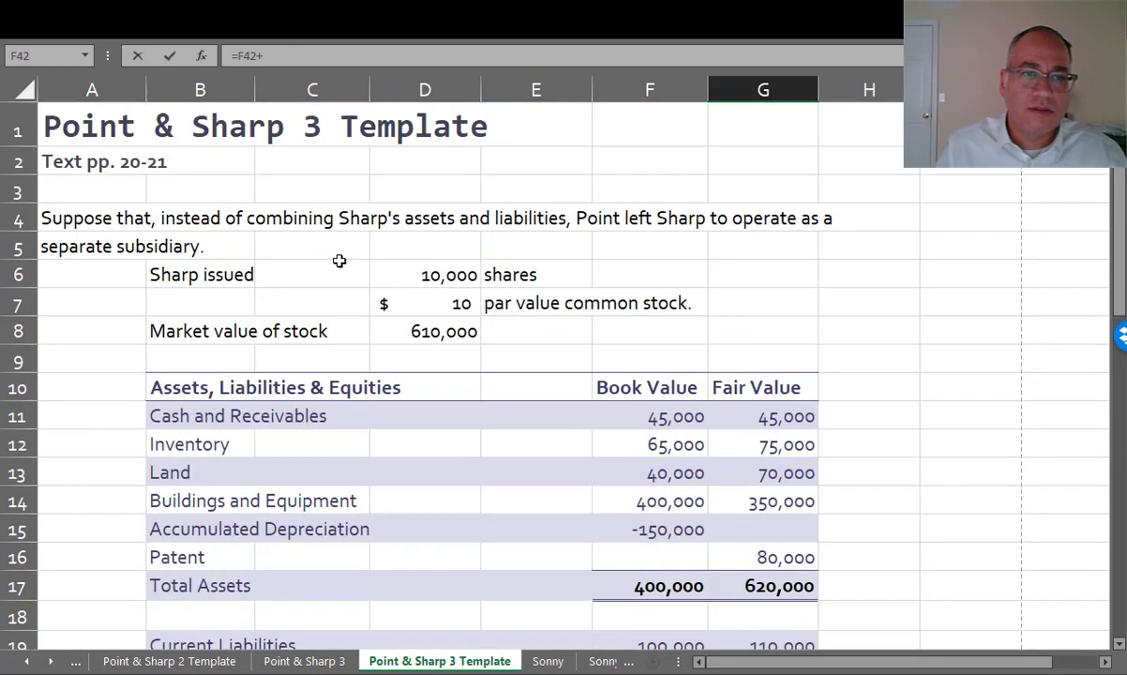
scroll("down", 3)
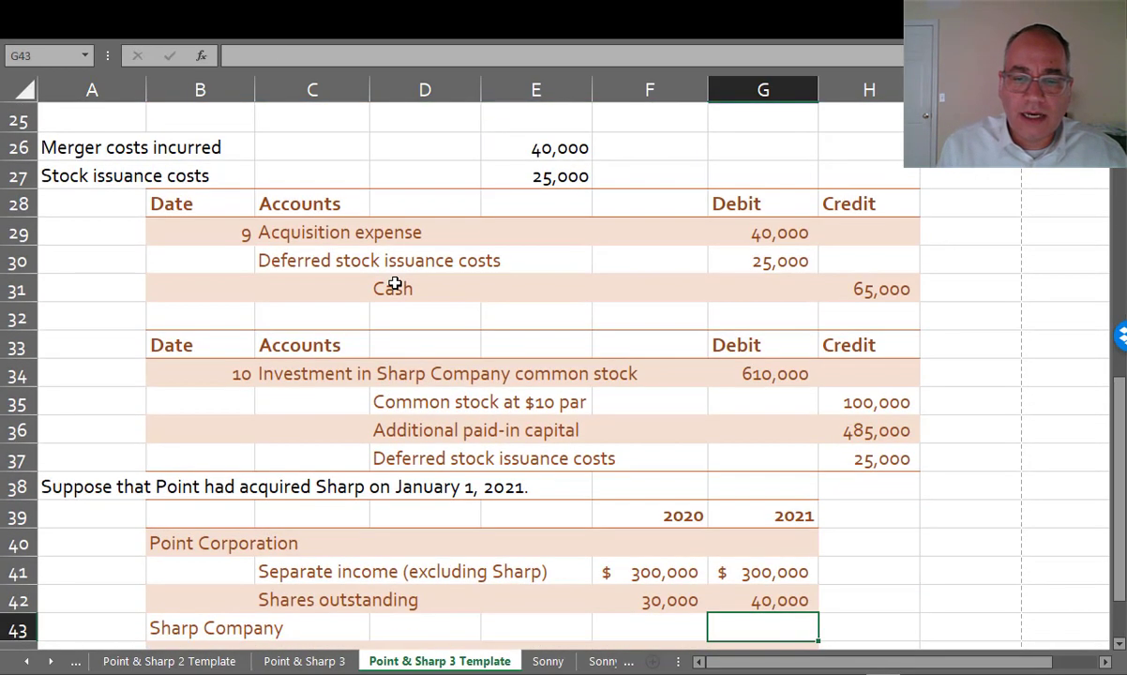
scroll("down", 3)
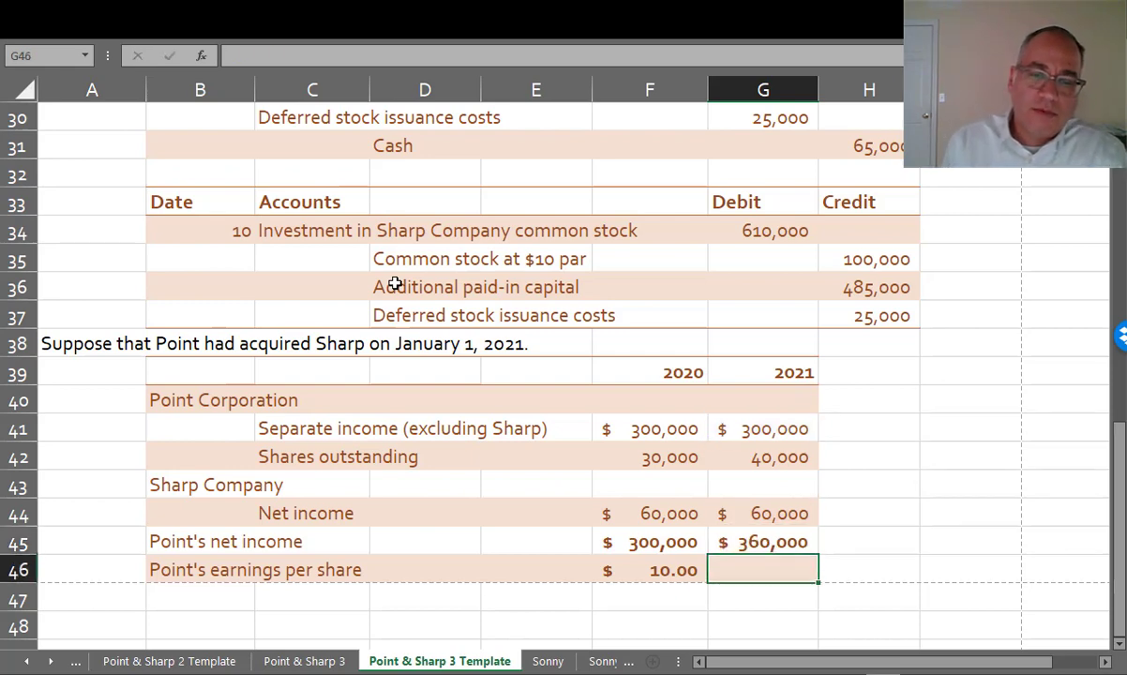
type("=")
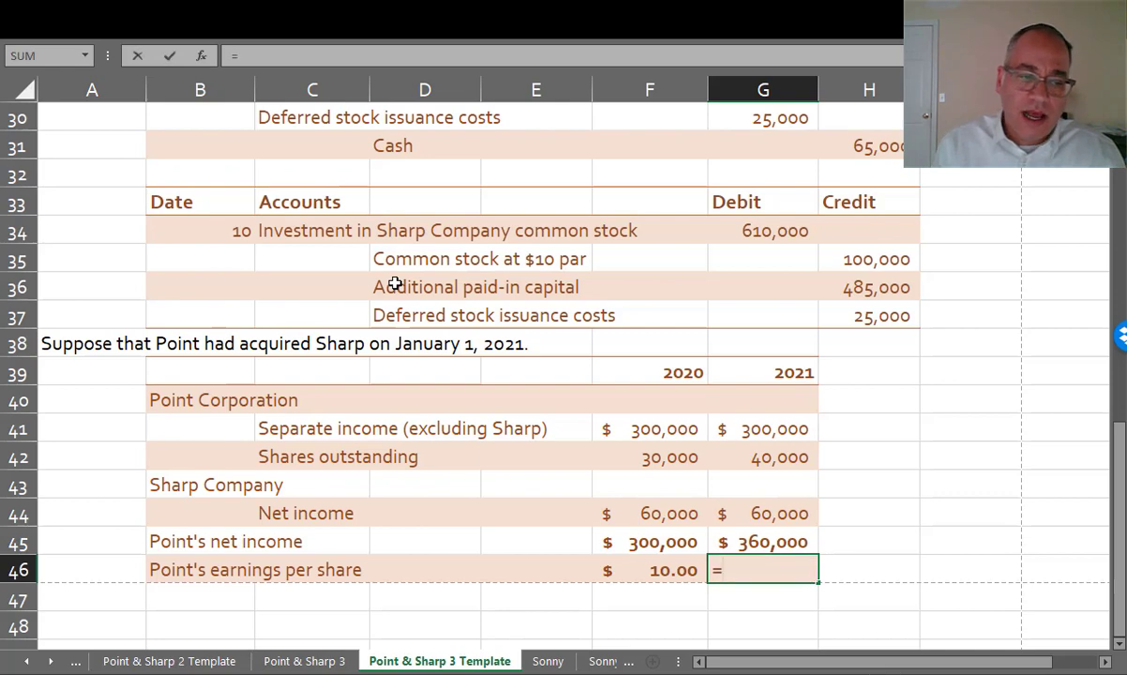
Step: Enter a division formula in G46 for Point's 2021 earnings per share
type("G45/G45")
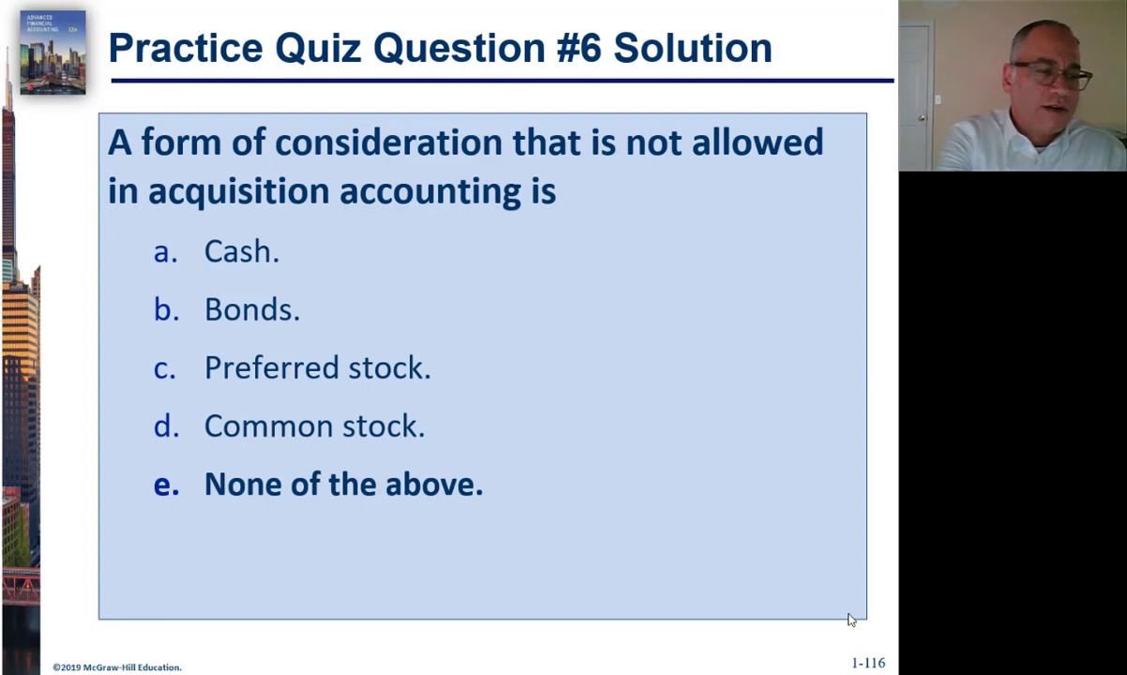
Step: Advance to Practice Quiz Question #7 and reveal its solution, 'None of the above.'
key("right")
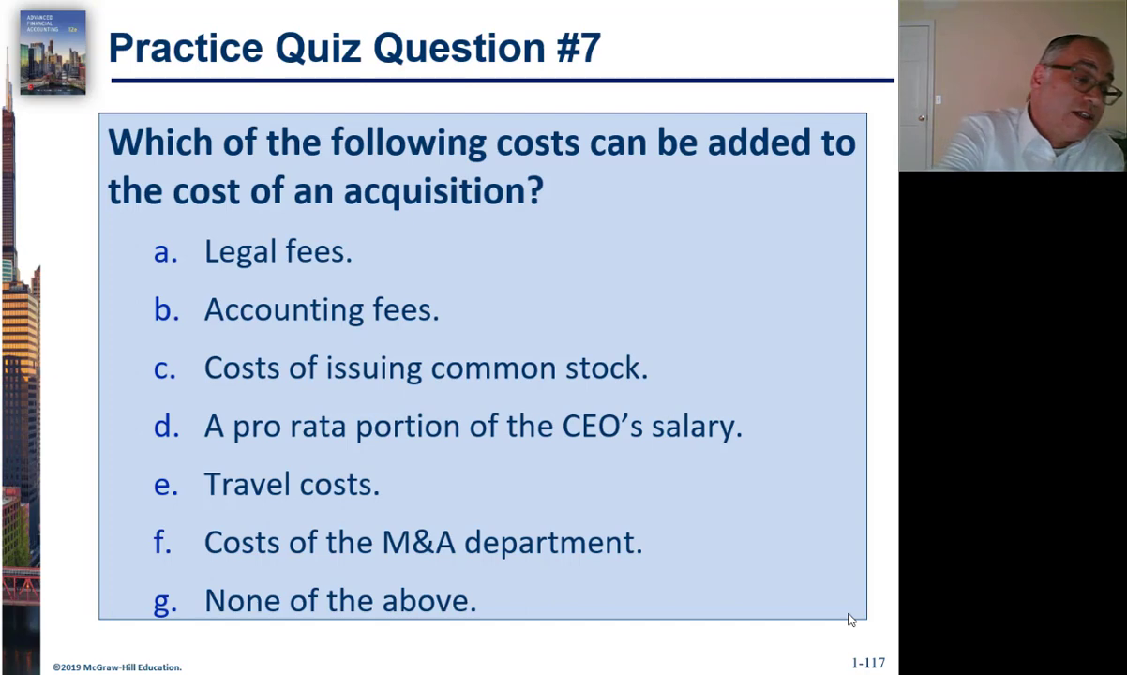
key("right")
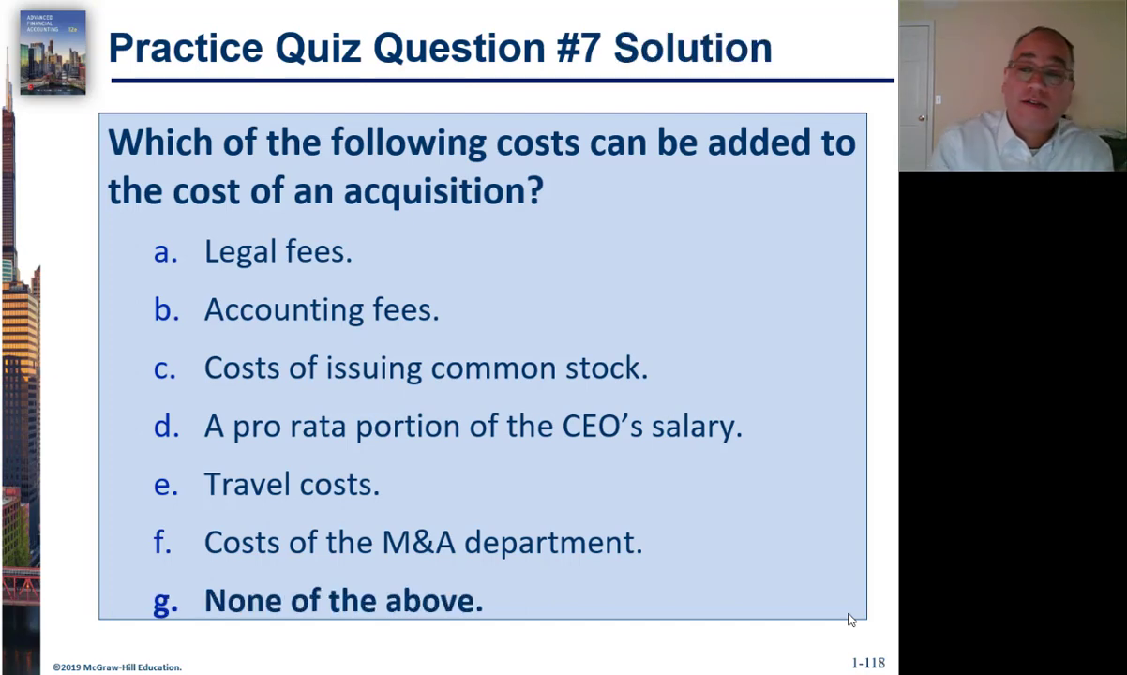